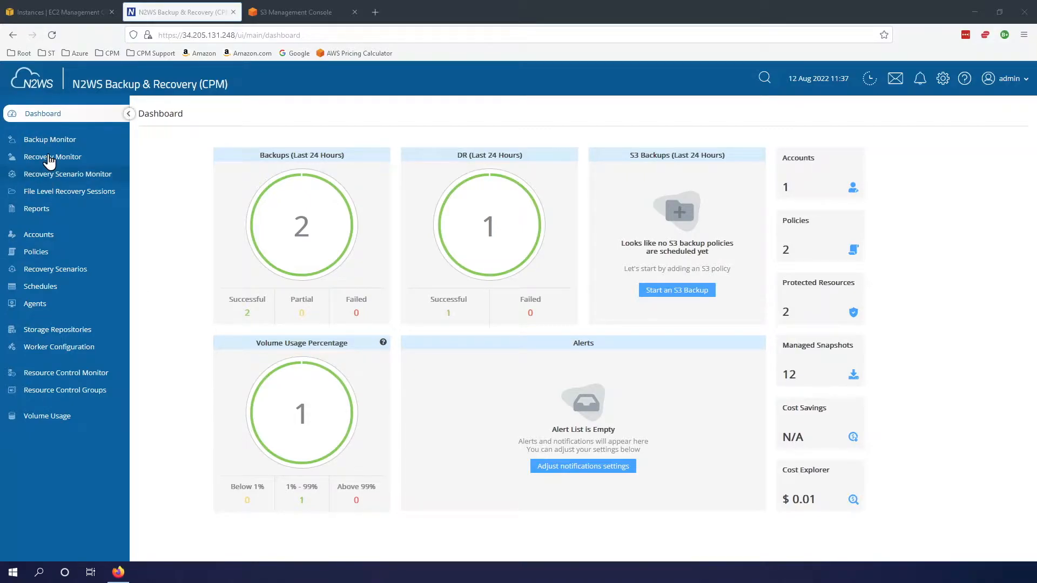
Step: Show the Backup Monitor listing the recent successful Linux and cpmdata backups
click(48, 139)
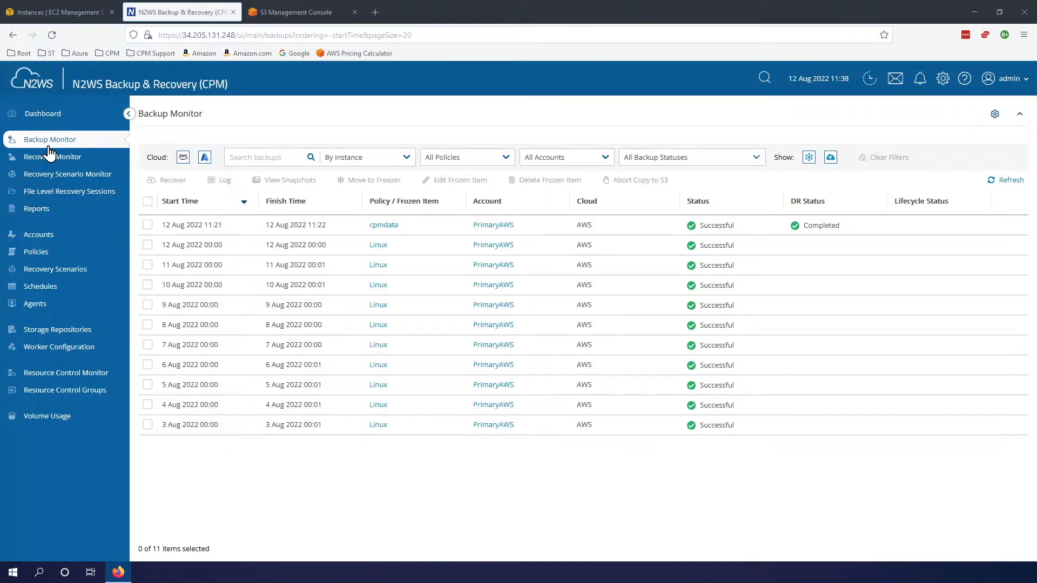
mouse_move(70, 157)
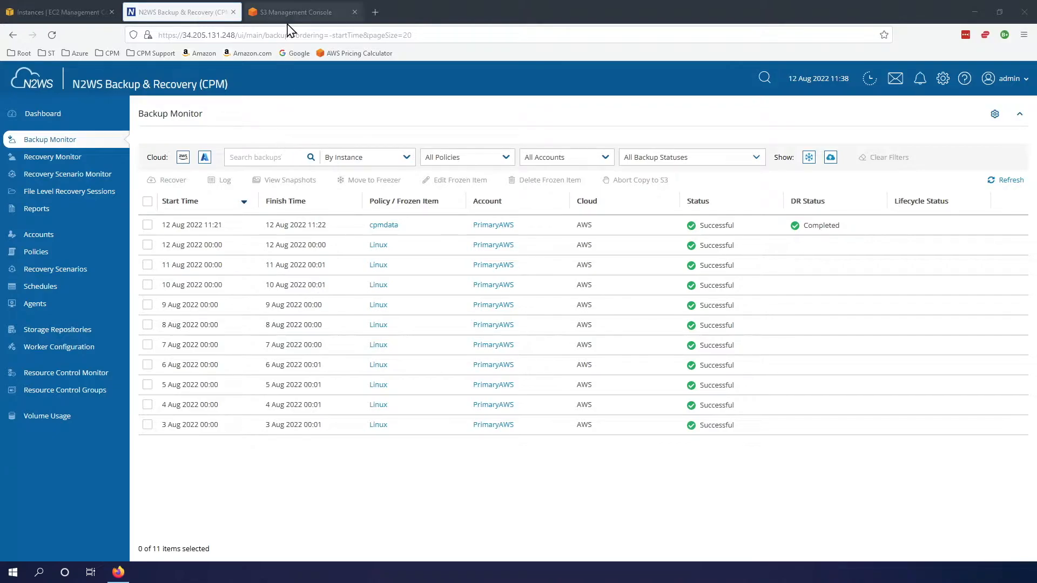
Step: Switch to the S3 Management Console Buckets page listing 14 buckets
click(302, 11)
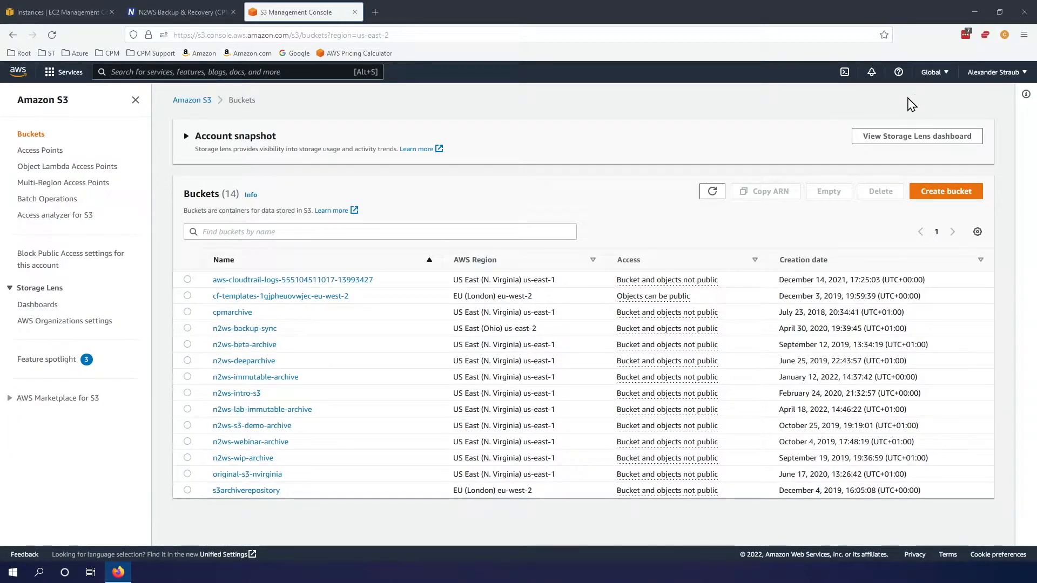
mouse_move(188, 163)
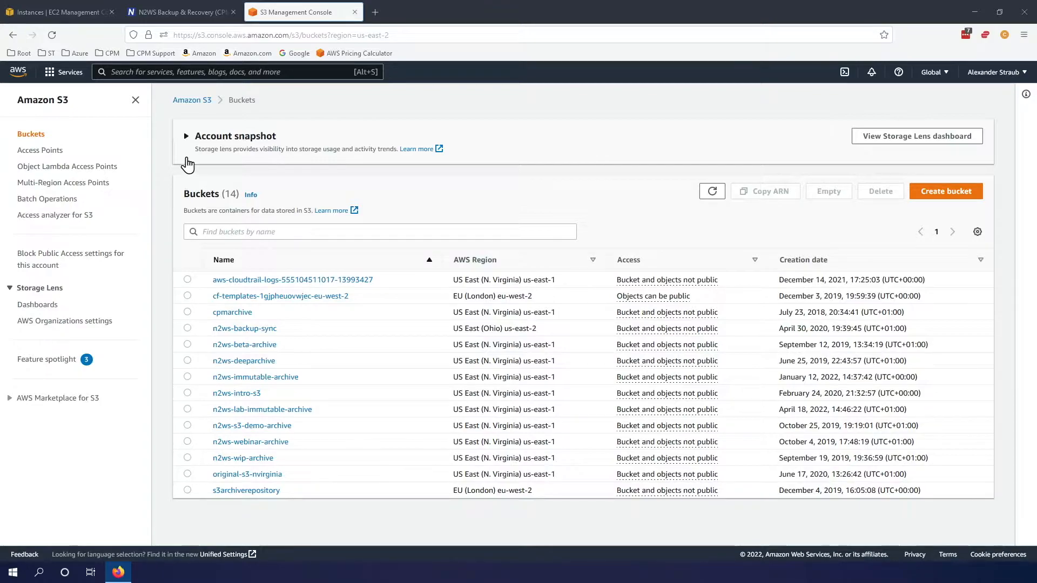
mouse_move(947, 191)
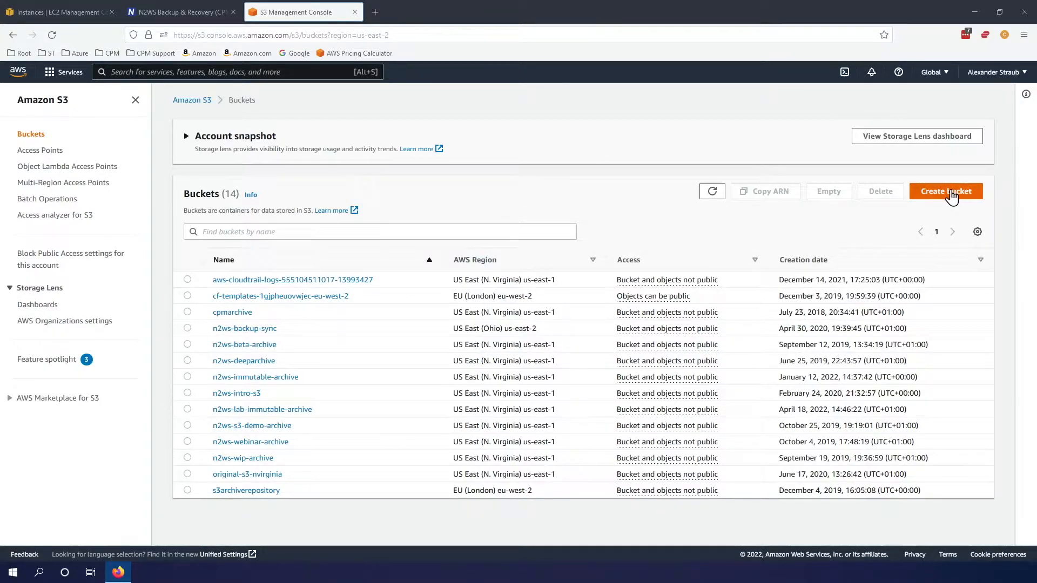
Step: Start a new bucket named n2wswebinar001 in region US East (N. Virginia)
click(946, 191)
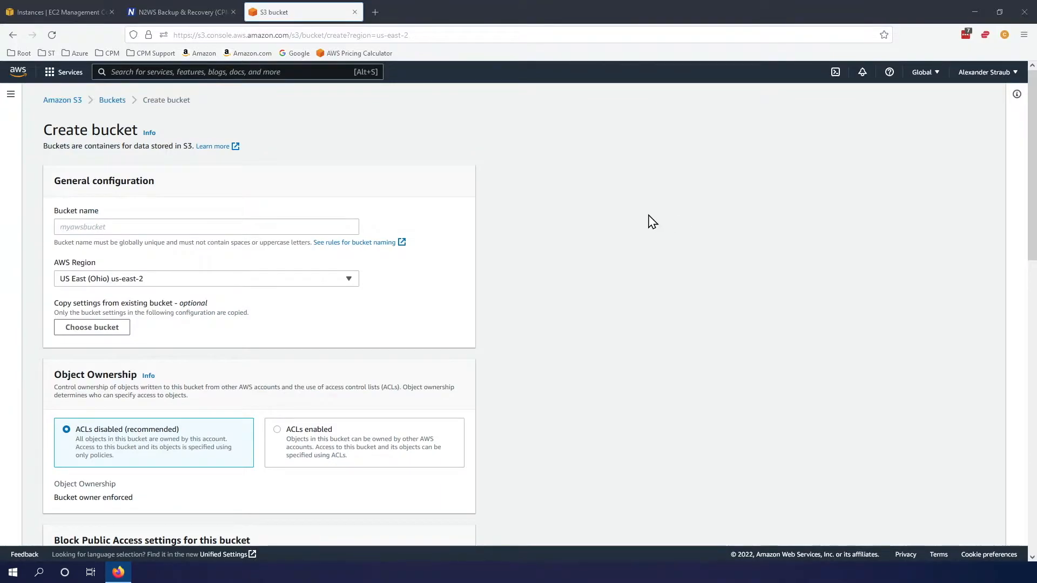
click(205, 278)
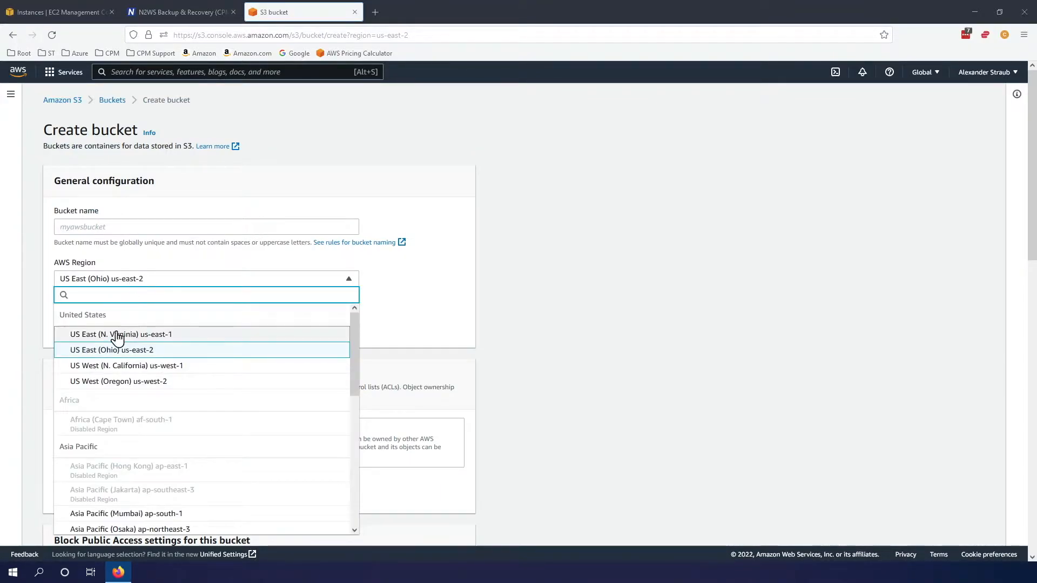
click(120, 333)
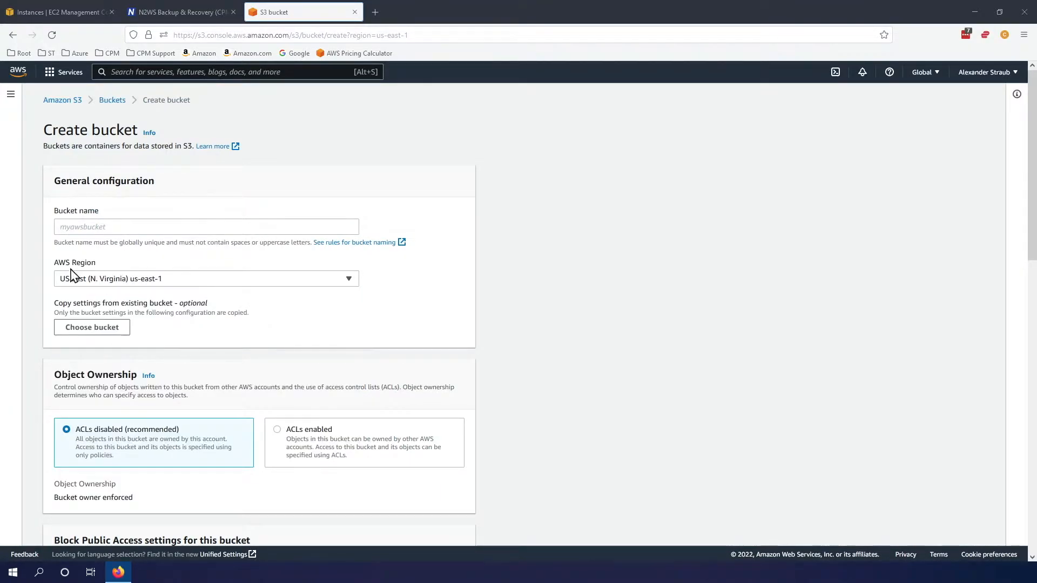
mouse_move(112, 243)
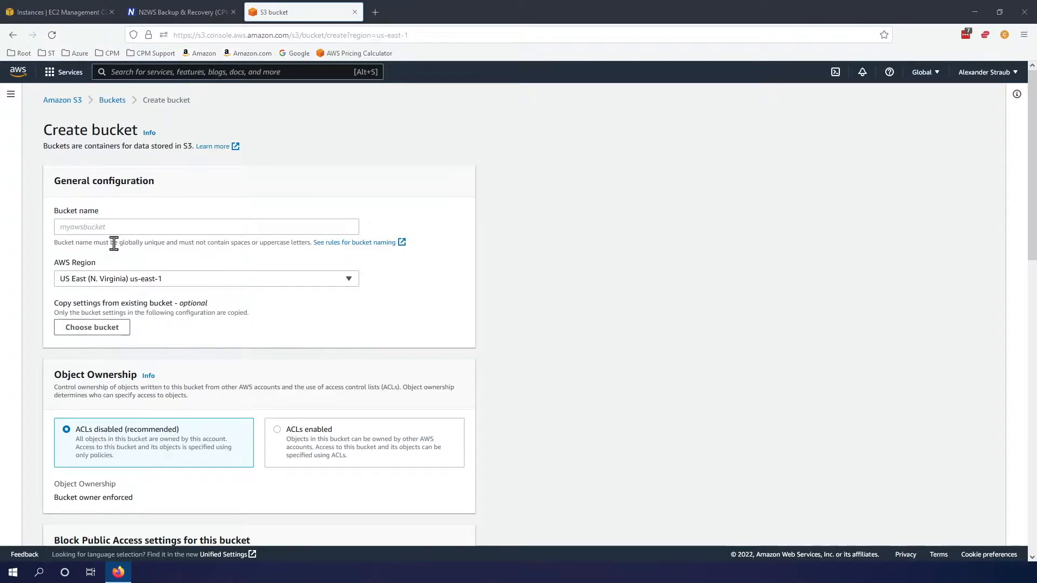
click(205, 227)
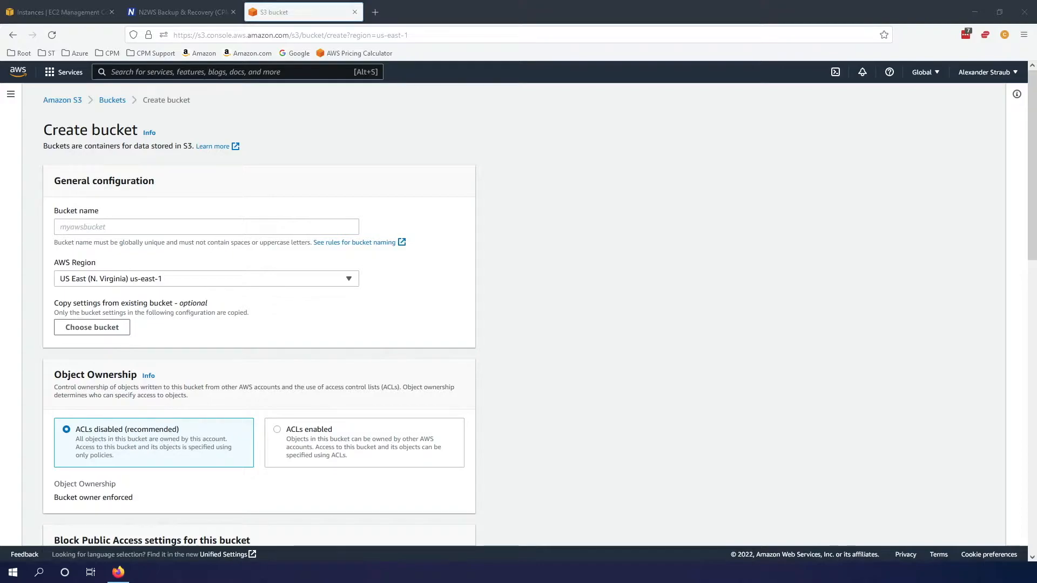
text(n2wswebinar001)
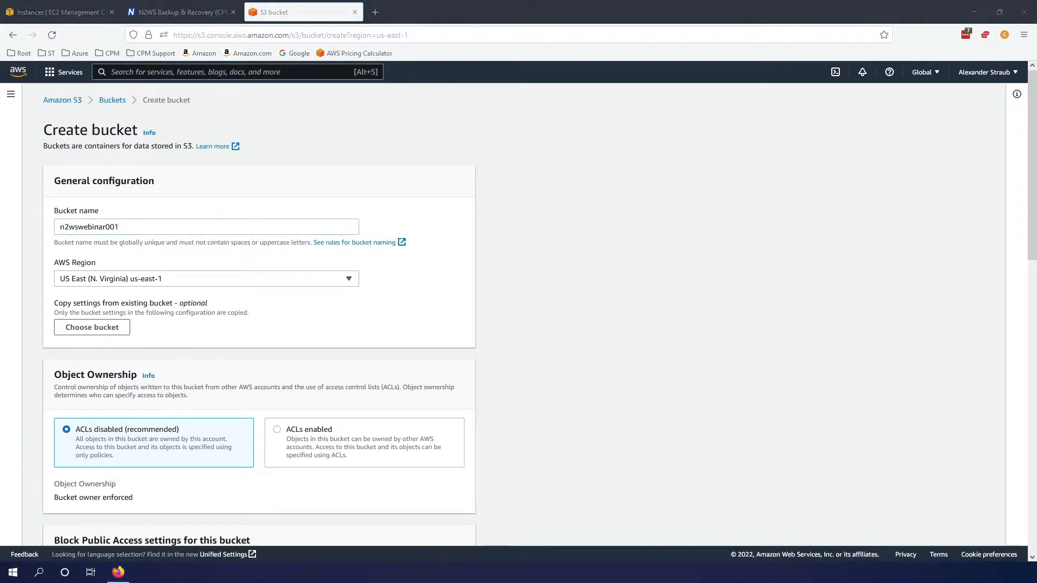
Step: Enable Bucket Versioning and server-side encryption with S3-managed keys on the new bucket
scroll(down, 3)
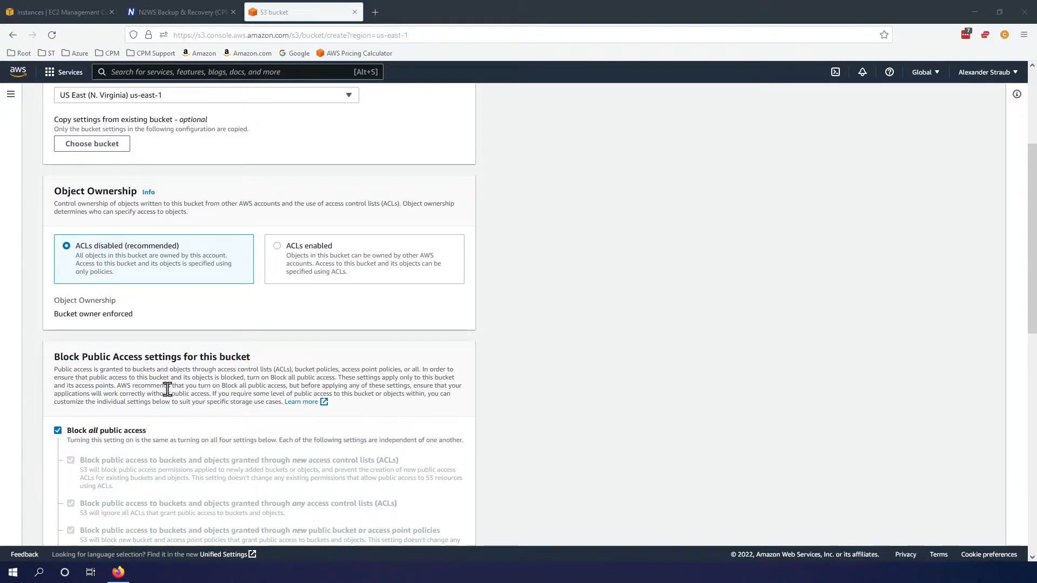
scroll(down, 3)
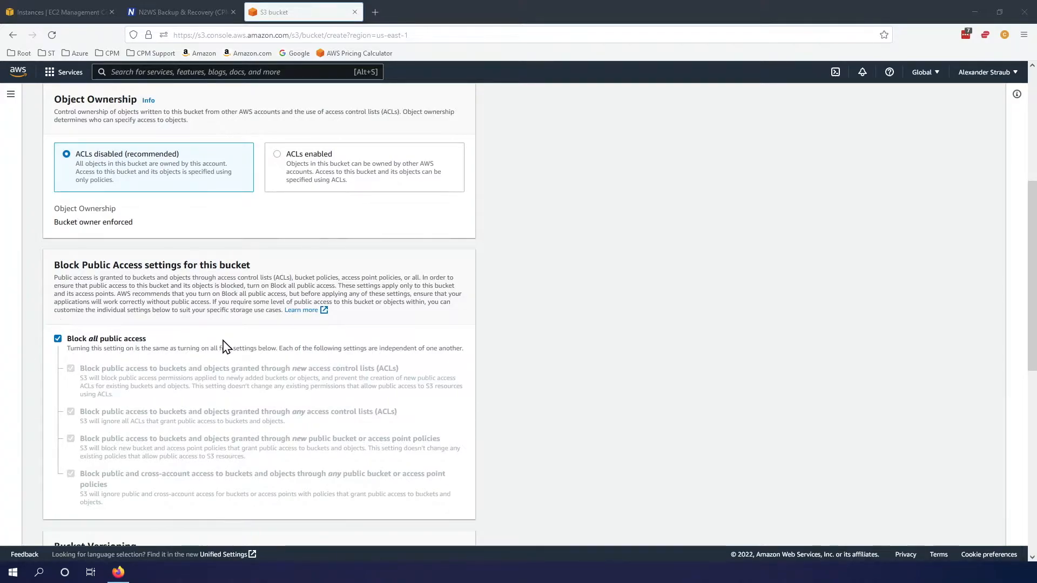
scroll(down, 3)
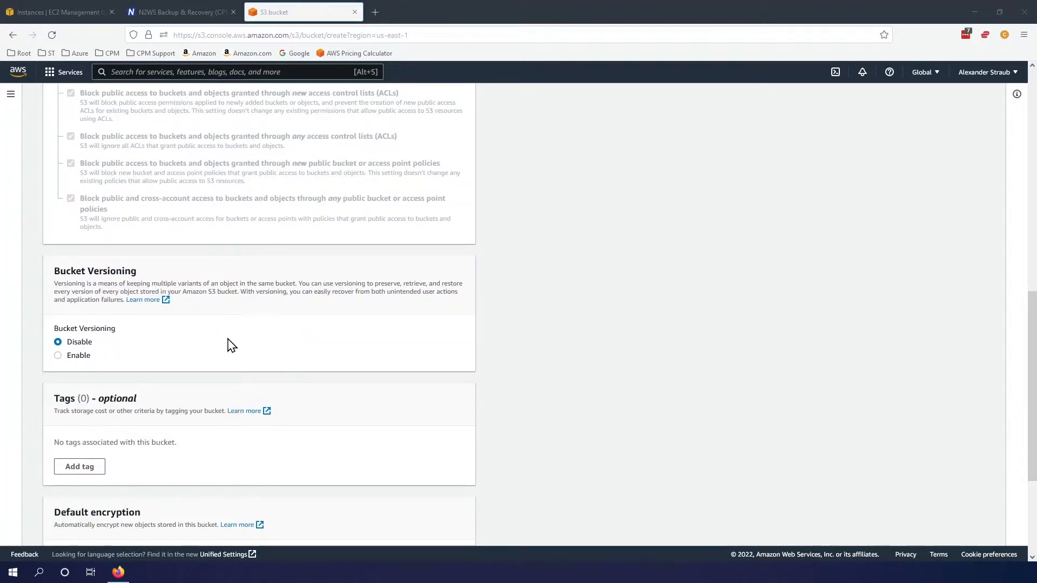
mouse_move(240, 346)
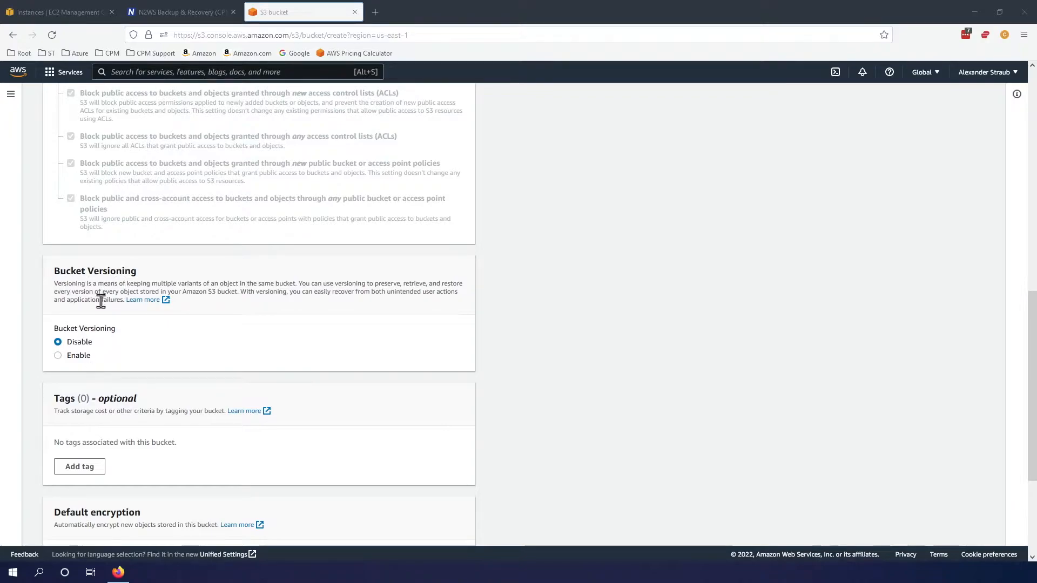
mouse_move(60, 362)
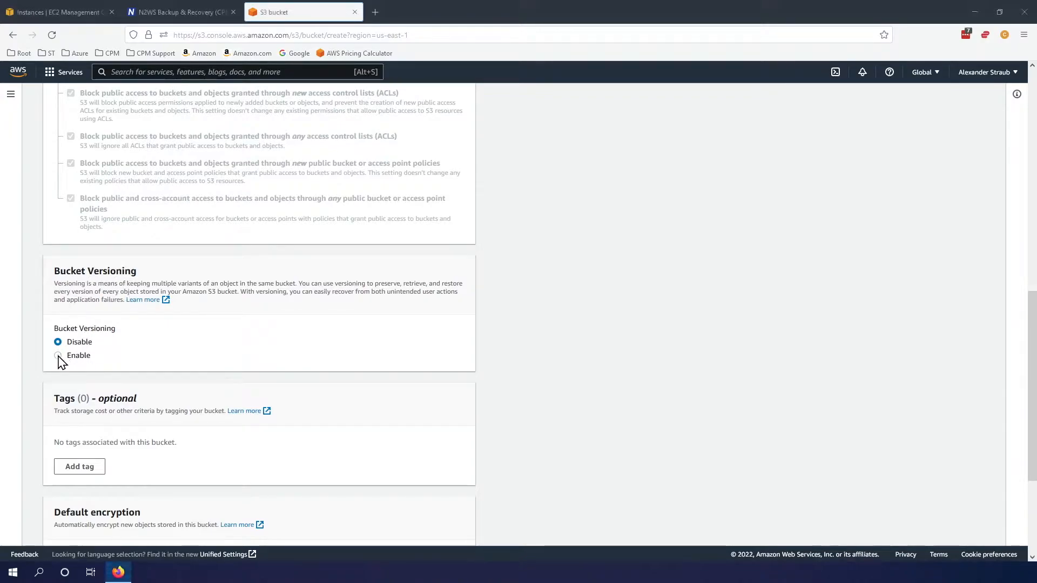
click(57, 356)
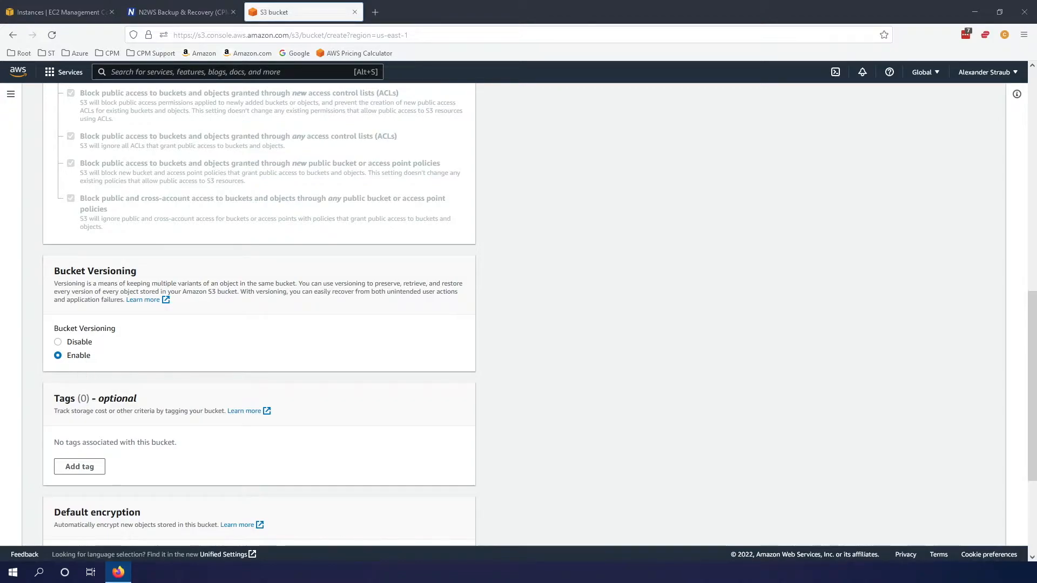
scroll(down, 3)
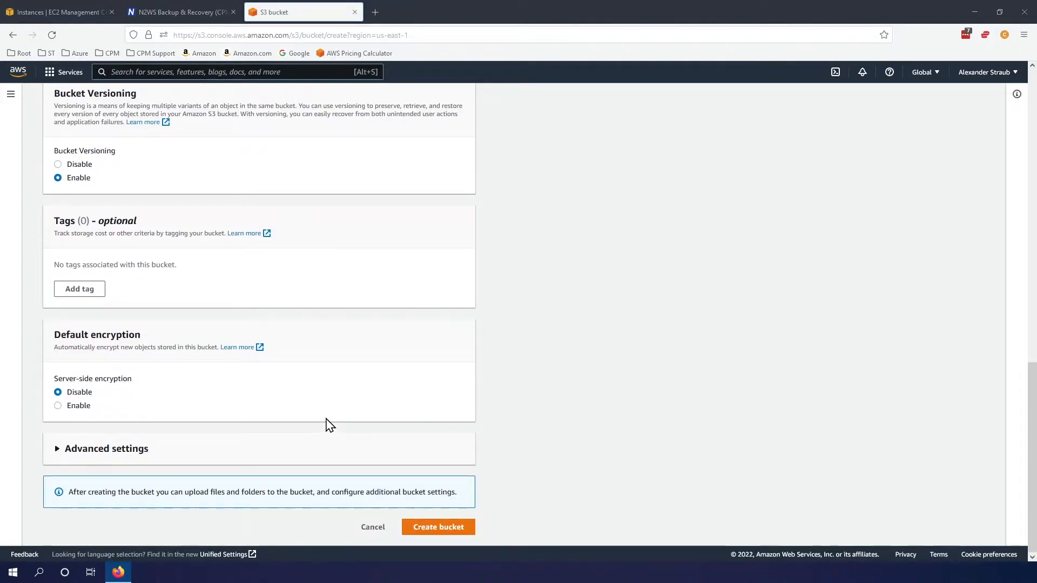
click(58, 405)
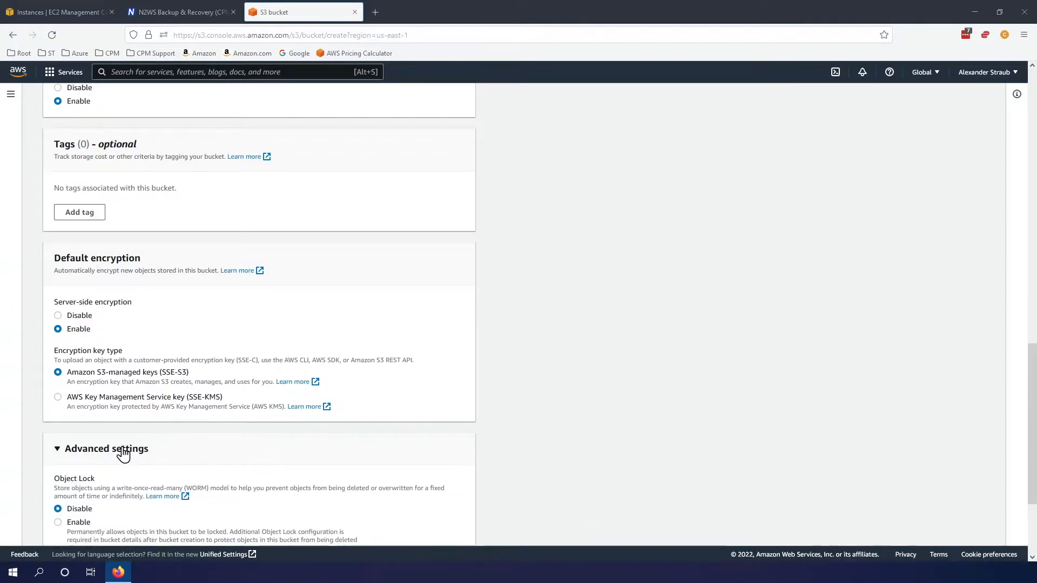
Step: Enable Object Lock and acknowledge that objects can be permanently locked
scroll(down, 3)
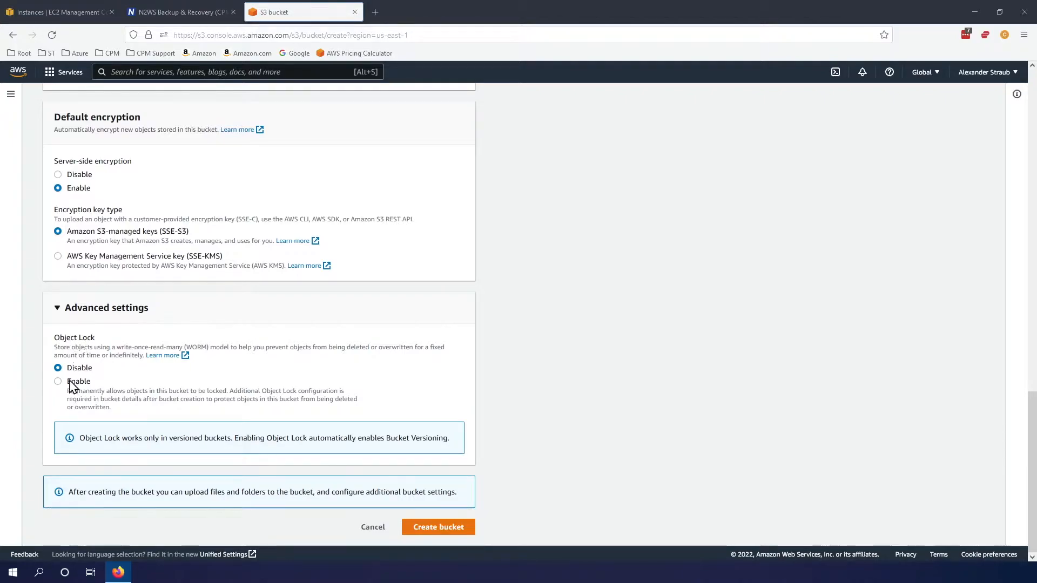
click(57, 381)
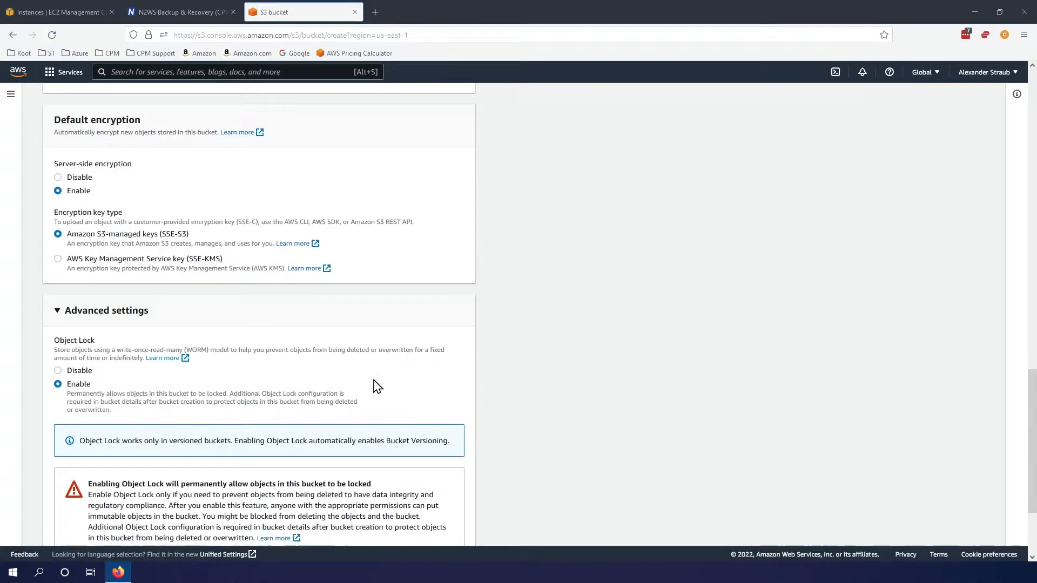
scroll(down, 3)
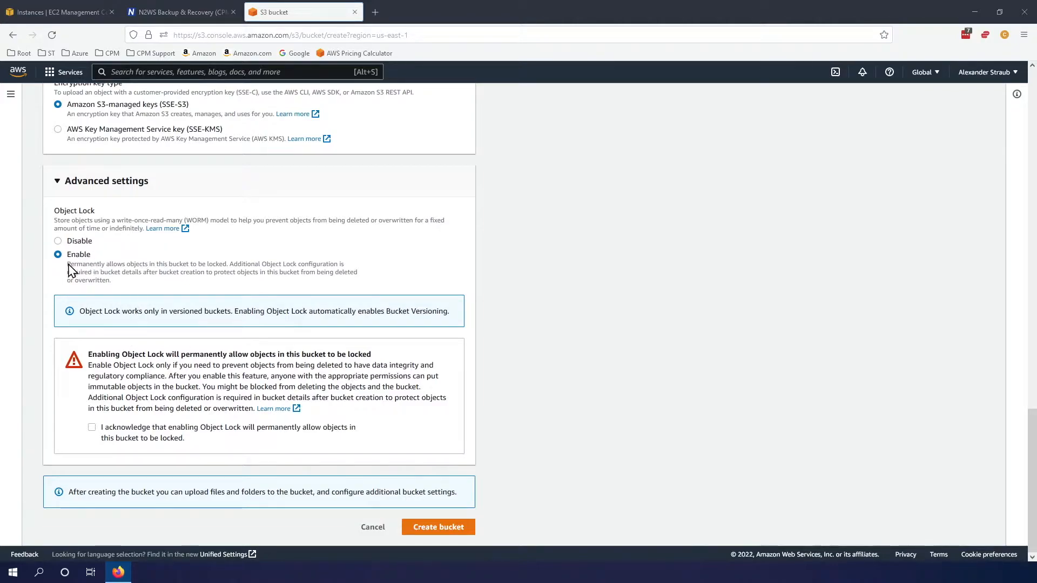
click(92, 428)
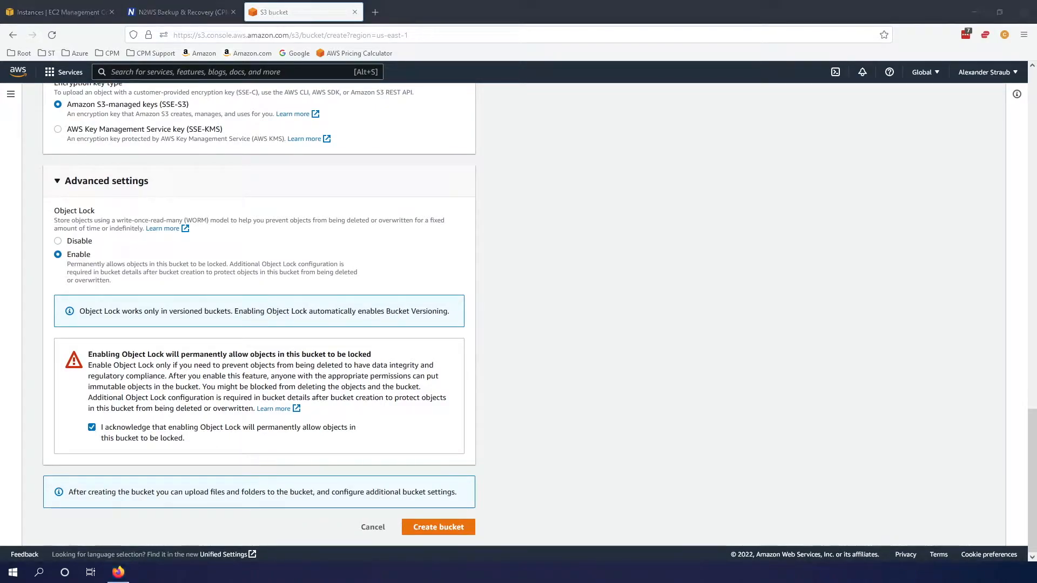
mouse_move(438, 527)
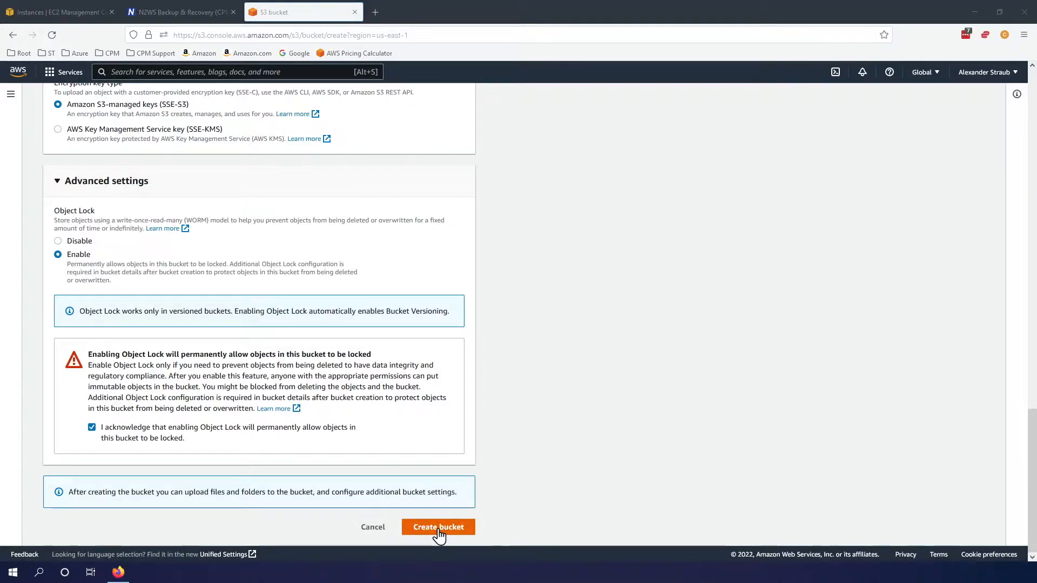
Step: Create the n2wswebinar001 bucket so it joins the bucket list
click(437, 527)
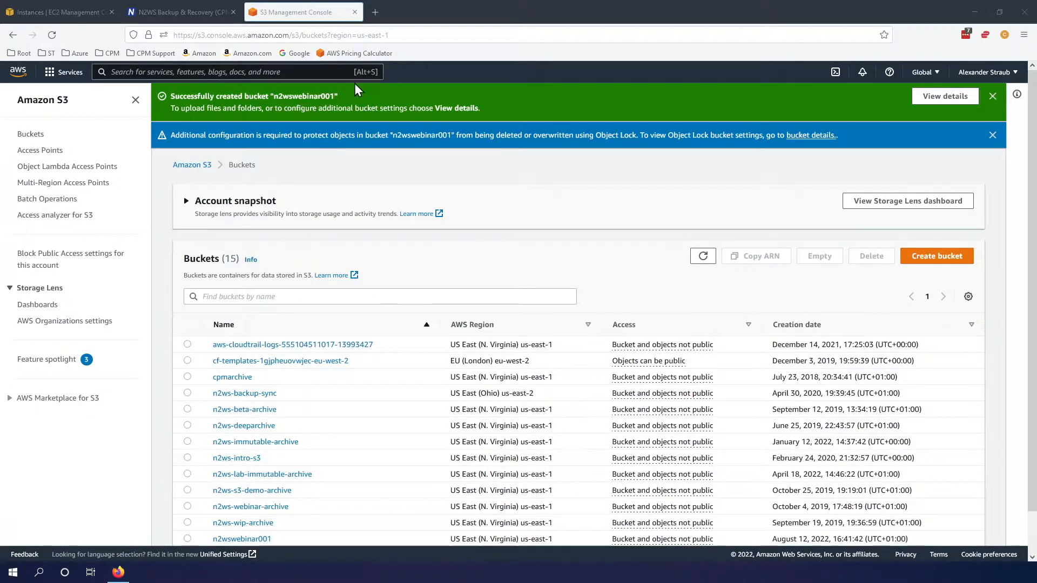
mouse_move(305, 95)
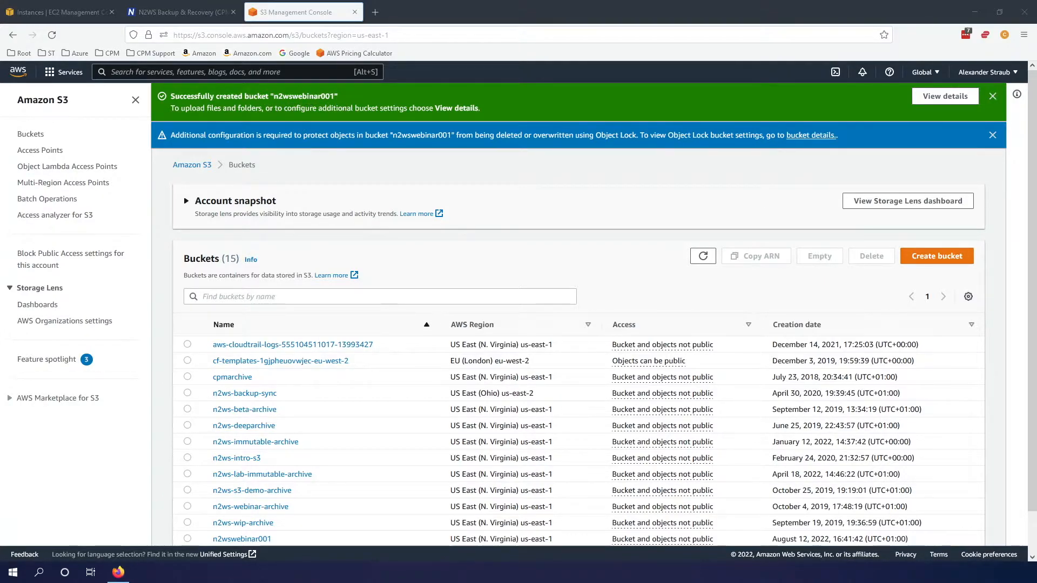
mouse_move(809, 135)
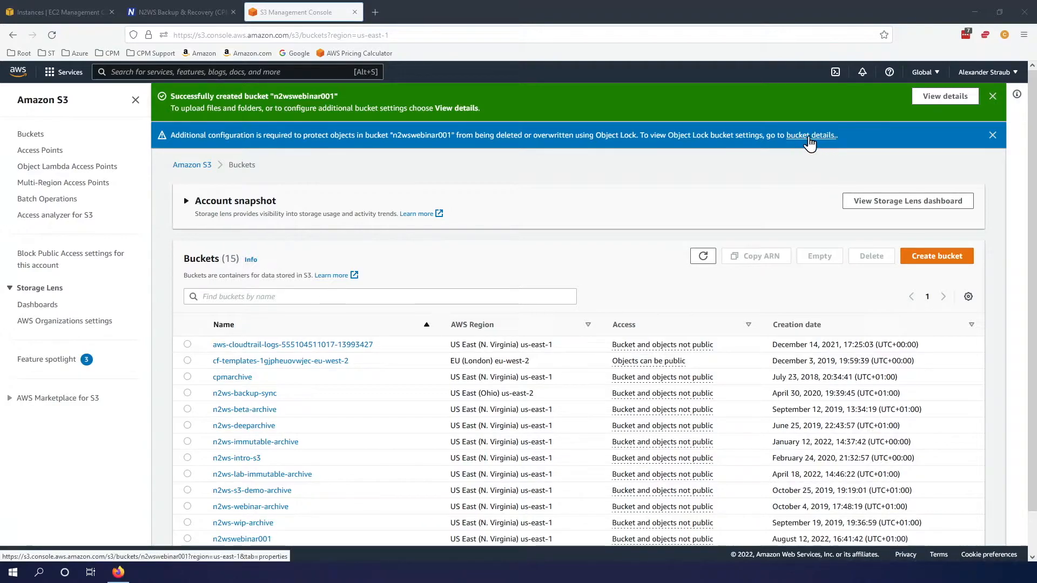
click(810, 135)
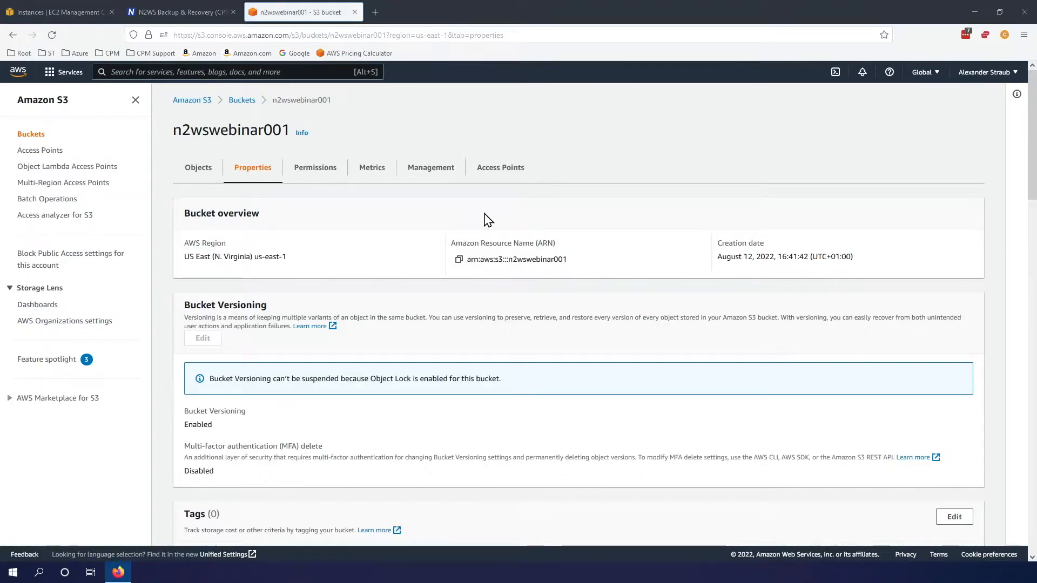
mouse_move(267, 287)
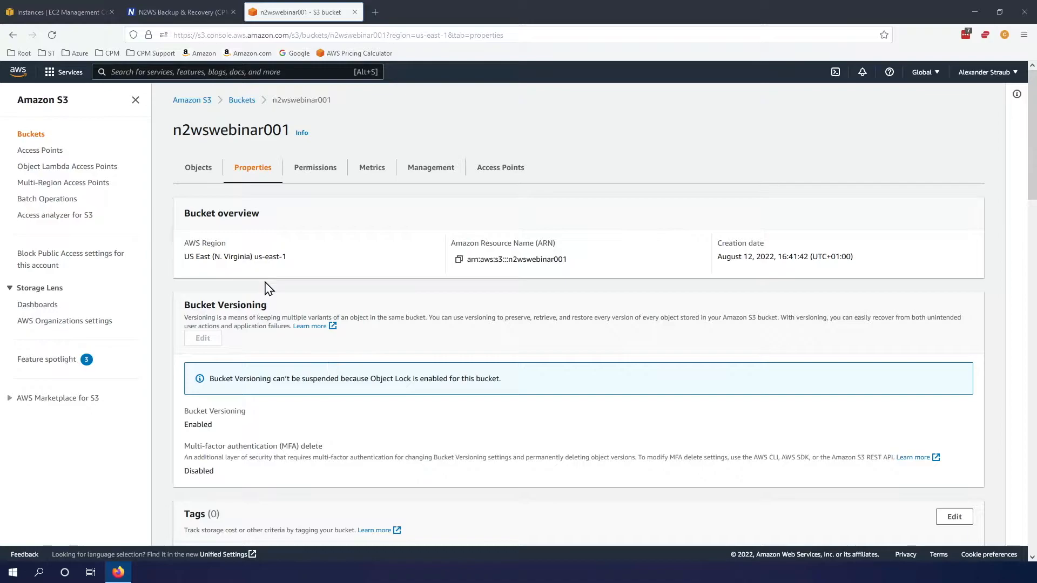
scroll(down, 3)
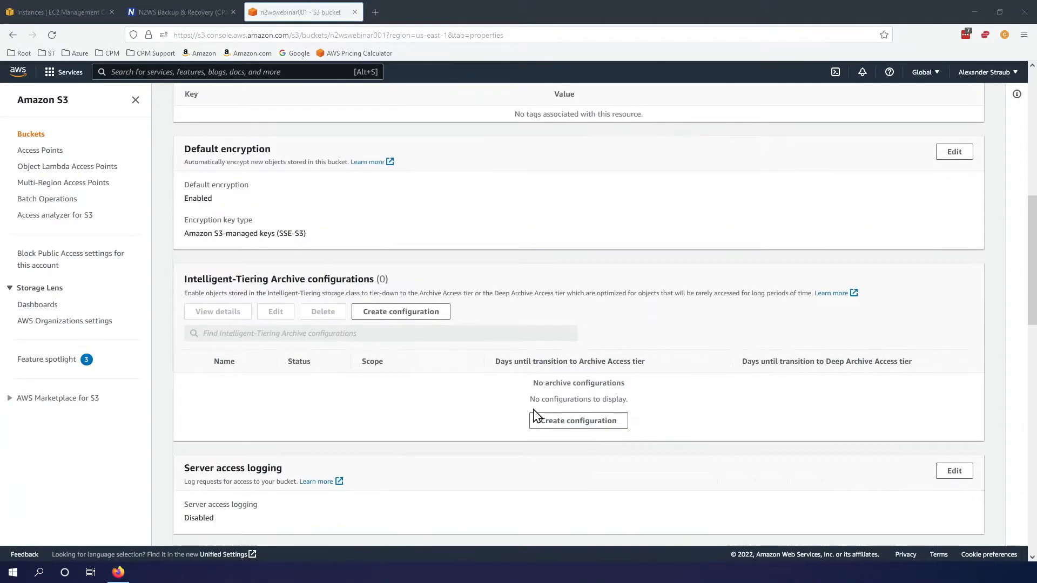
scroll(down, 3)
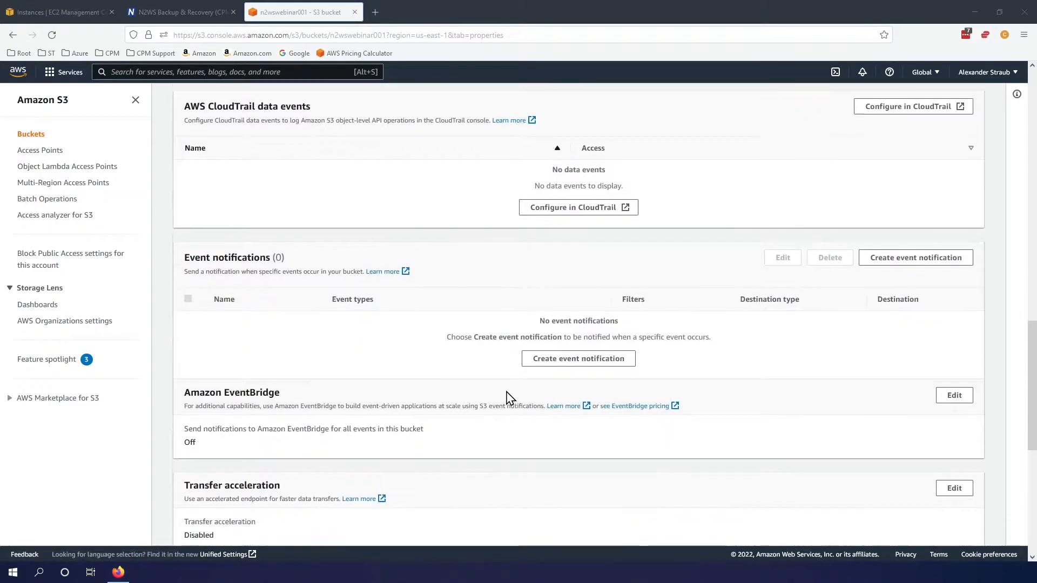
scroll(down, 3)
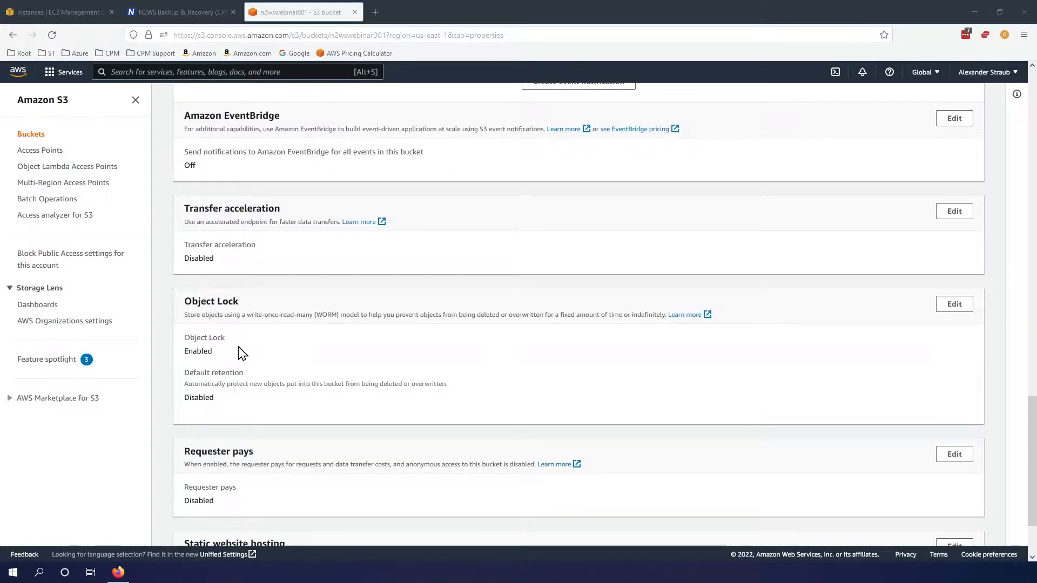
mouse_move(223, 411)
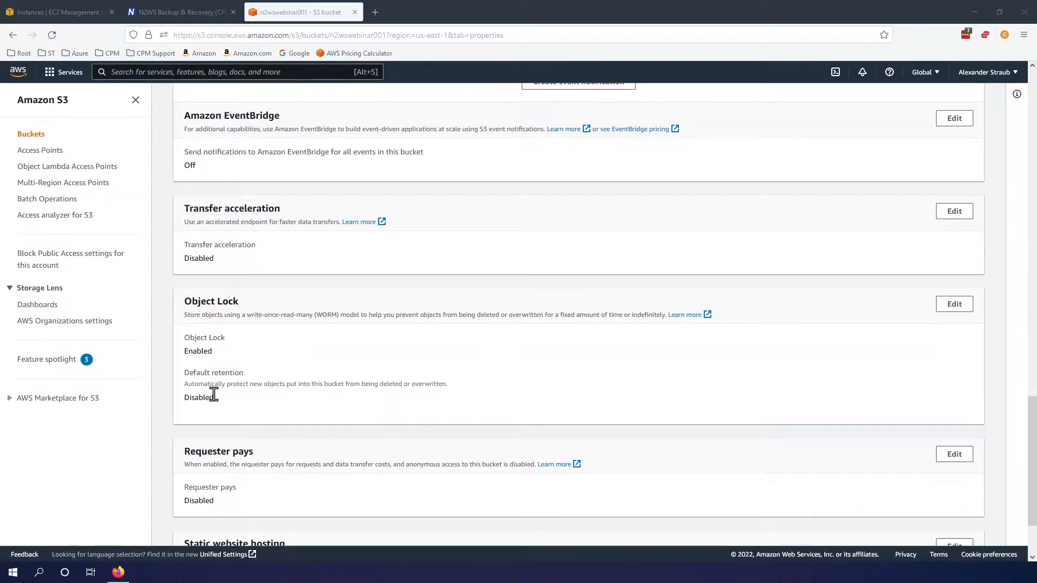
mouse_move(248, 396)
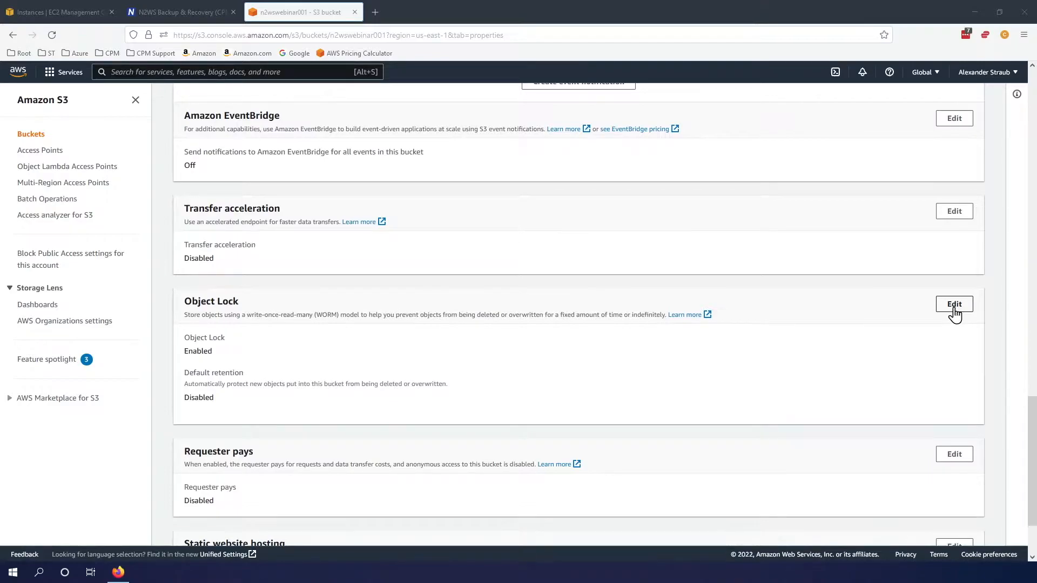
Step: Save a default Object Lock retention of 14 days in Compliance mode on n2wswebinar001
click(954, 304)
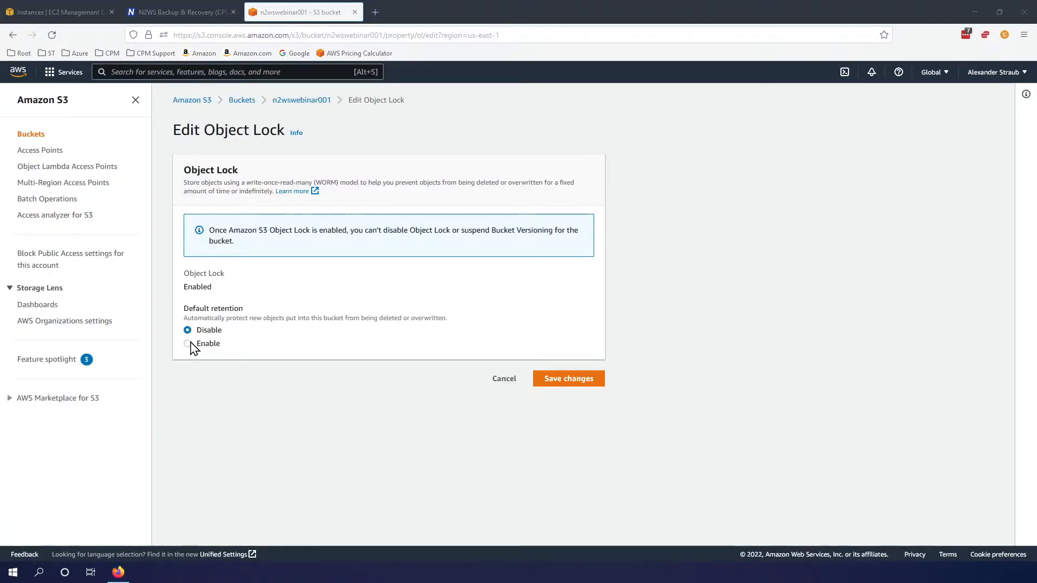
click(188, 343)
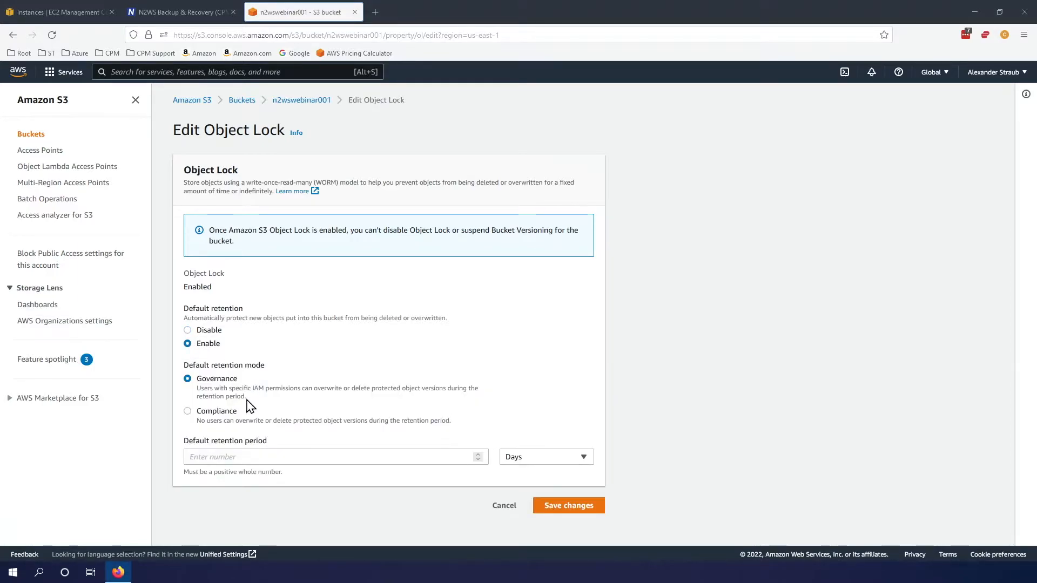
mouse_move(257, 411)
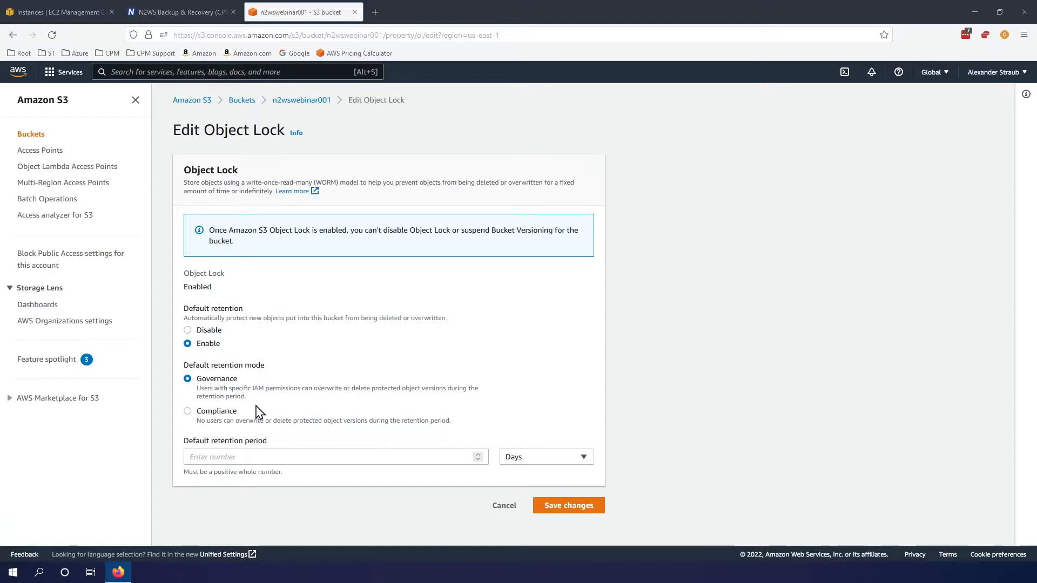
mouse_move(273, 422)
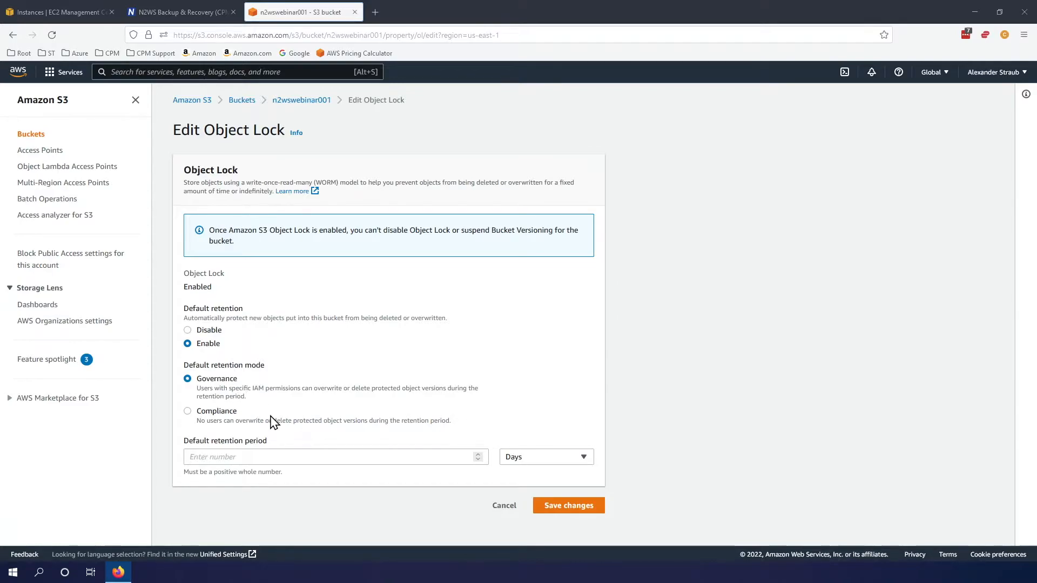
mouse_move(252, 419)
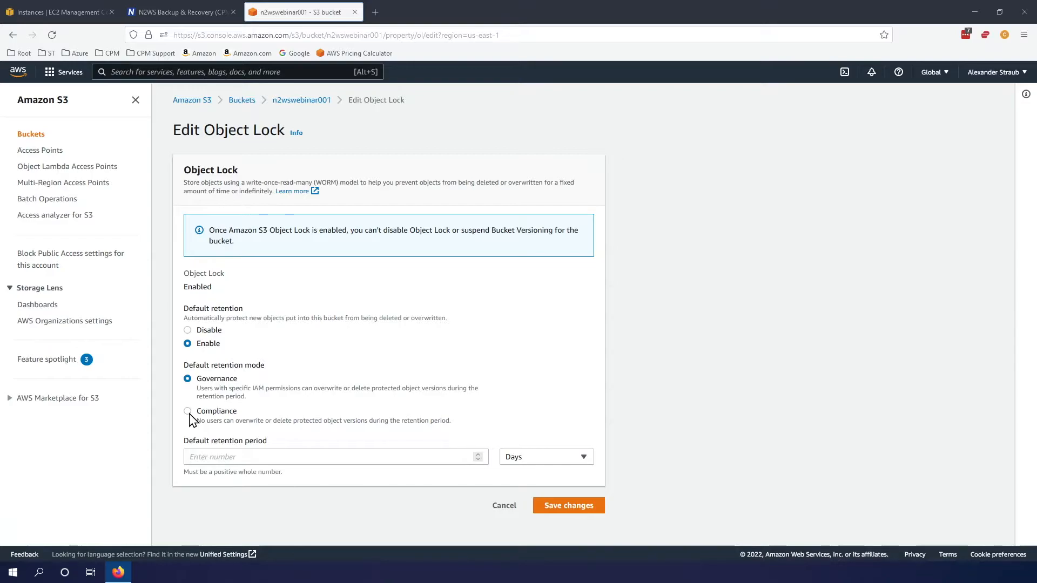
click(188, 410)
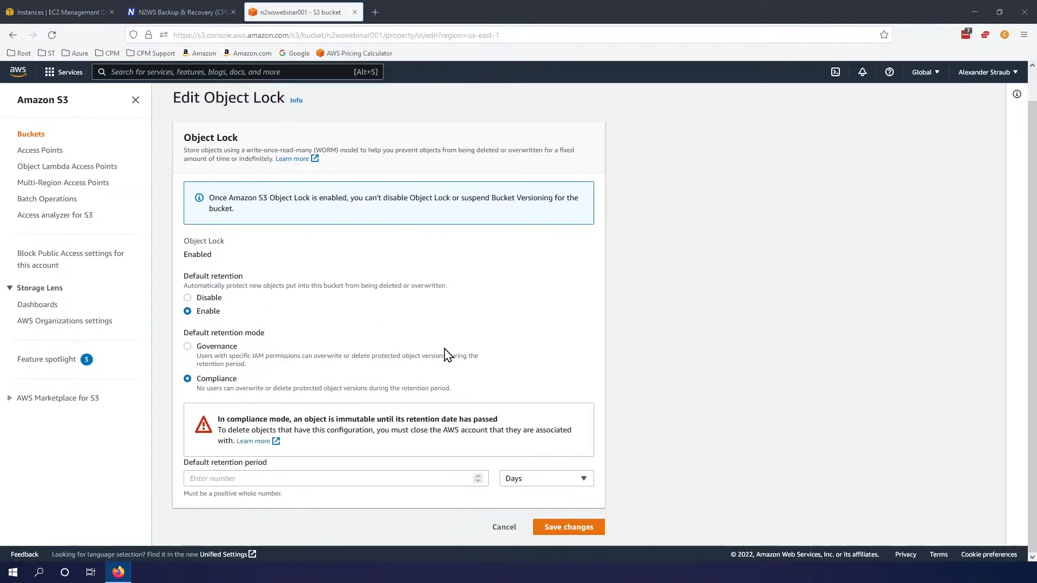
mouse_move(202, 454)
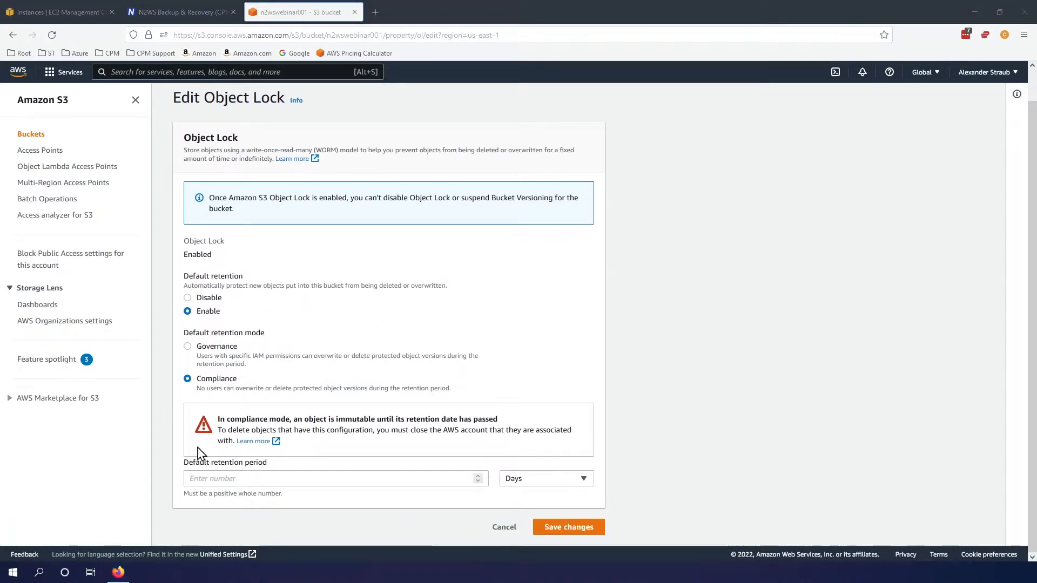
mouse_move(356, 422)
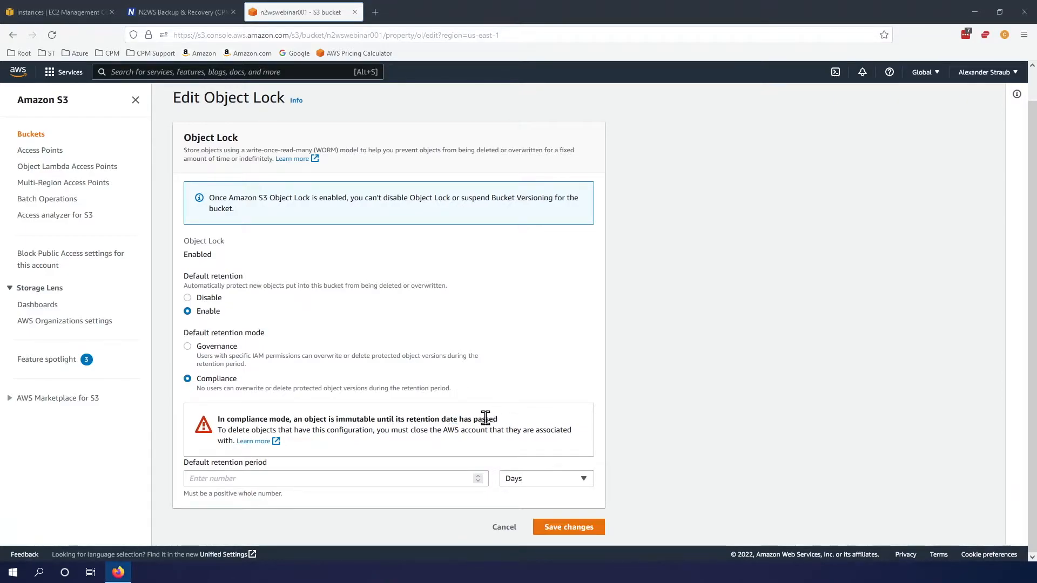
mouse_move(533, 490)
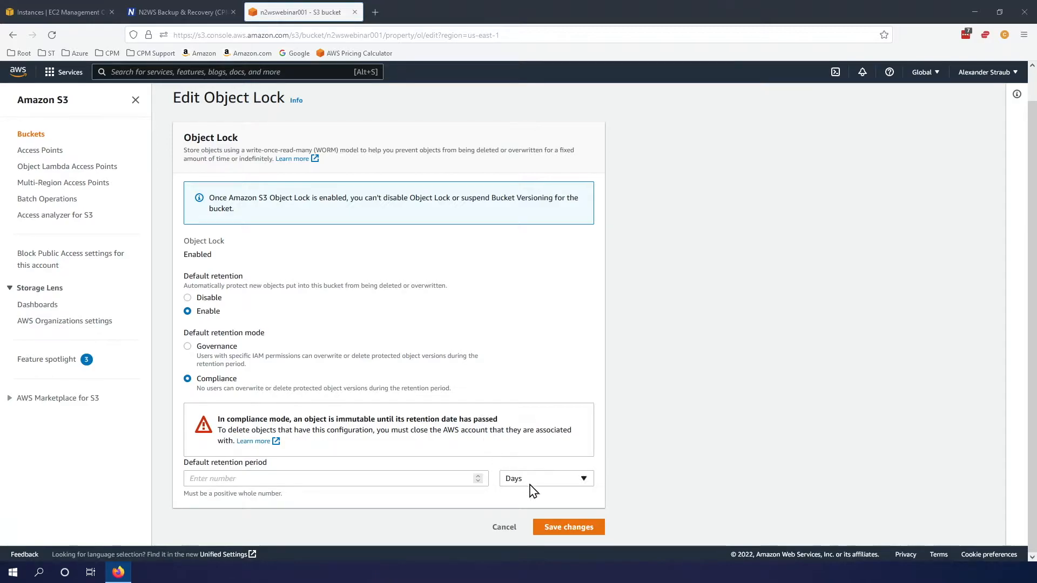
click(544, 479)
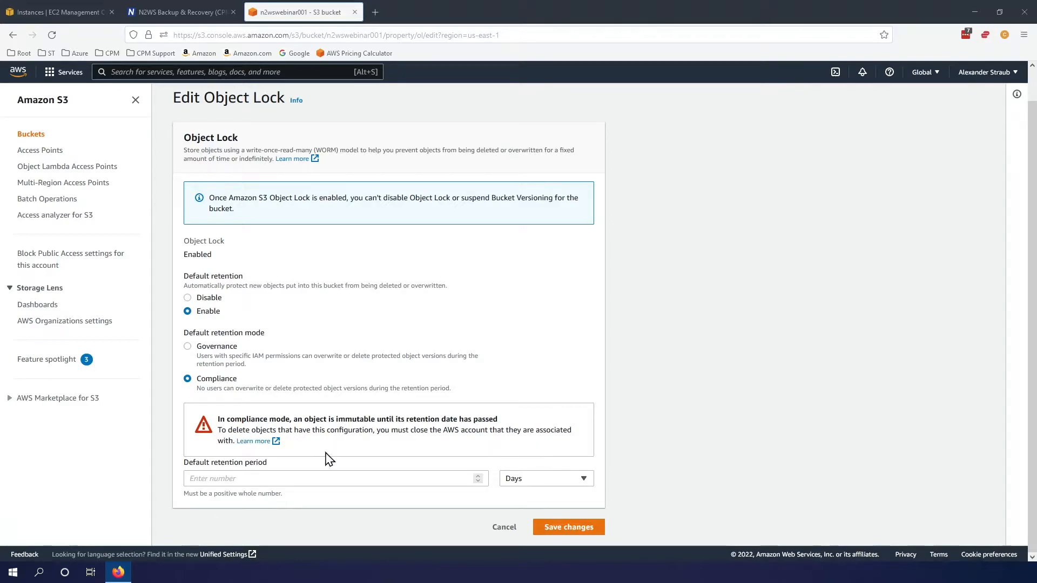
mouse_move(571, 446)
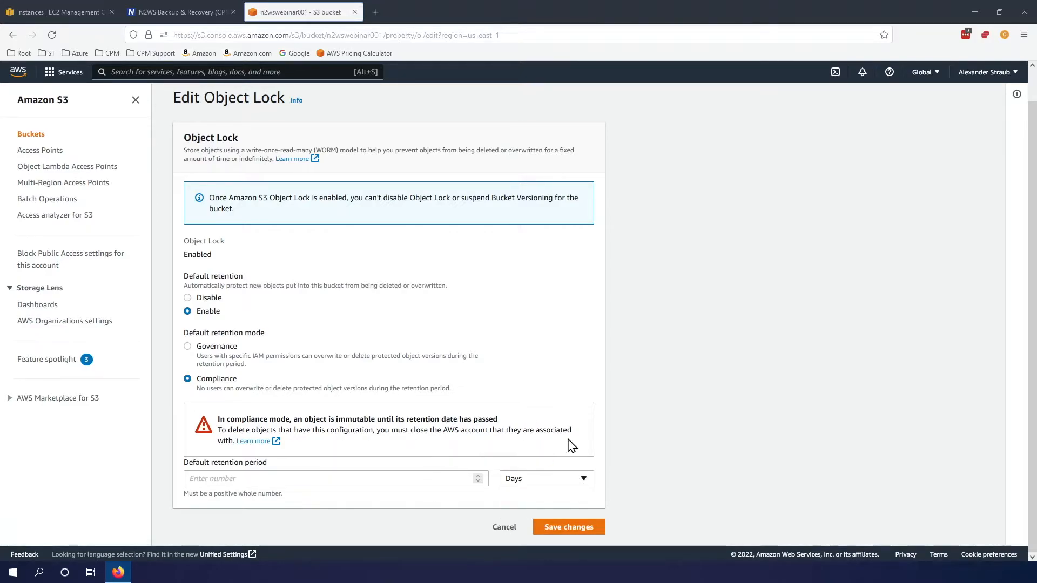
mouse_move(192, 278)
text(14)
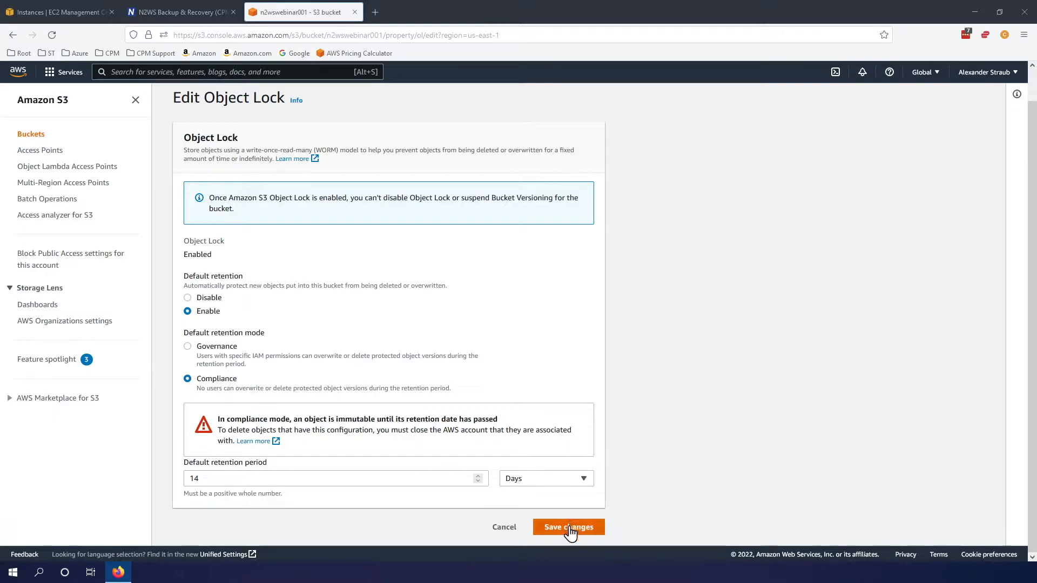
click(567, 527)
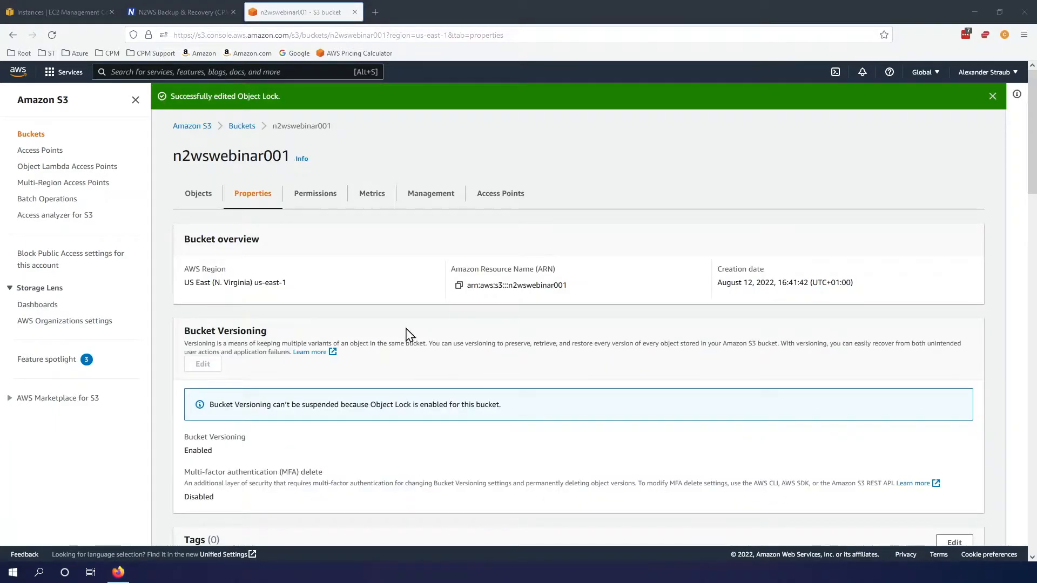
mouse_move(203, 407)
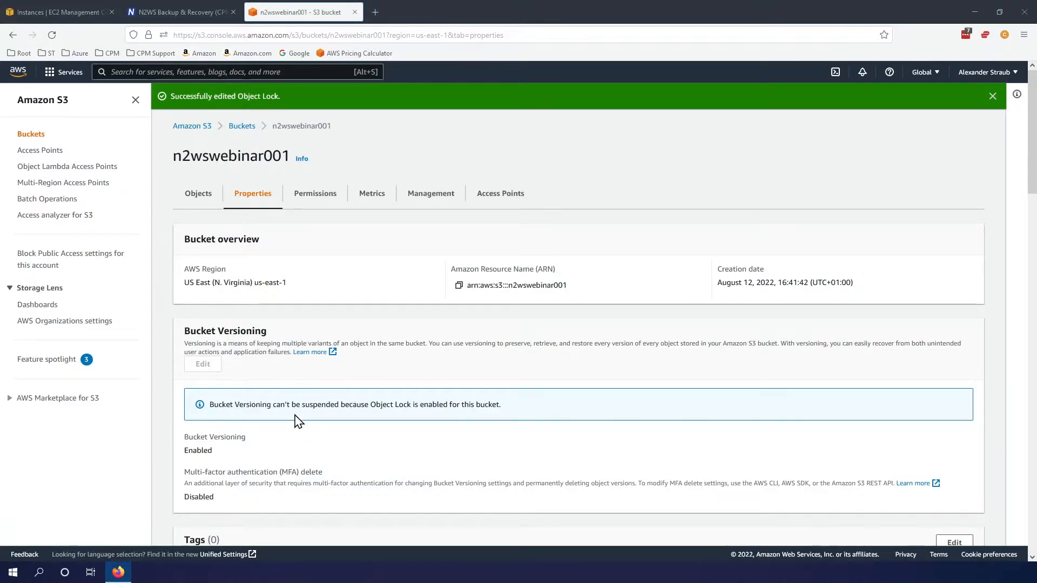
mouse_move(375, 402)
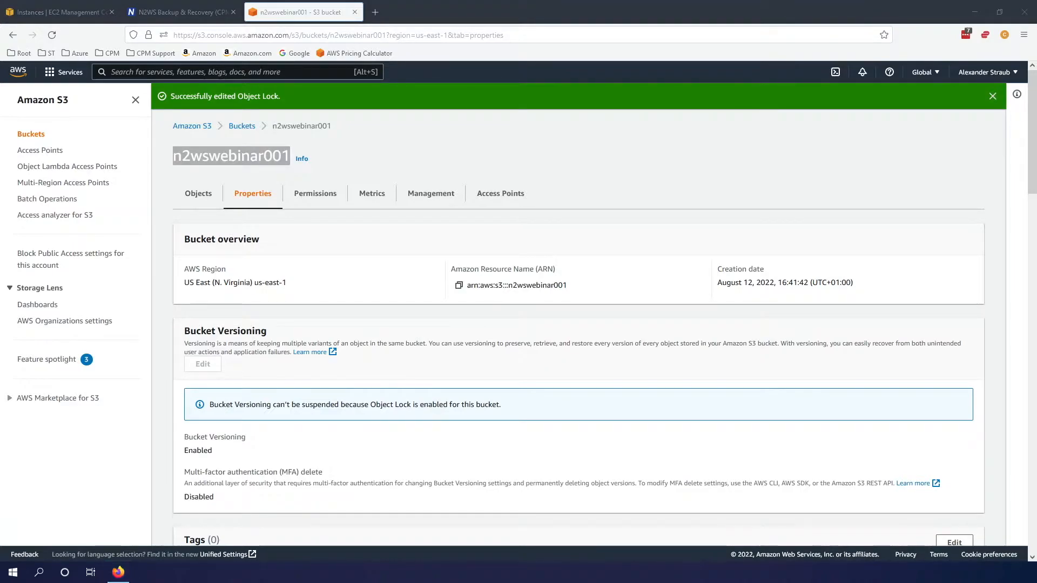
Step: Copy the bucket name n2wswebinar001 and return to the N2WS console
click(178, 12)
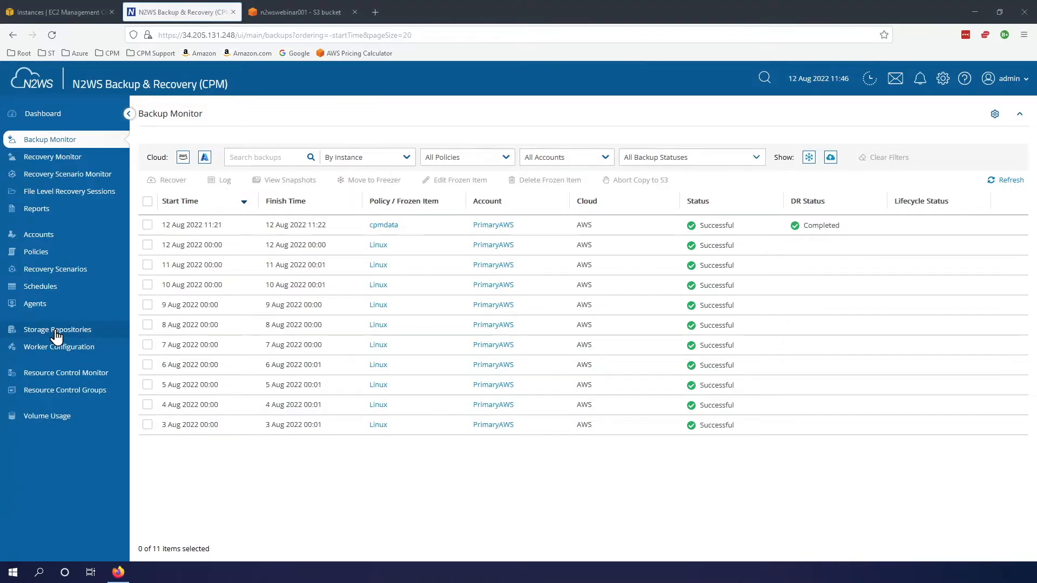
Step: Begin a new S3 repository named n2wswebinar001 from the Storage Repositories page
click(57, 330)
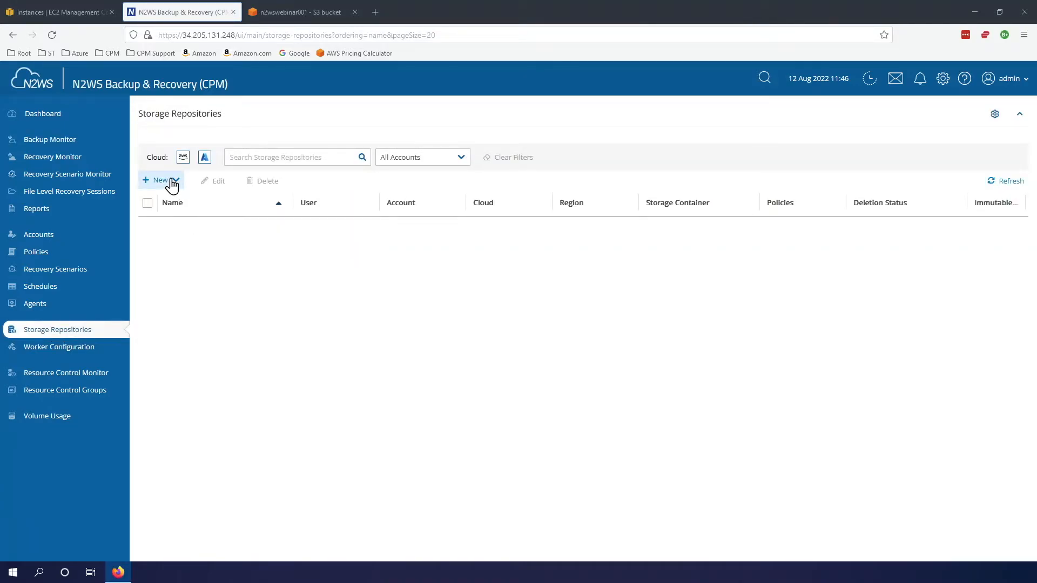
click(160, 181)
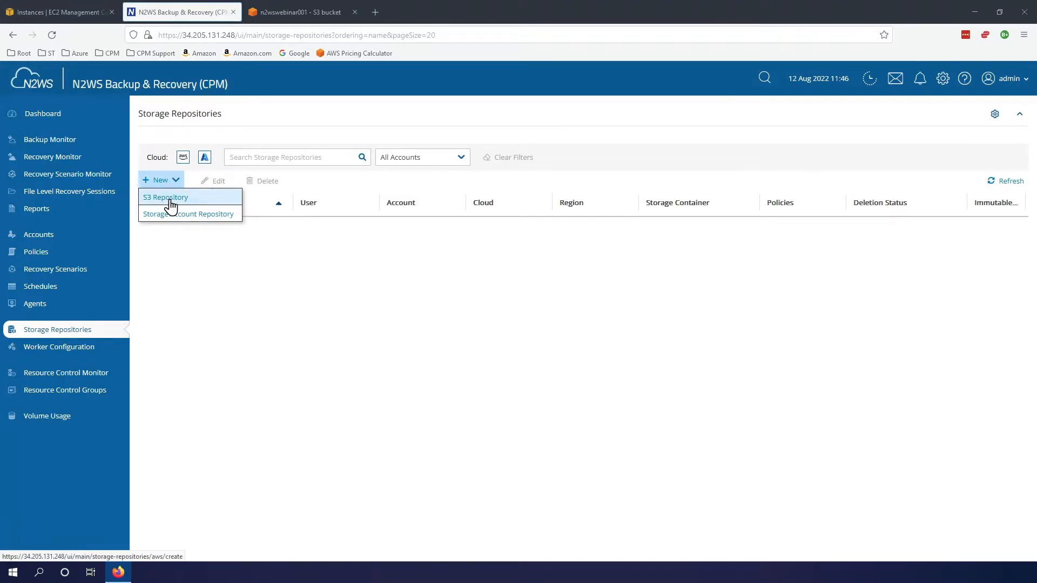
click(166, 197)
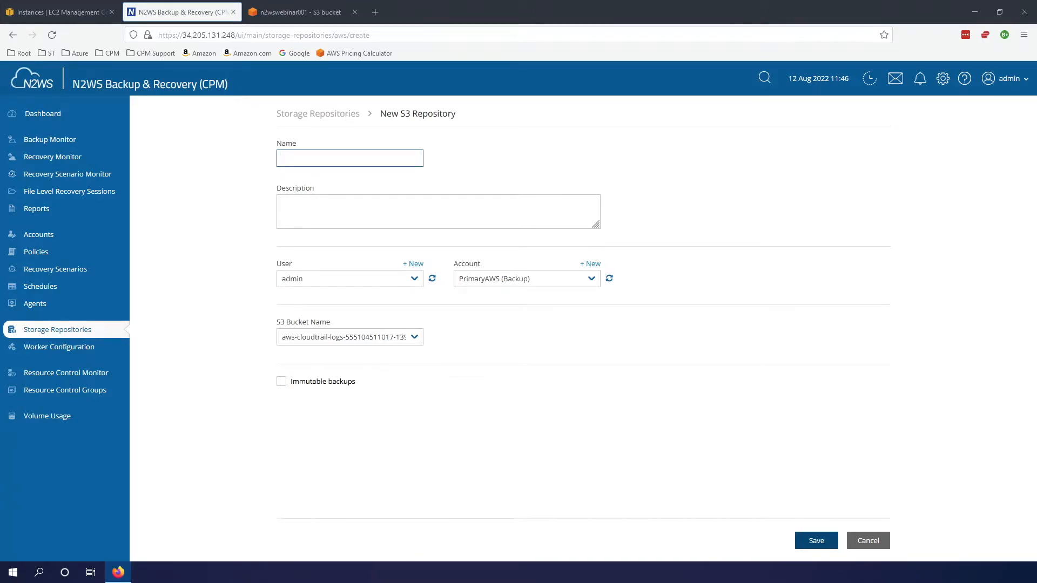
click(349, 158)
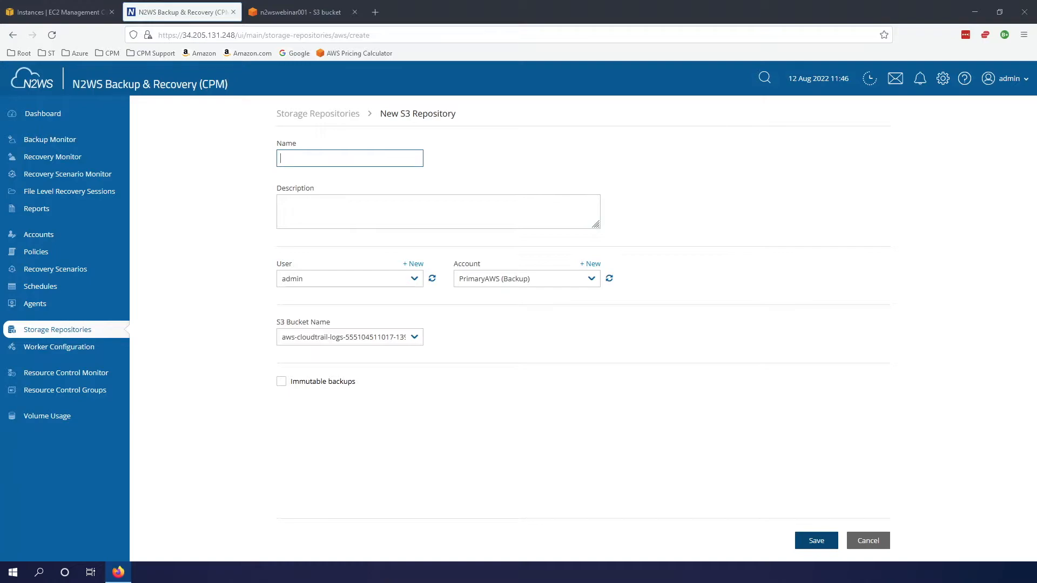
text(n2wswebinar001)
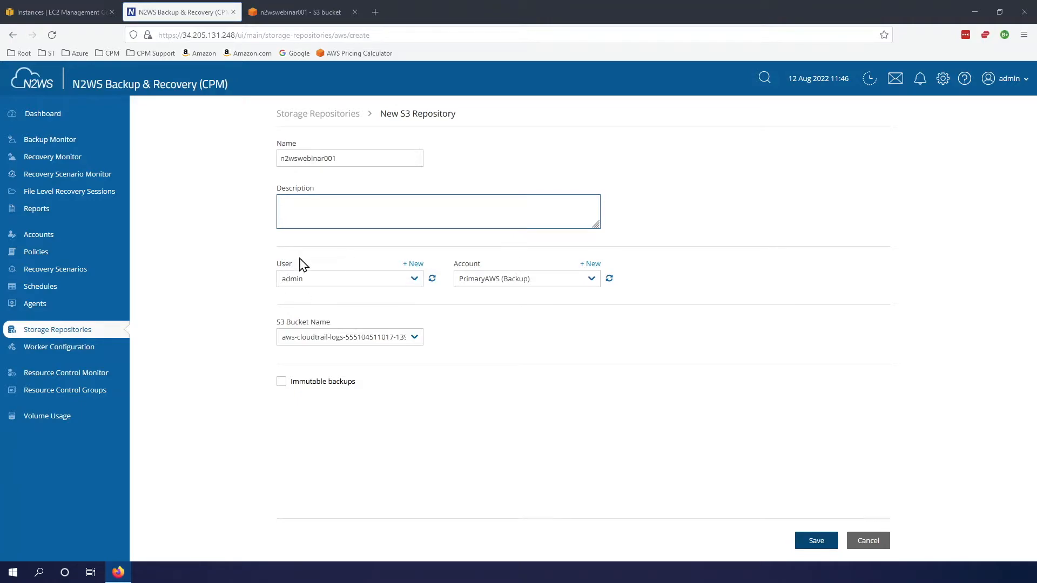
click(438, 210)
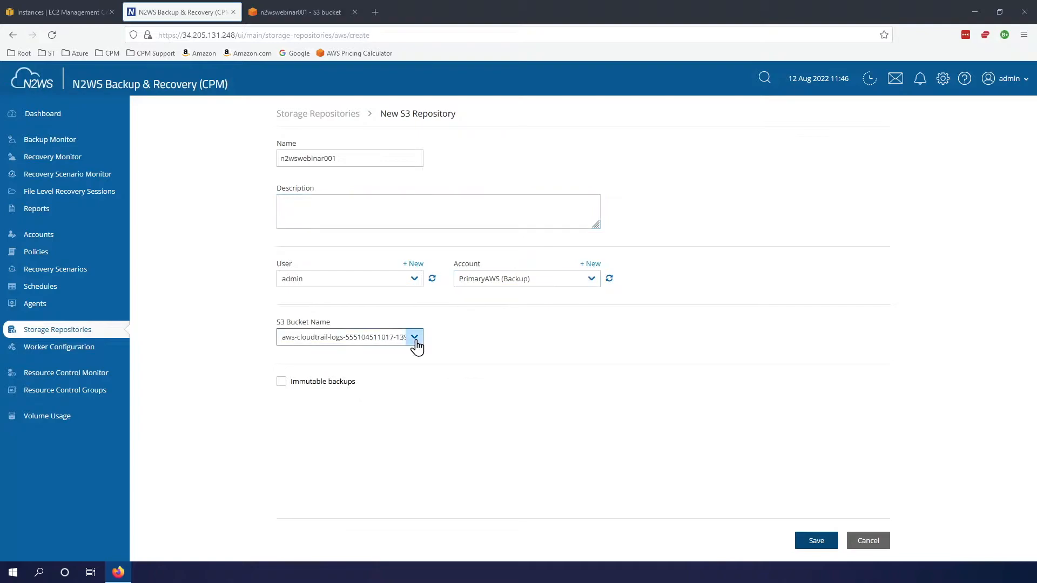
Step: Assign bucket n2wswebinar001, mark backups immutable, and save the repository
click(415, 337)
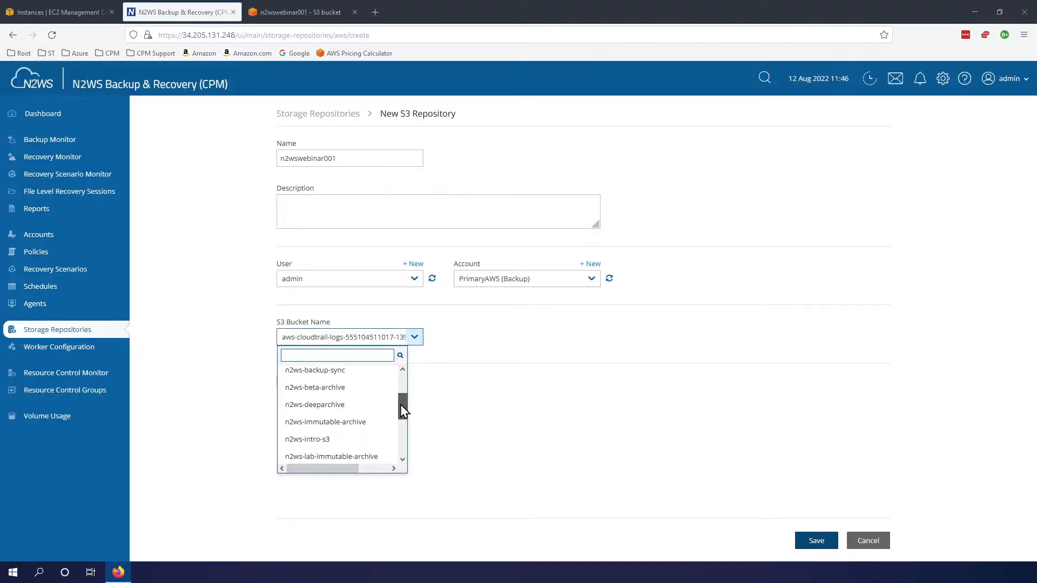
scroll(down, 3)
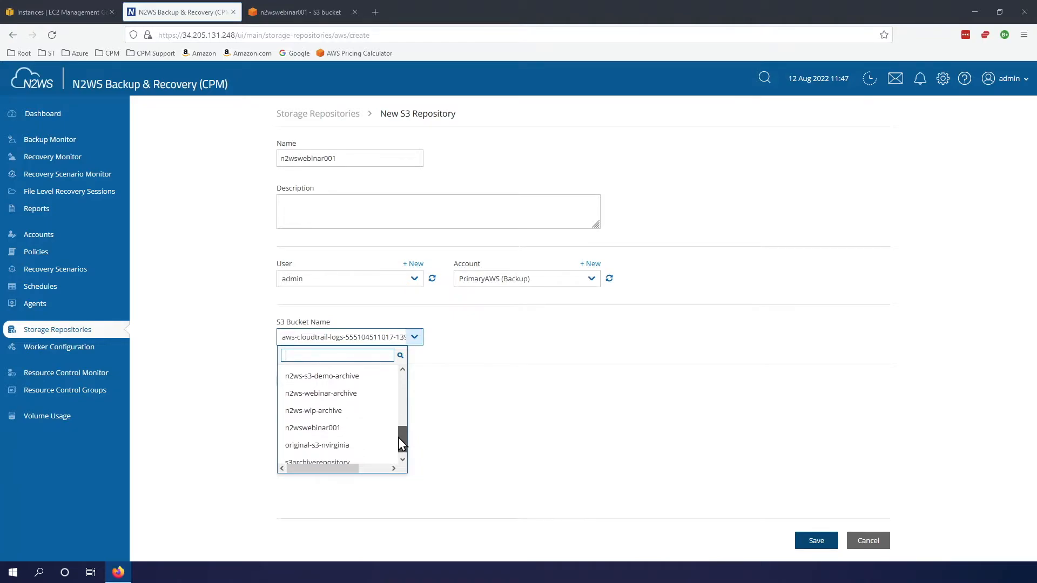
mouse_move(320, 428)
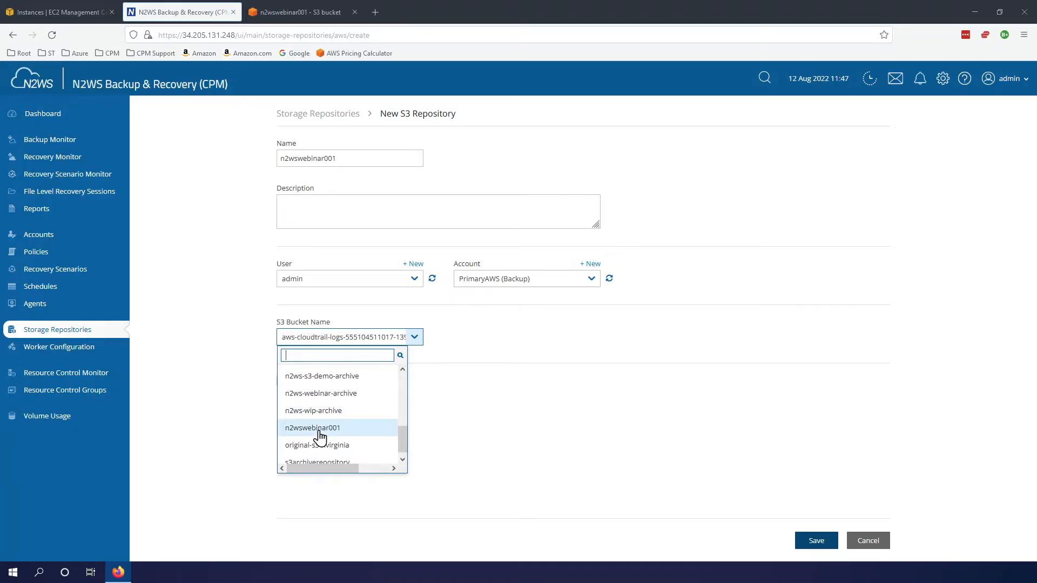
click(311, 428)
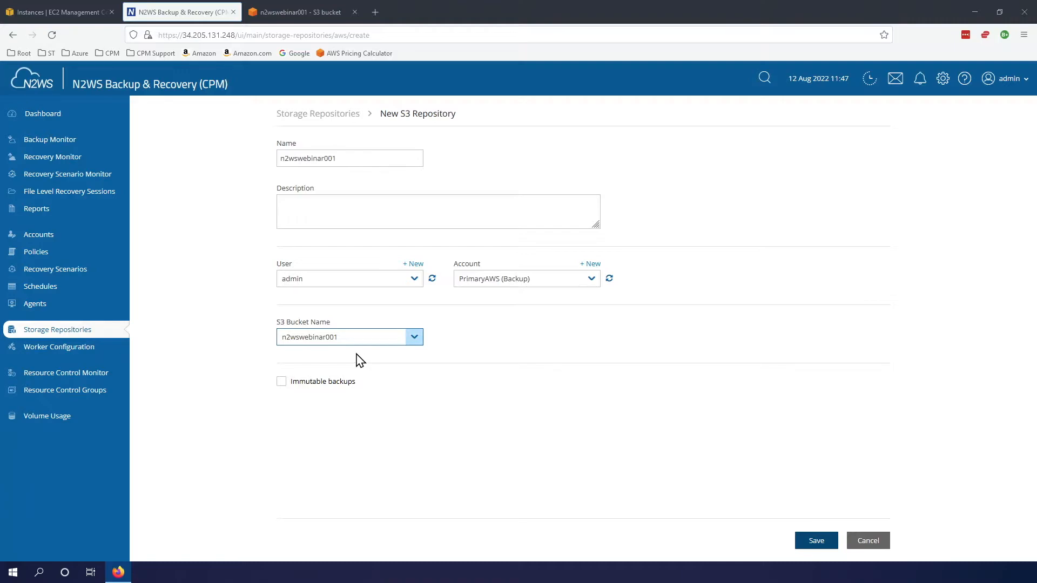
mouse_move(356, 364)
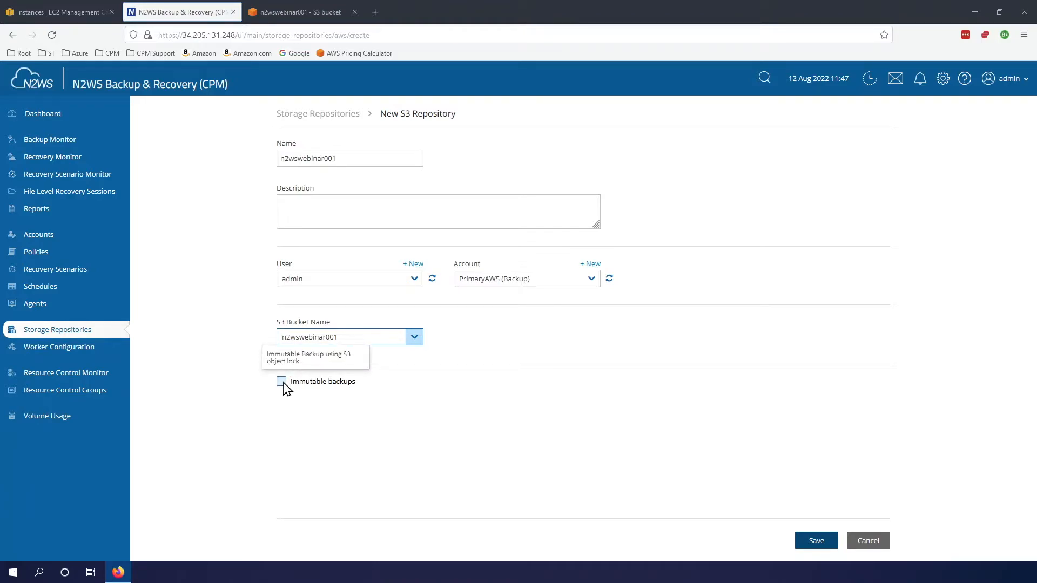
click(280, 381)
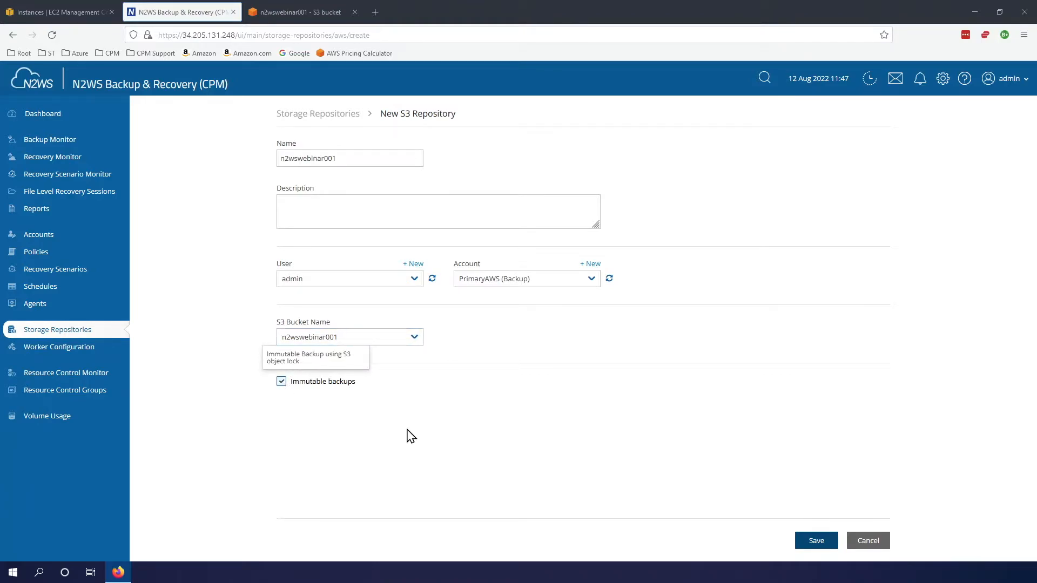
click(816, 541)
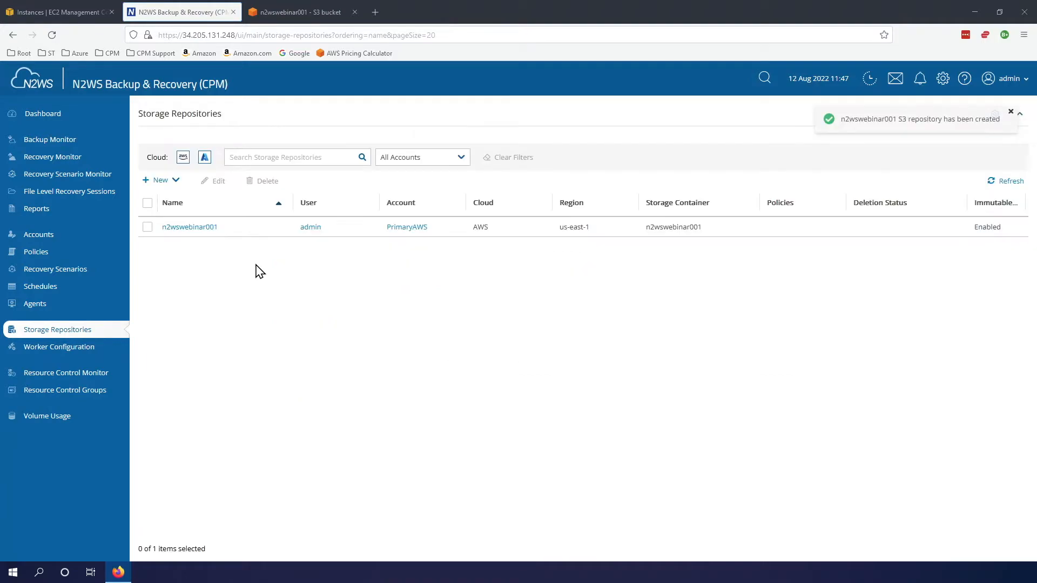
mouse_move(295, 276)
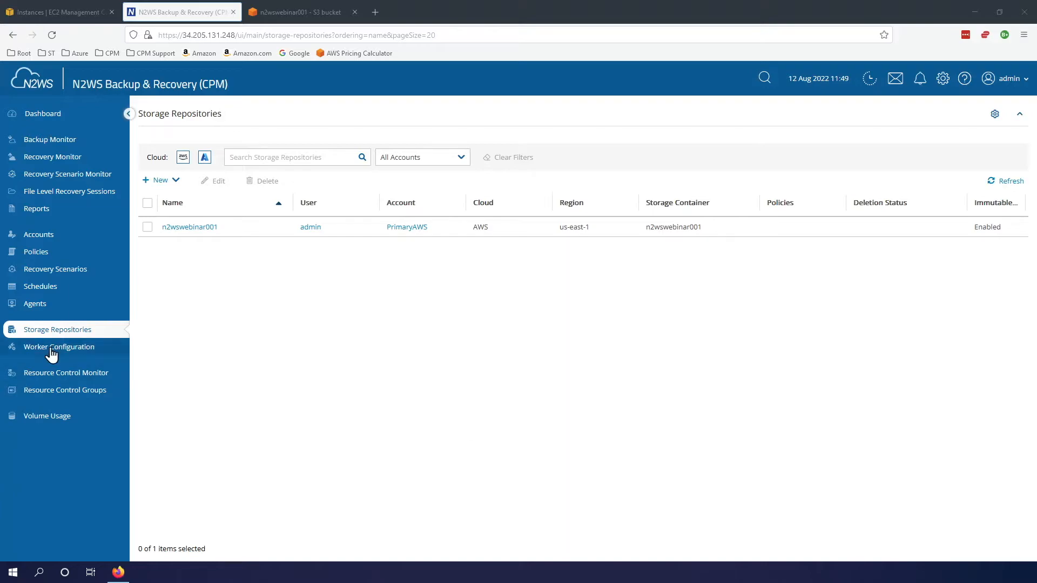
mouse_move(58, 350)
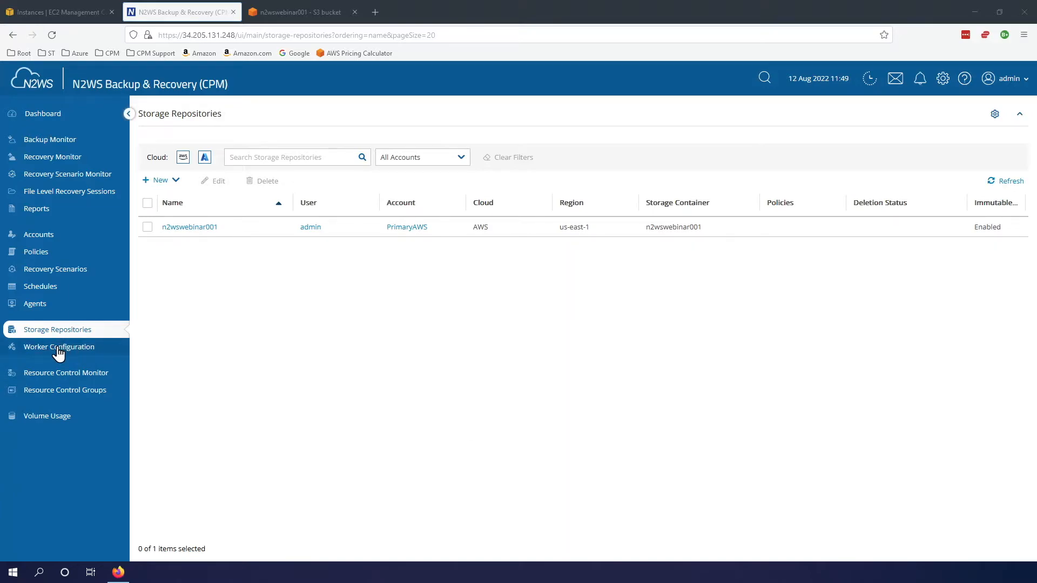
Step: Start a new worker configuration with region US East (N. Virginia)
click(58, 346)
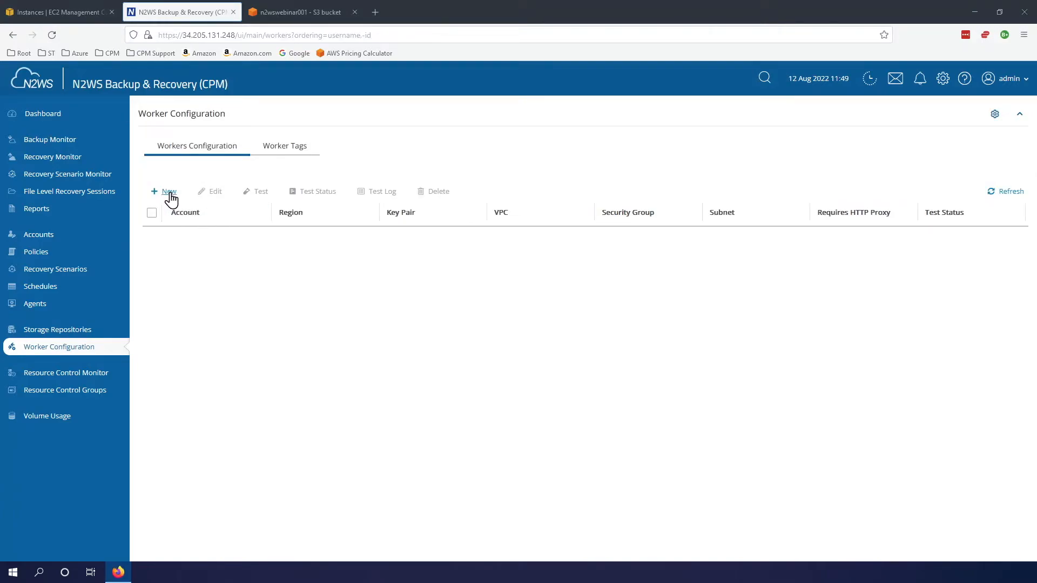
click(165, 191)
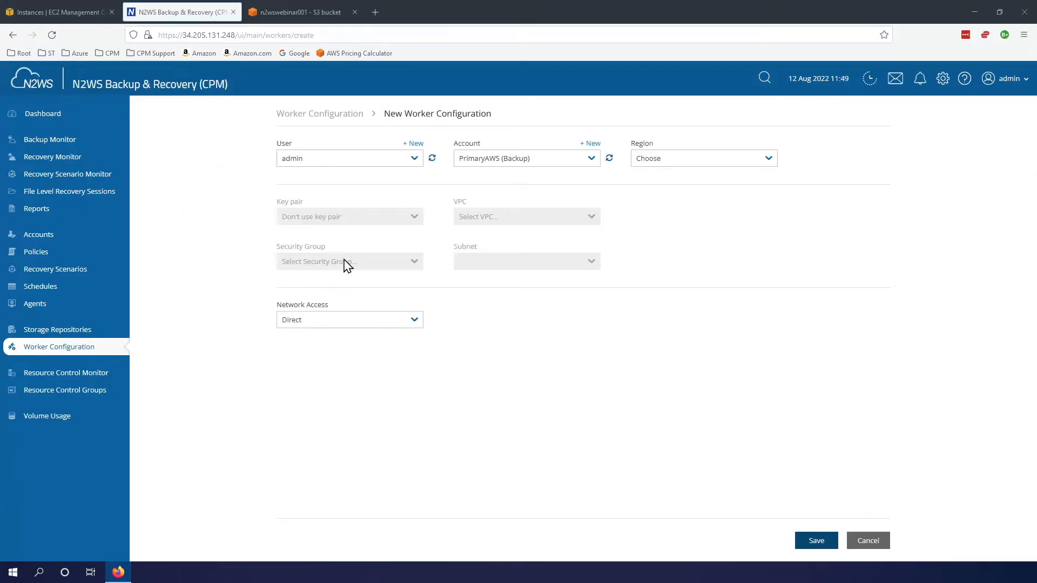
click(349, 158)
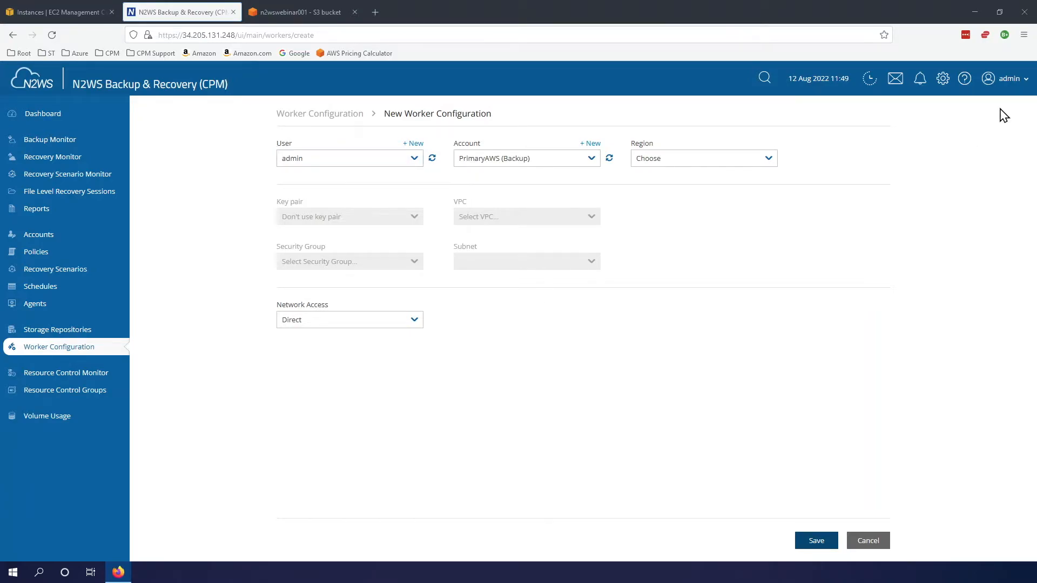
mouse_move(553, 187)
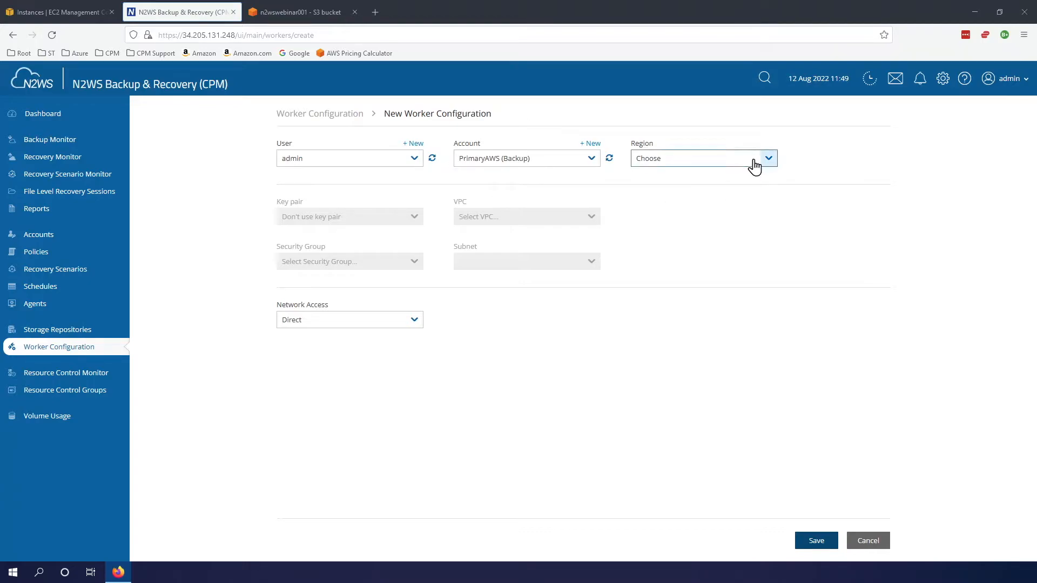
click(701, 158)
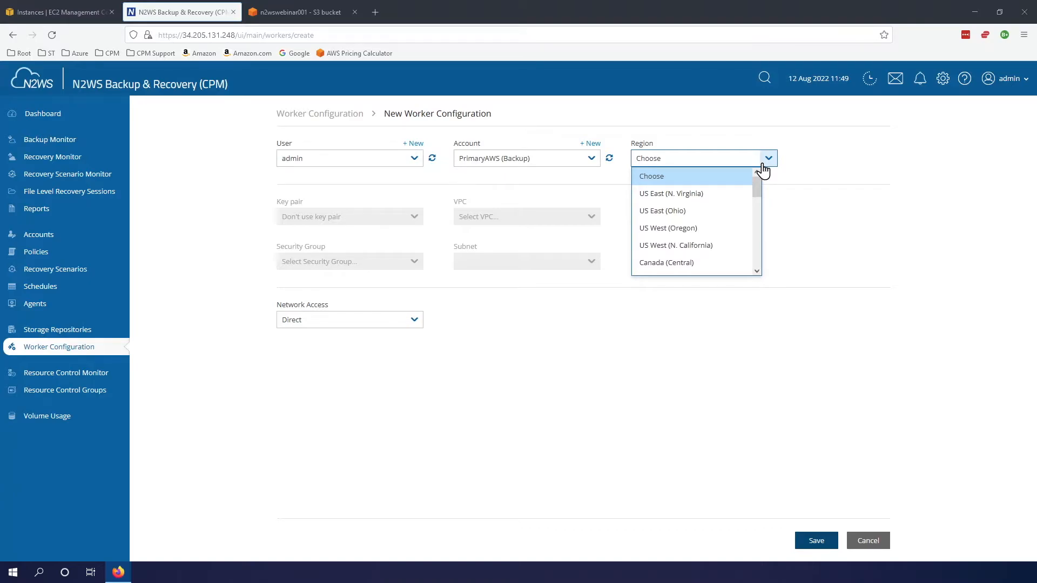
mouse_move(706, 193)
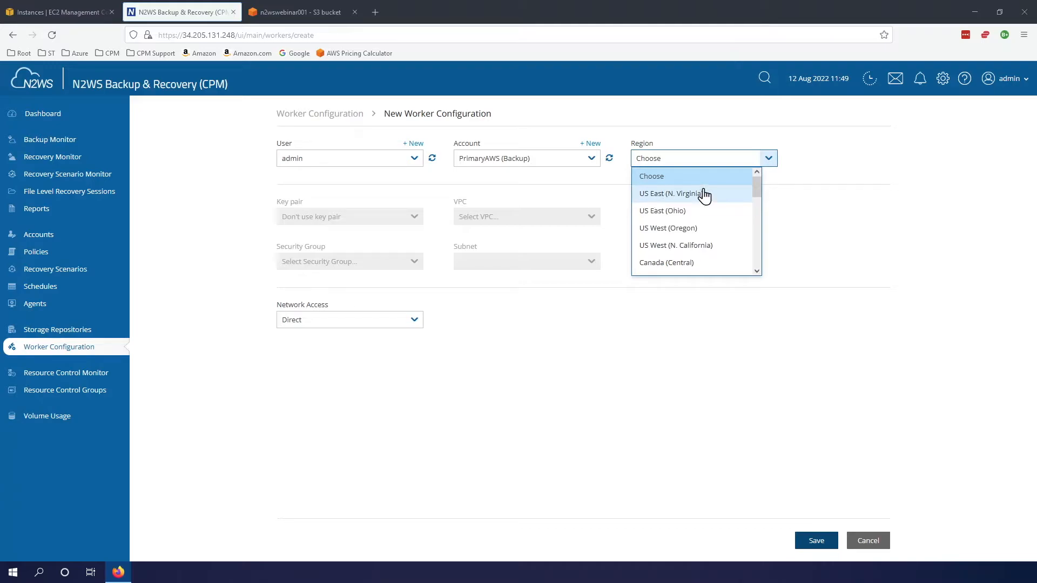
click(669, 194)
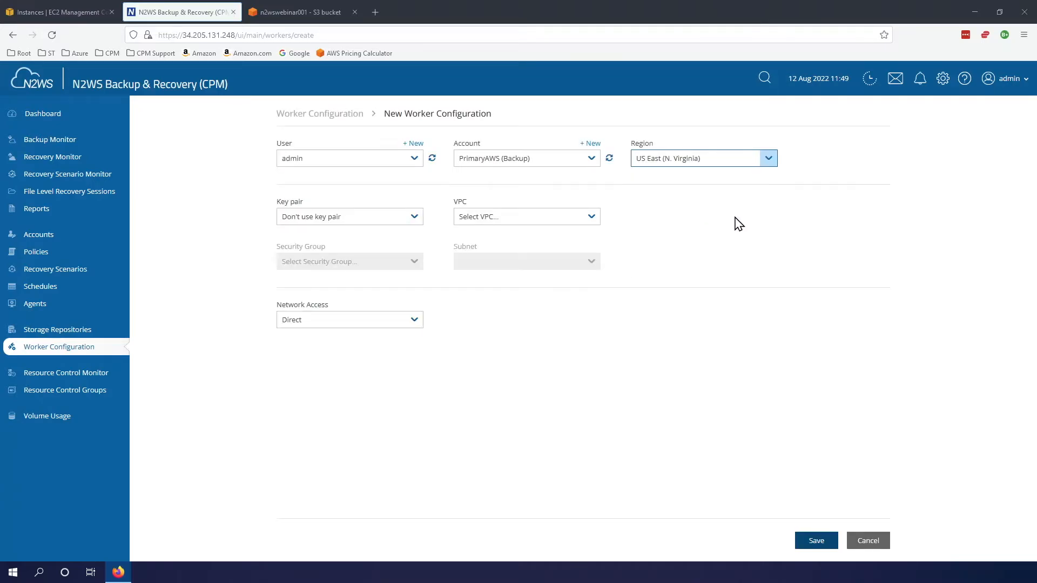
mouse_move(396, 187)
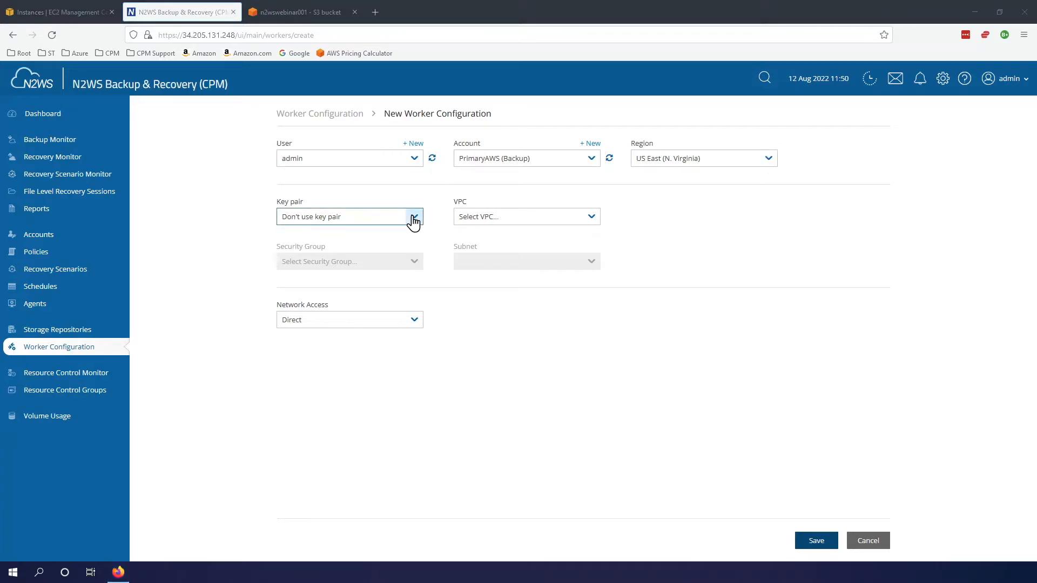
Step: Use the CPM230 key pair and the Original N.Virginia VPC for the worker
click(414, 216)
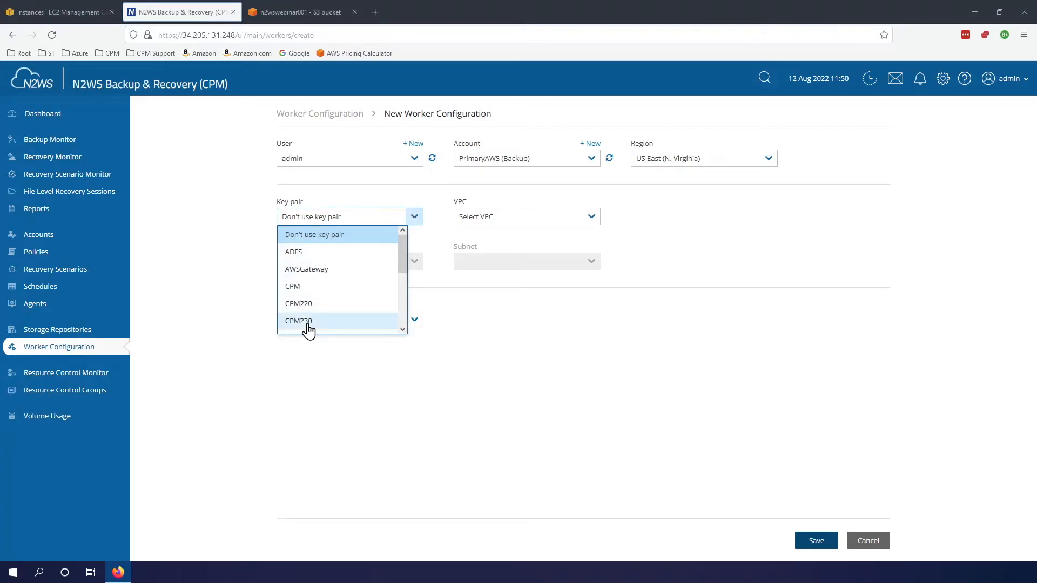
click(298, 322)
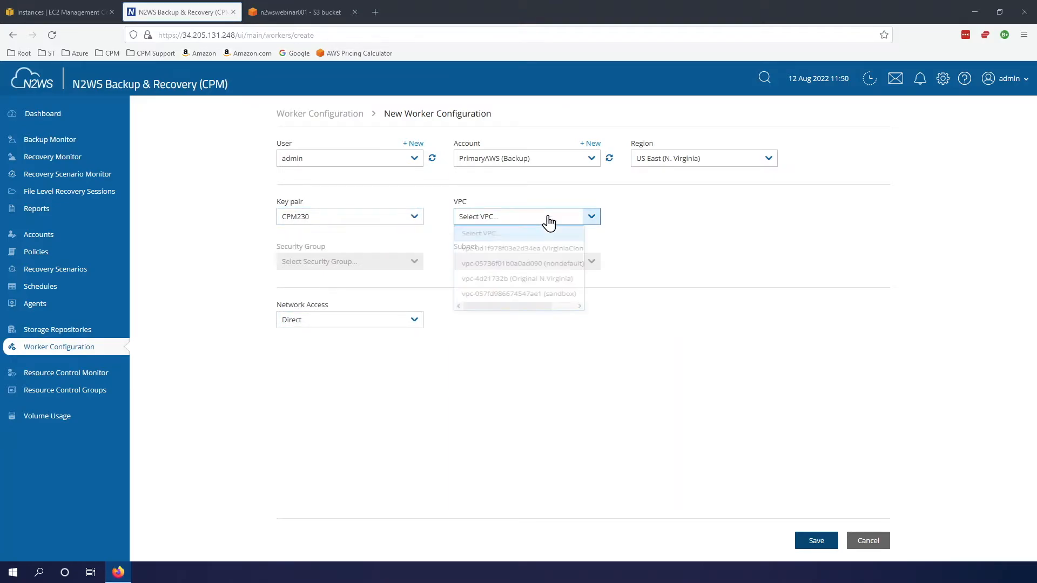
click(549, 216)
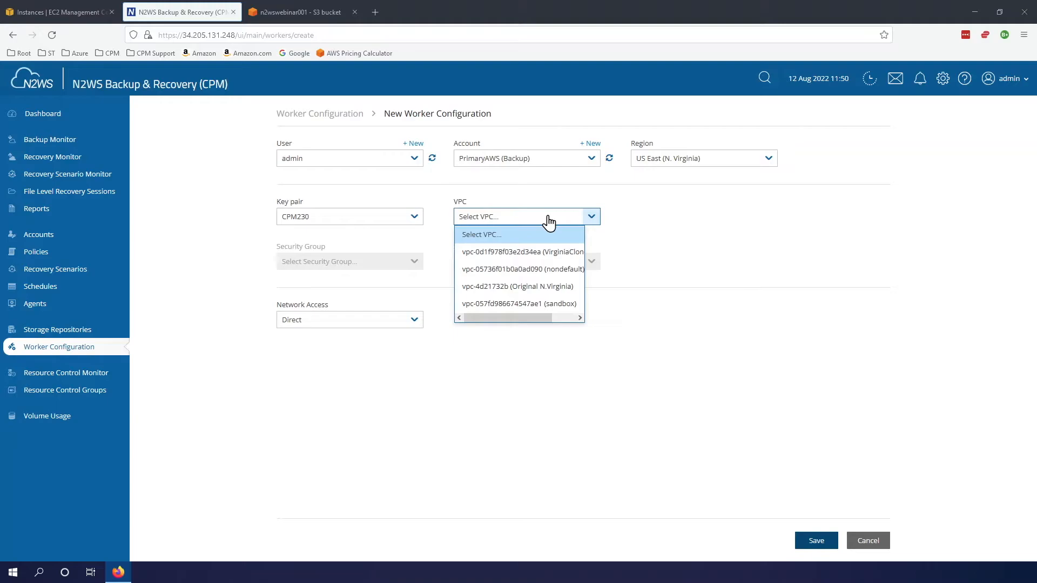
mouse_move(497, 289)
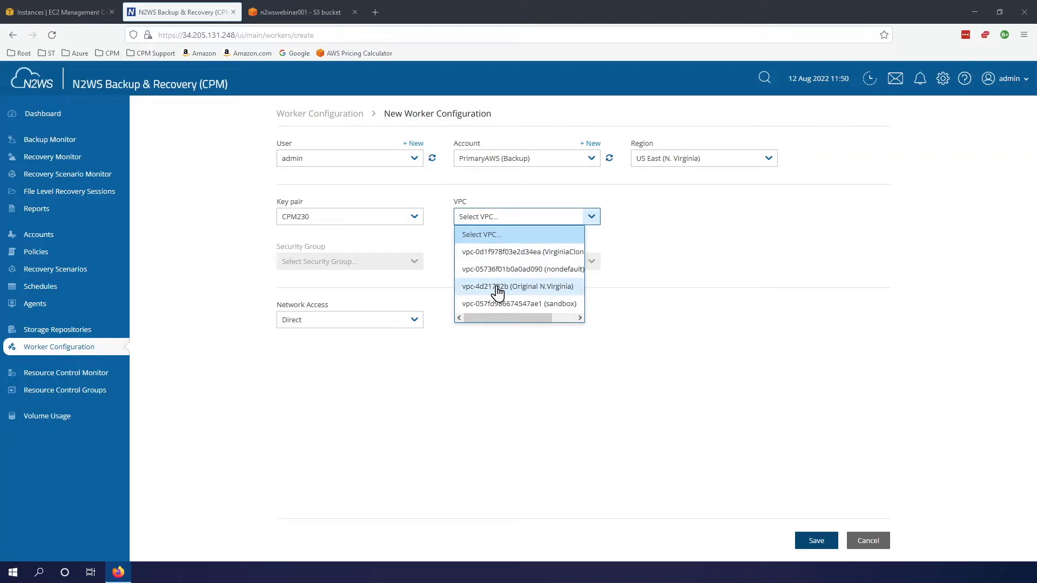
click(518, 286)
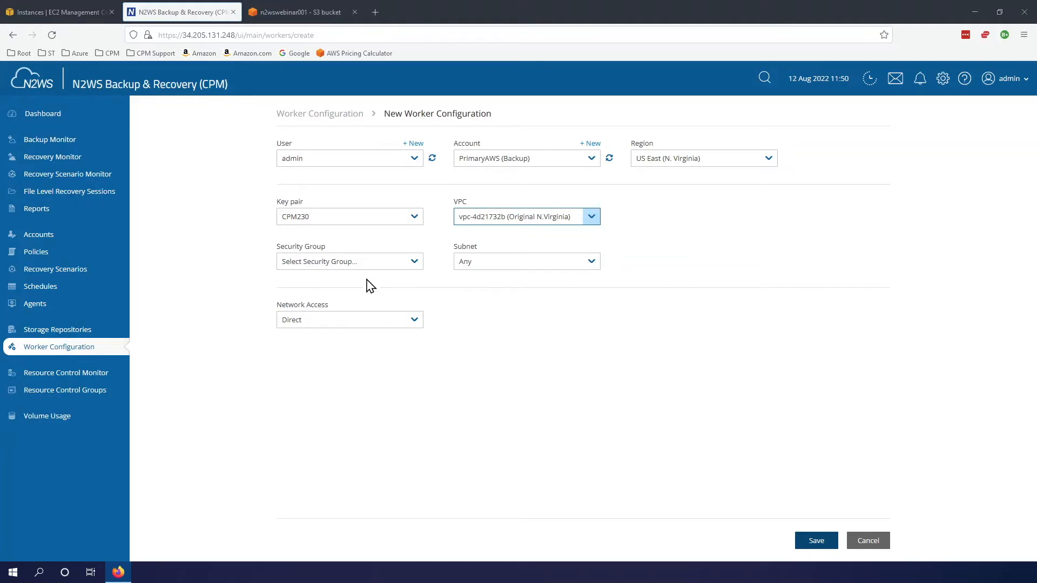
Step: Use the default security group, subnet-7820501d and Direct network access for the worker
click(349, 261)
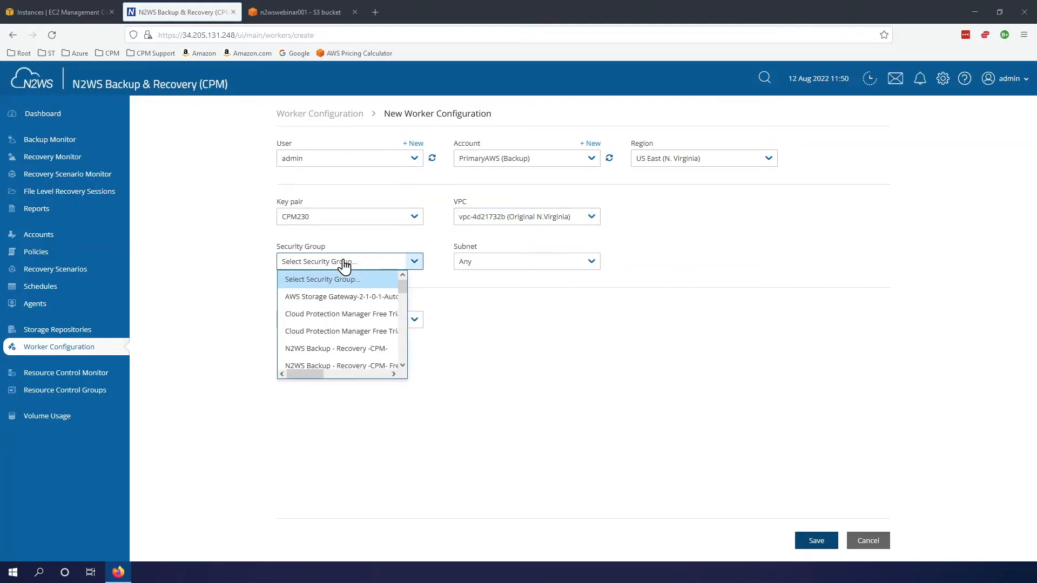
scroll(down, 3)
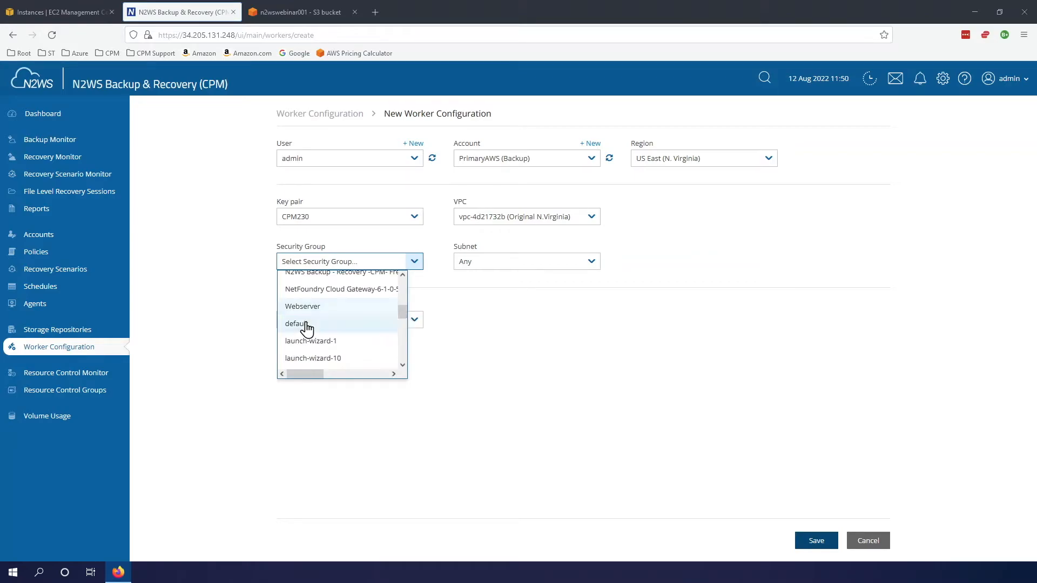
click(295, 323)
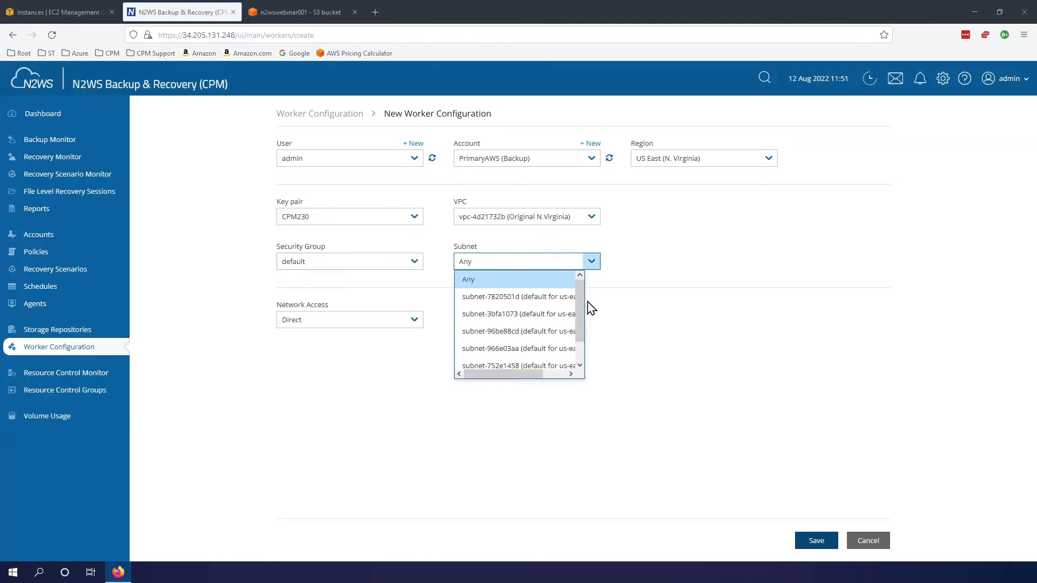
mouse_move(509, 305)
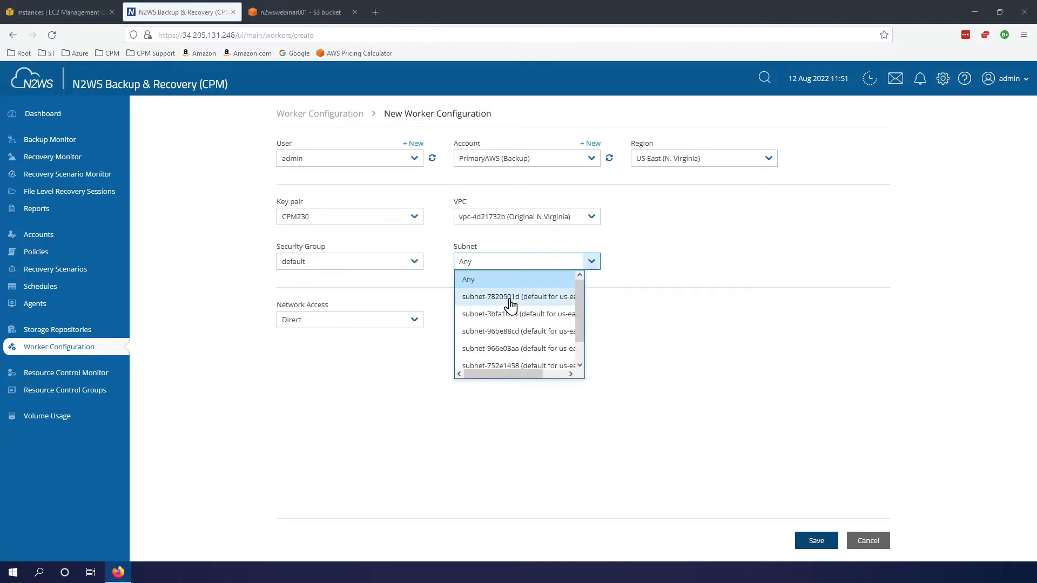
click(519, 296)
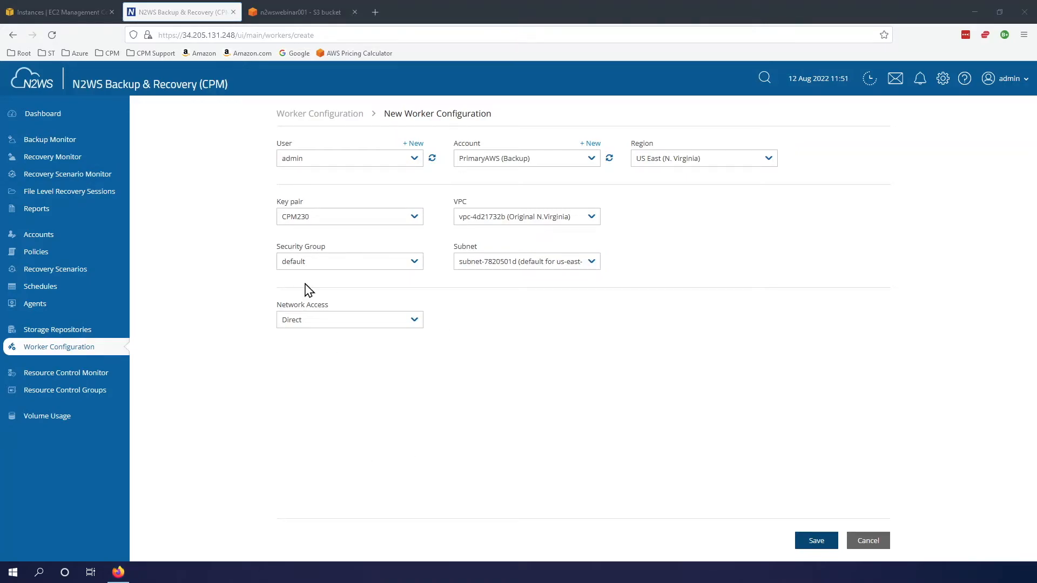
mouse_move(277, 349)
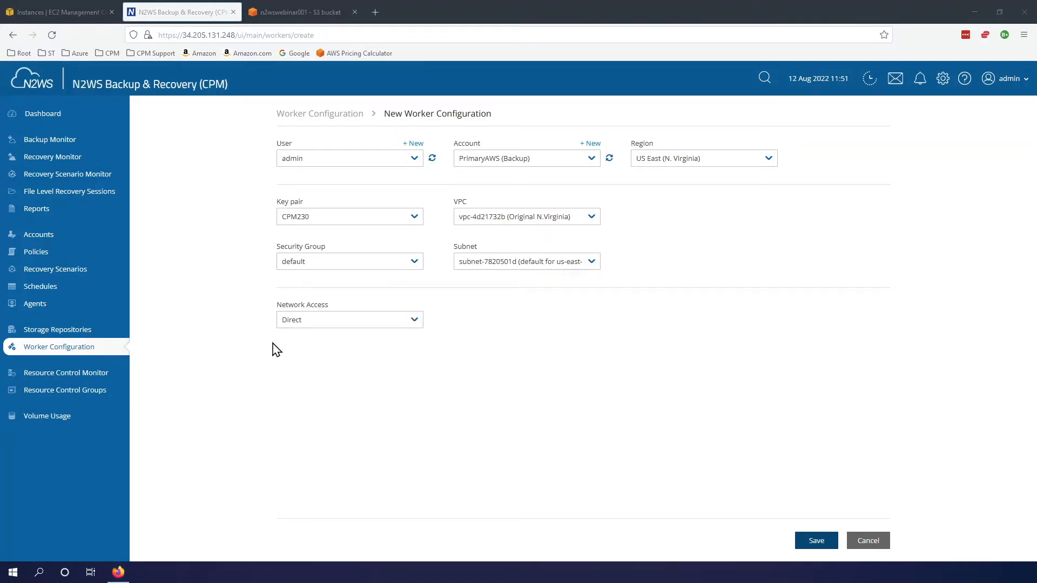
click(349, 320)
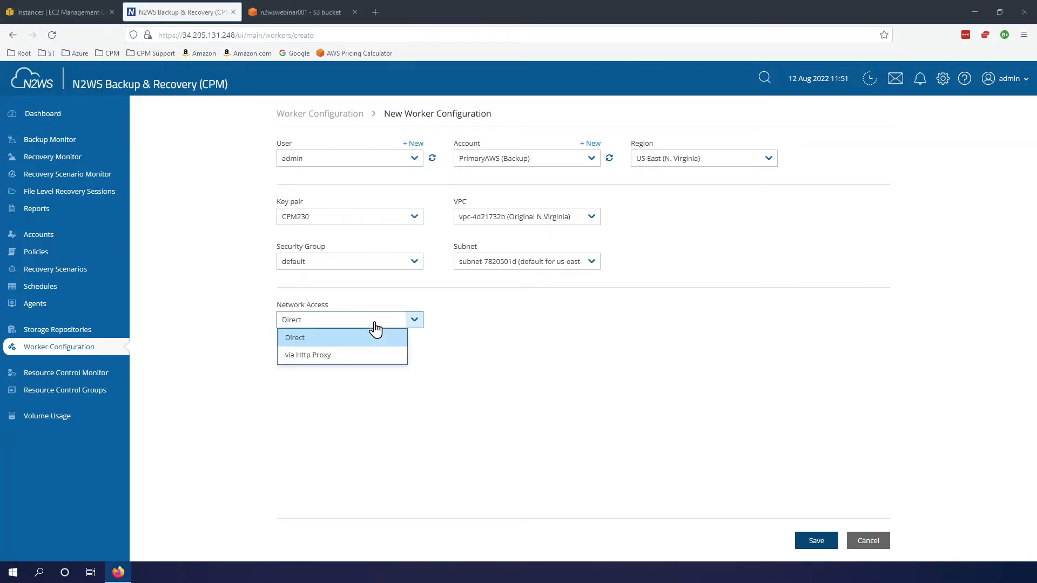
click(294, 337)
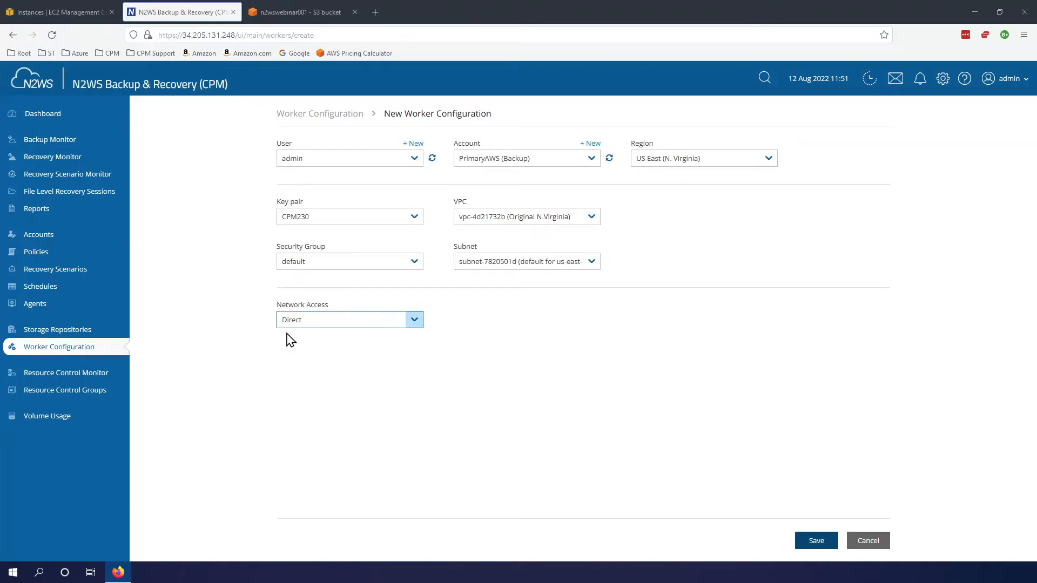
mouse_move(419, 127)
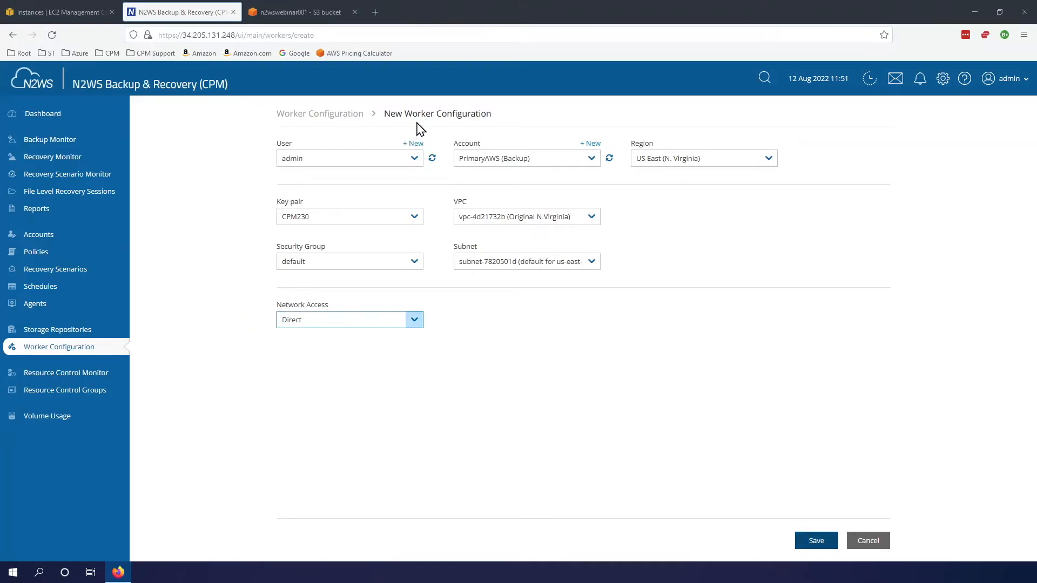
mouse_move(827, 541)
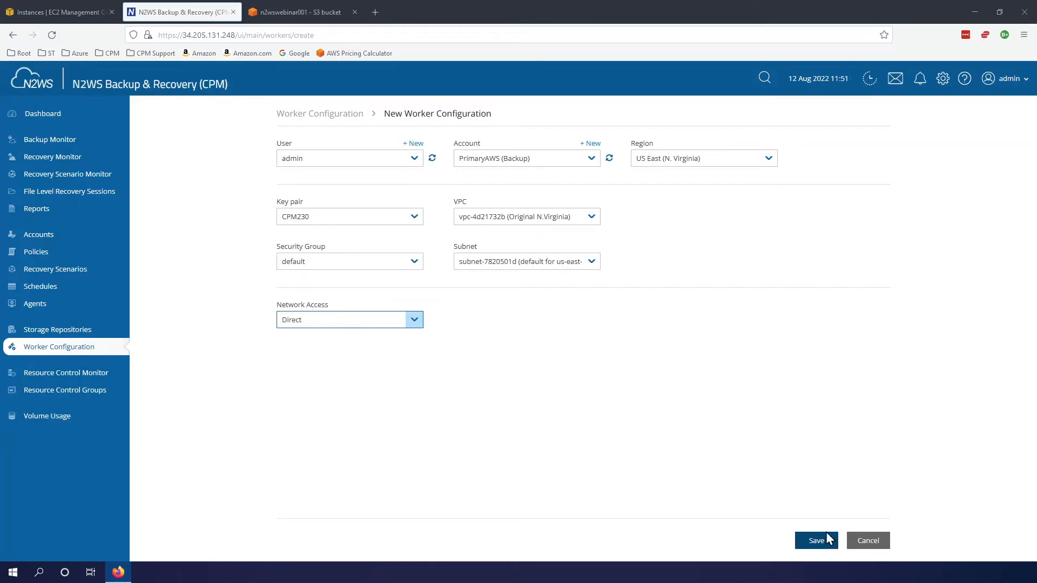
Step: Save the worker configuration, glance at Worker Tags and return to the configured workers list
click(815, 540)
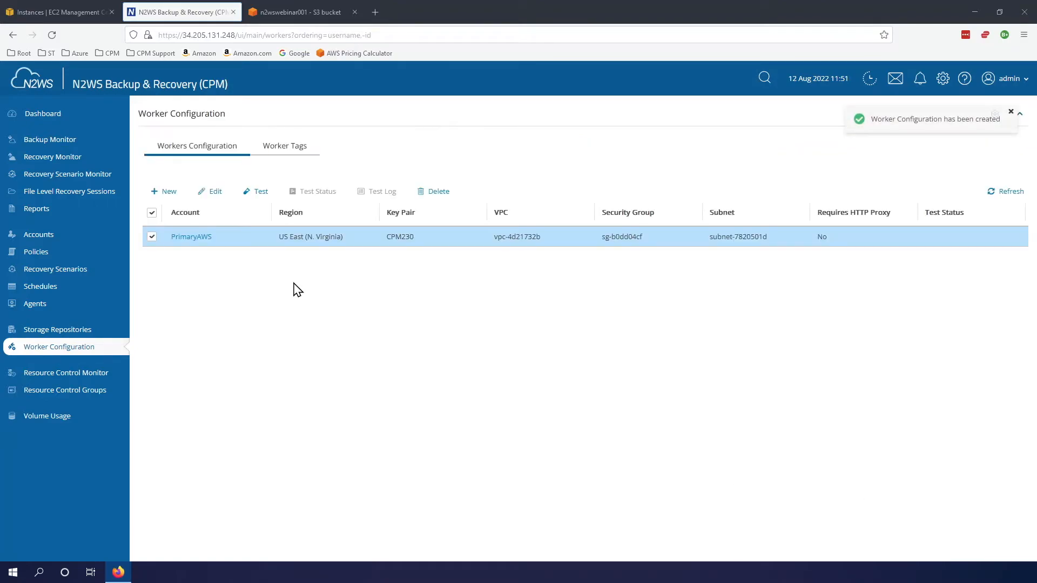
mouse_move(258, 257)
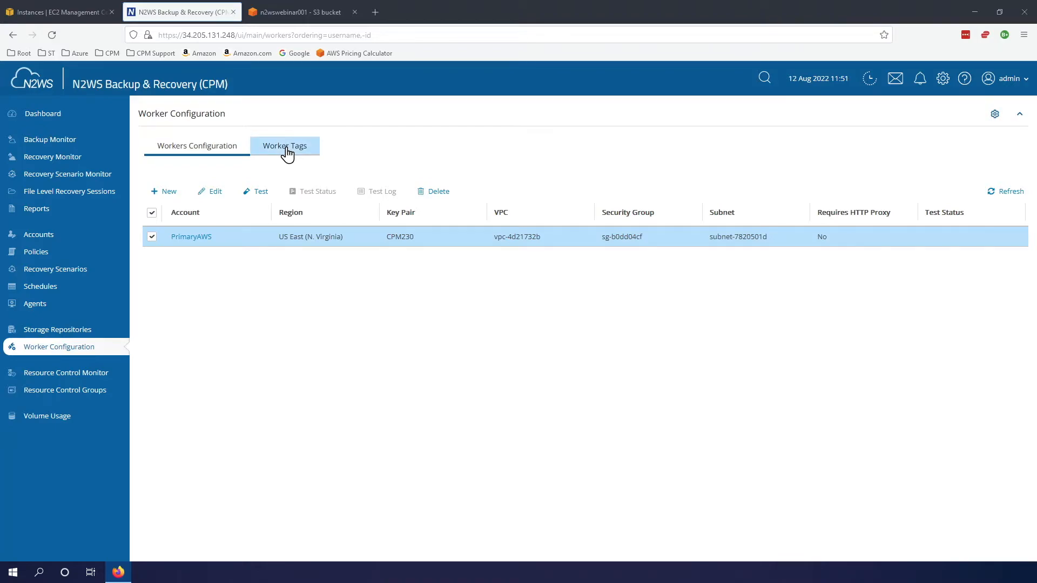
click(284, 146)
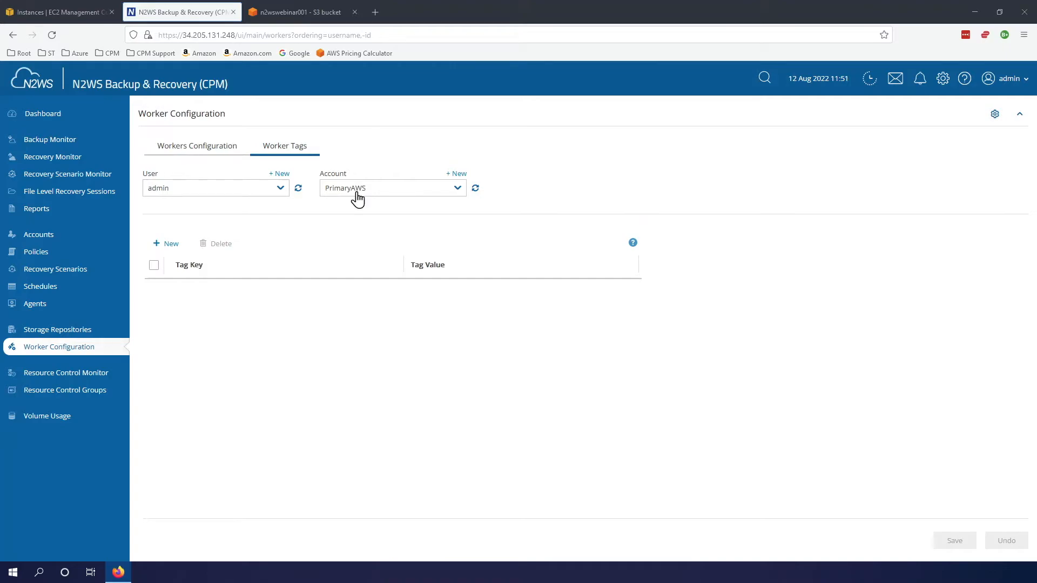
click(197, 146)
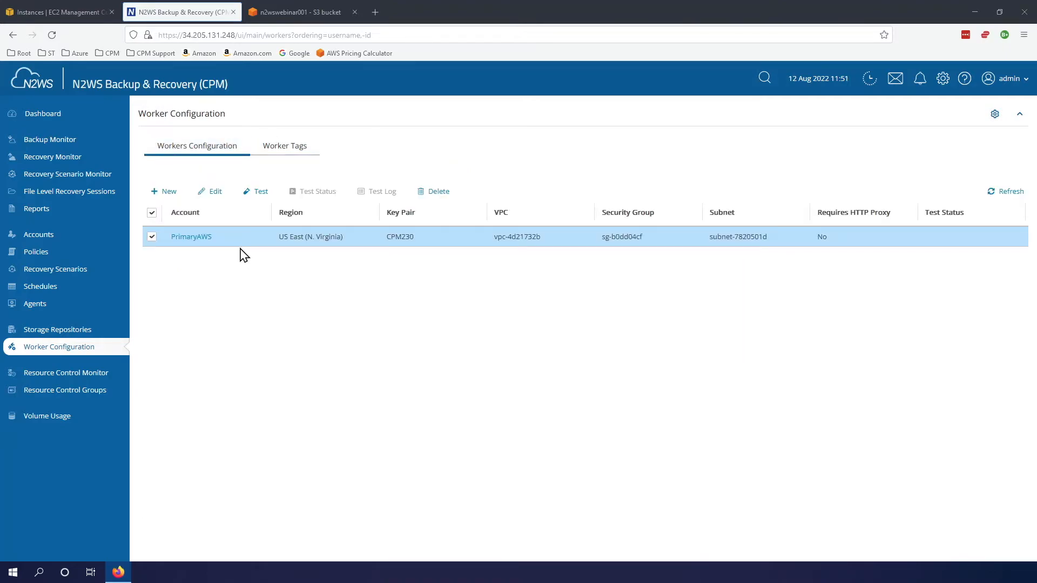
mouse_move(246, 277)
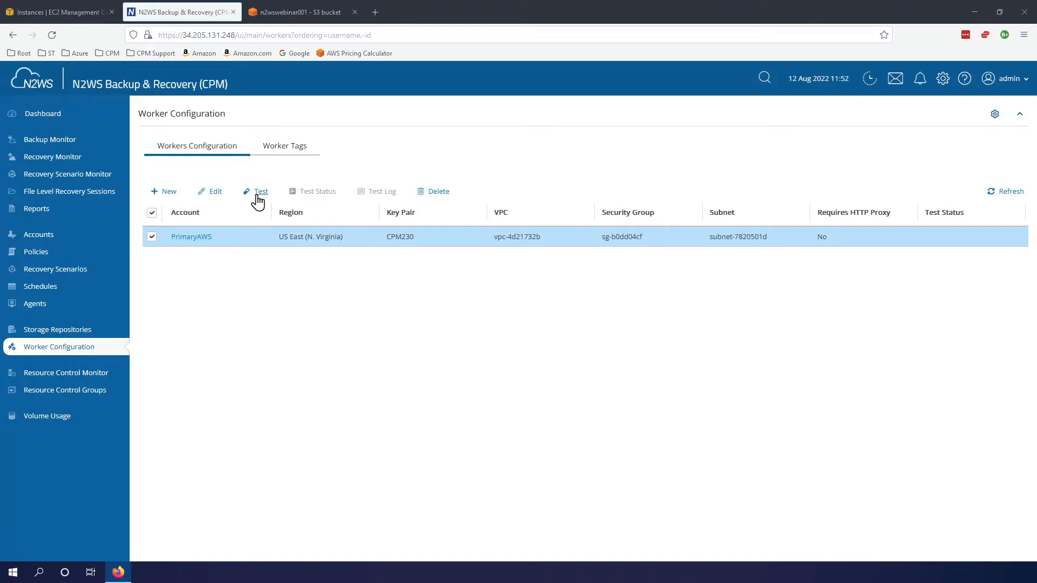
Step: Run the worker tests and confirm connectivity, SSH, EBS API and S3 endpoint checks succeed
click(257, 191)
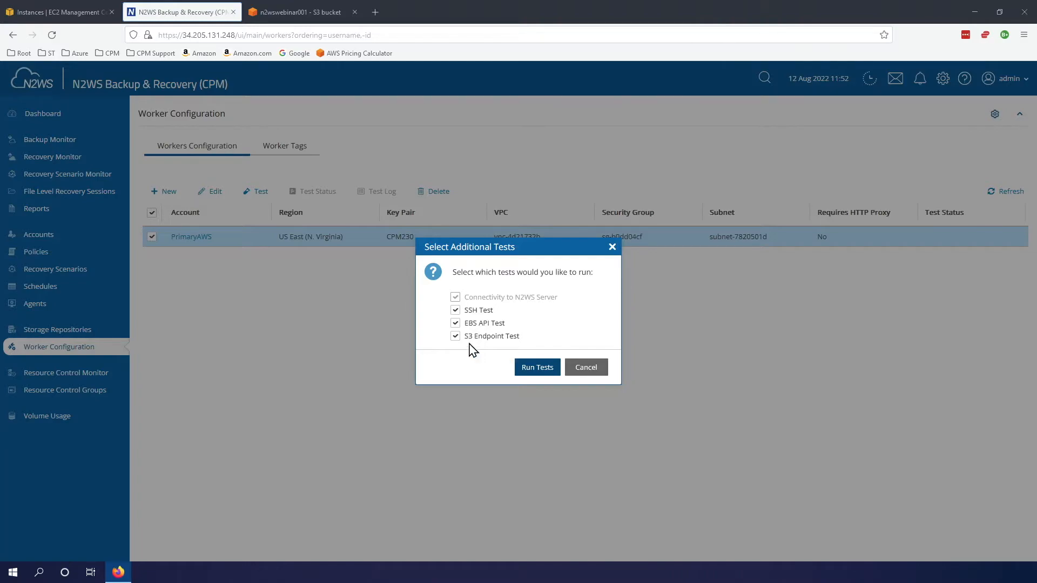
mouse_move(537, 350)
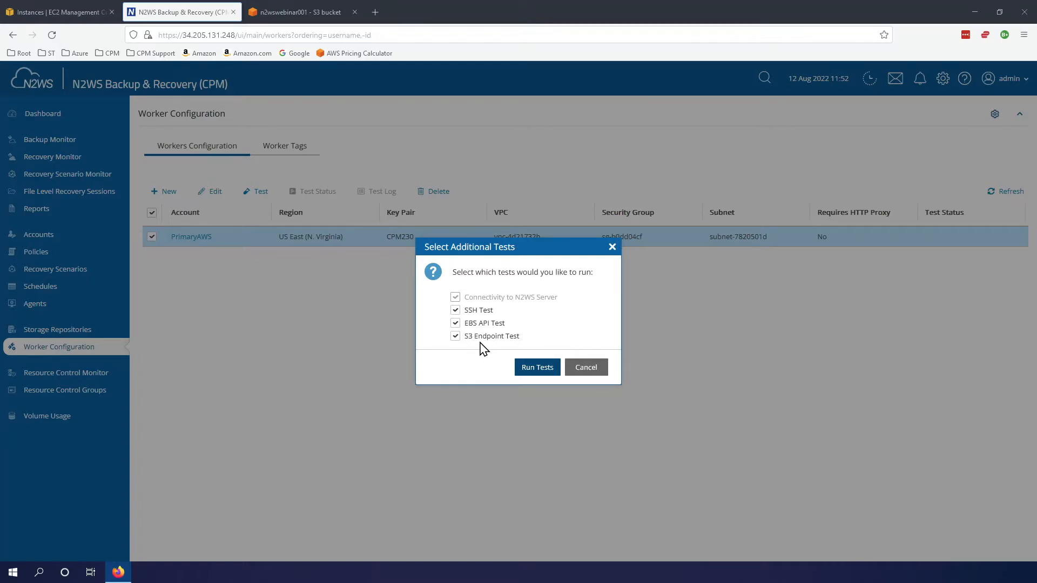
mouse_move(498, 359)
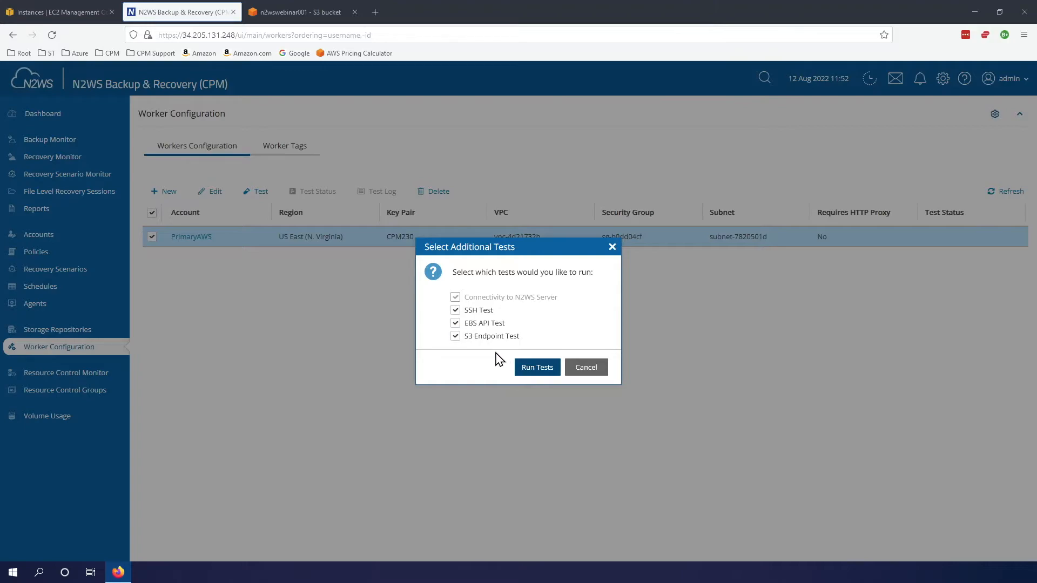
click(585, 367)
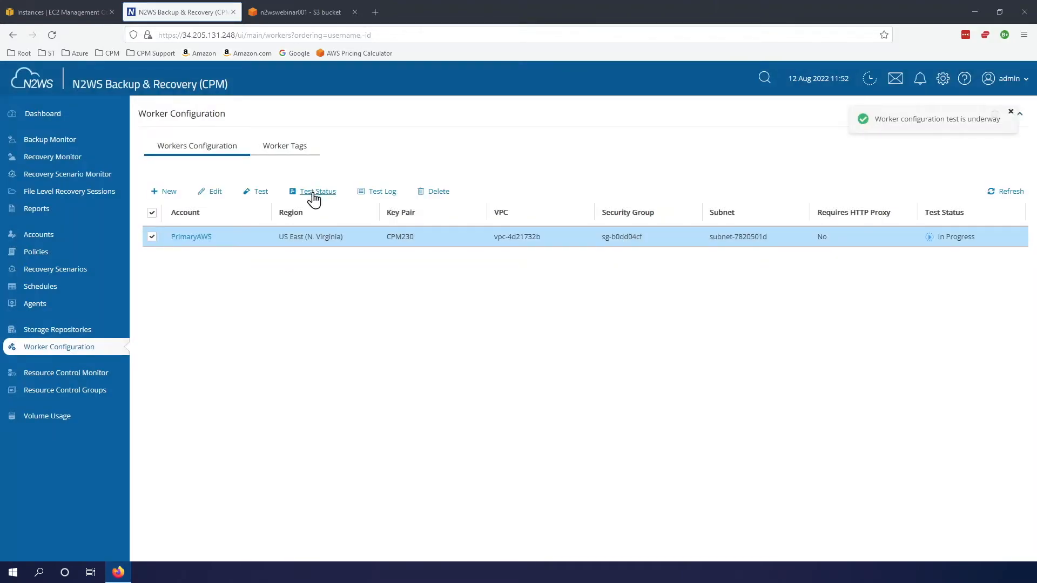
click(317, 193)
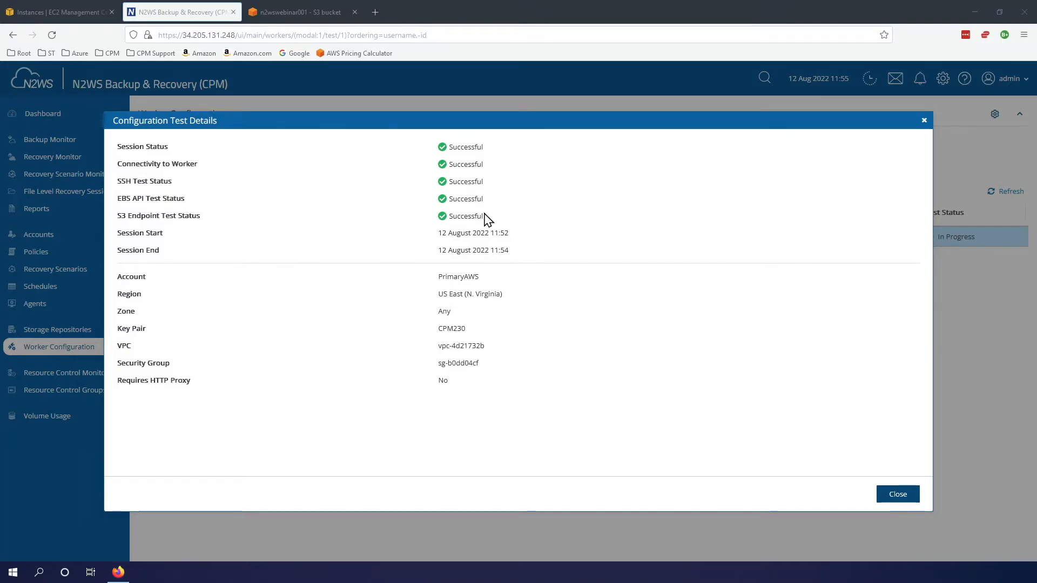
mouse_move(903, 458)
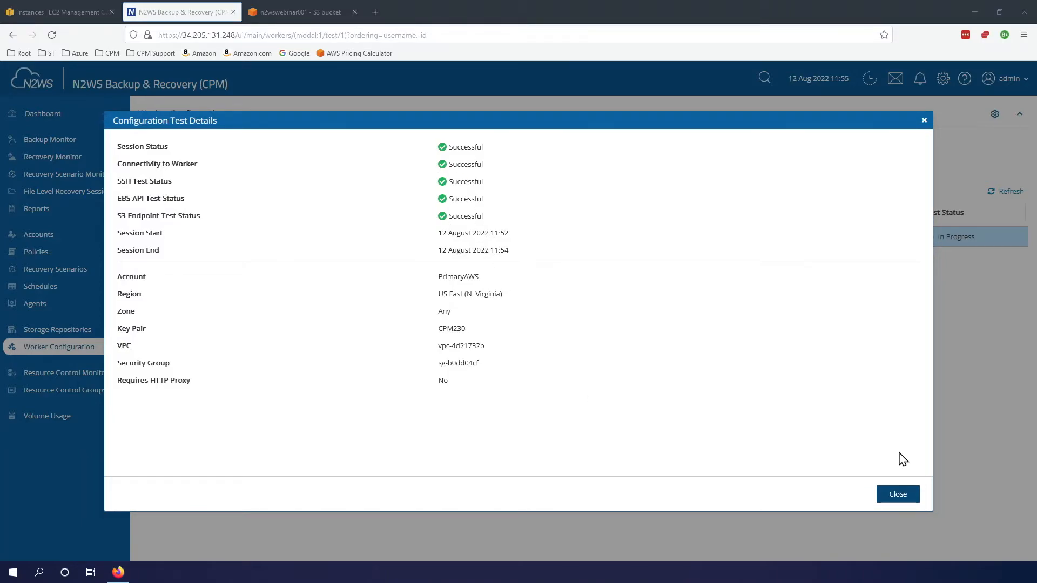
click(897, 494)
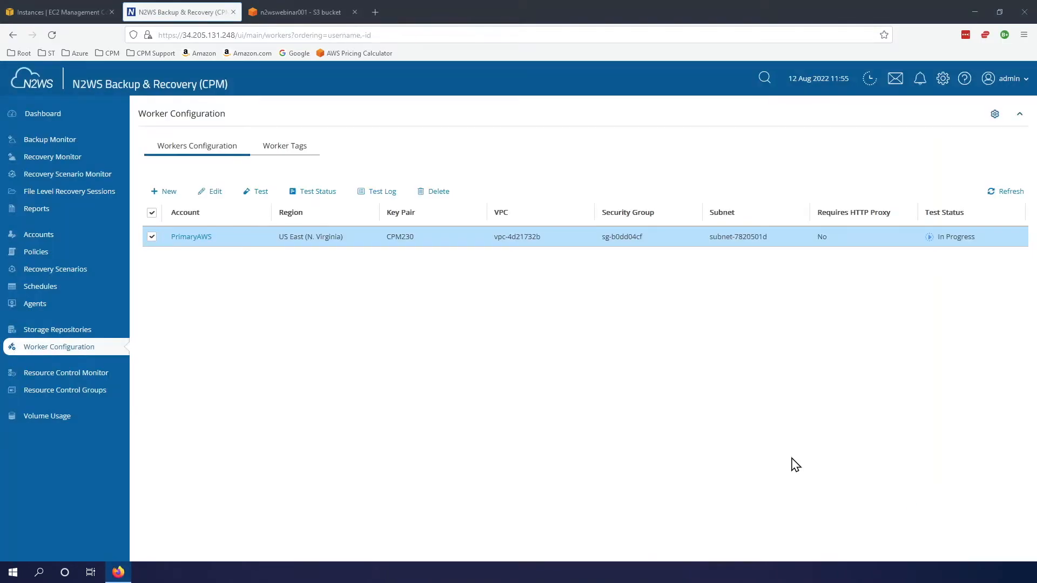
mouse_move(259, 334)
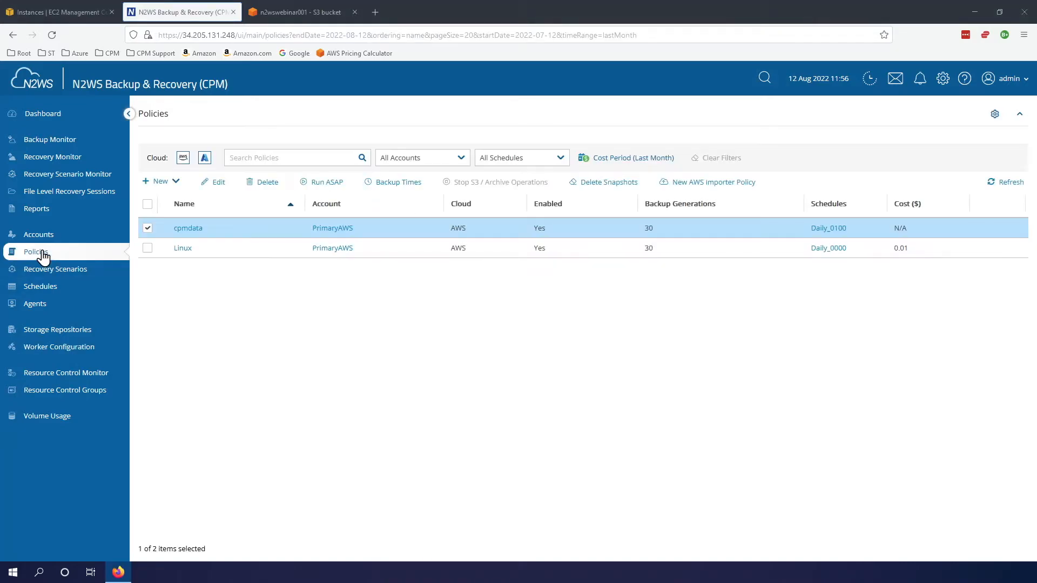
Step: Select Linux instead of cpmdata, open it and review its Prod_Linux_Apache target and DR settings
click(148, 228)
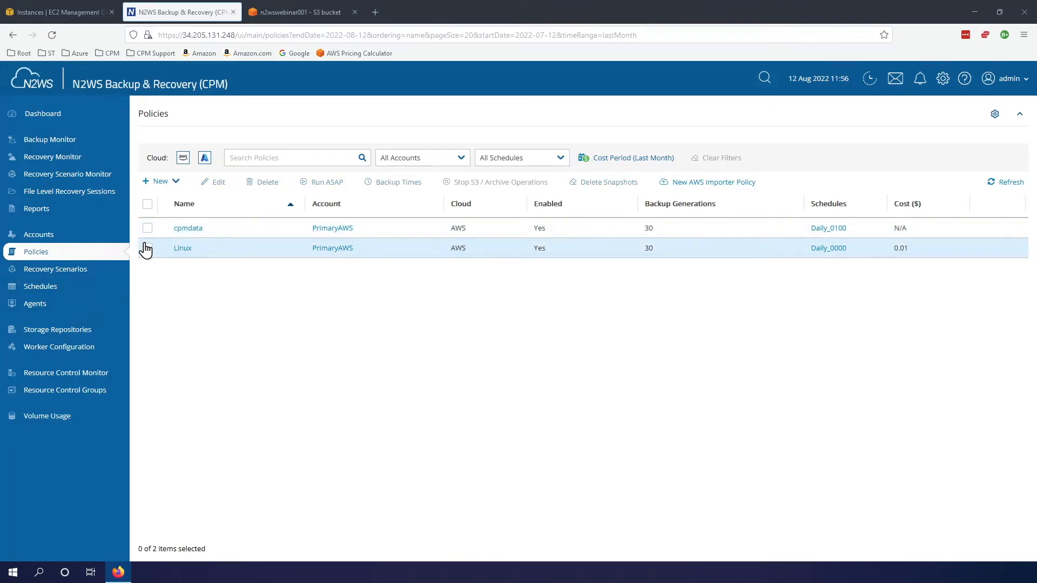
click(148, 248)
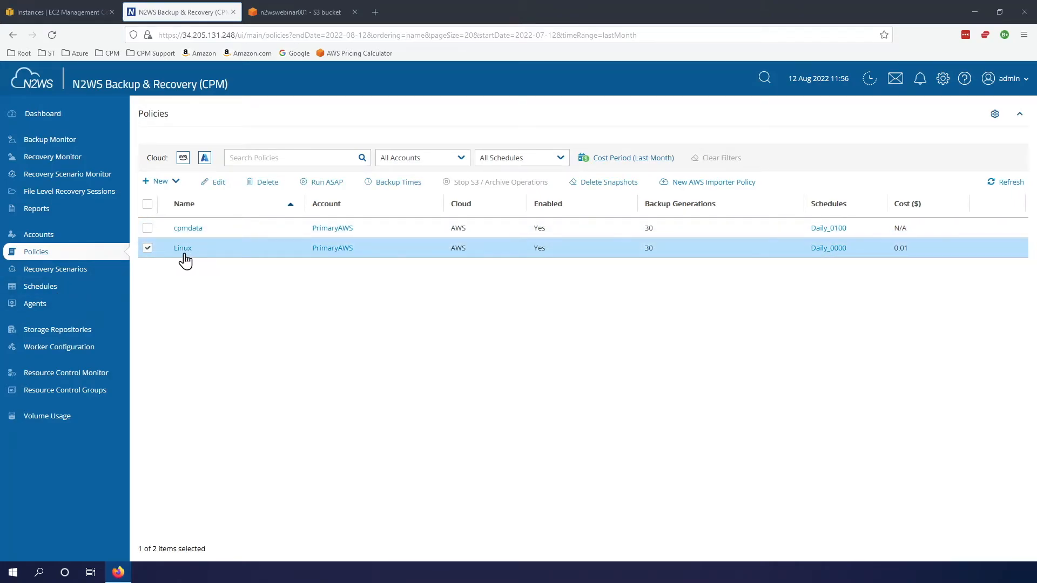
click(181, 247)
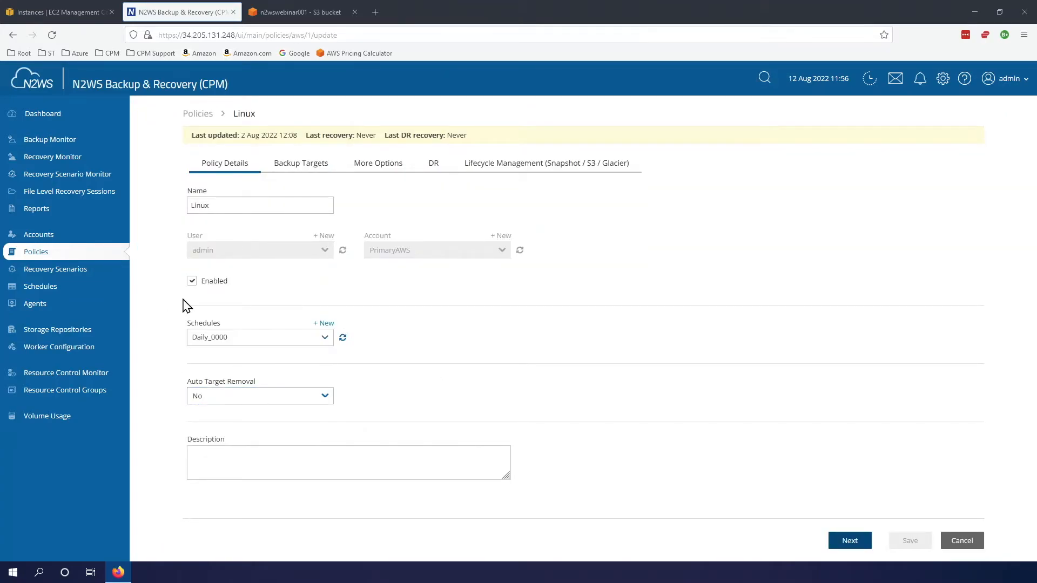
click(301, 163)
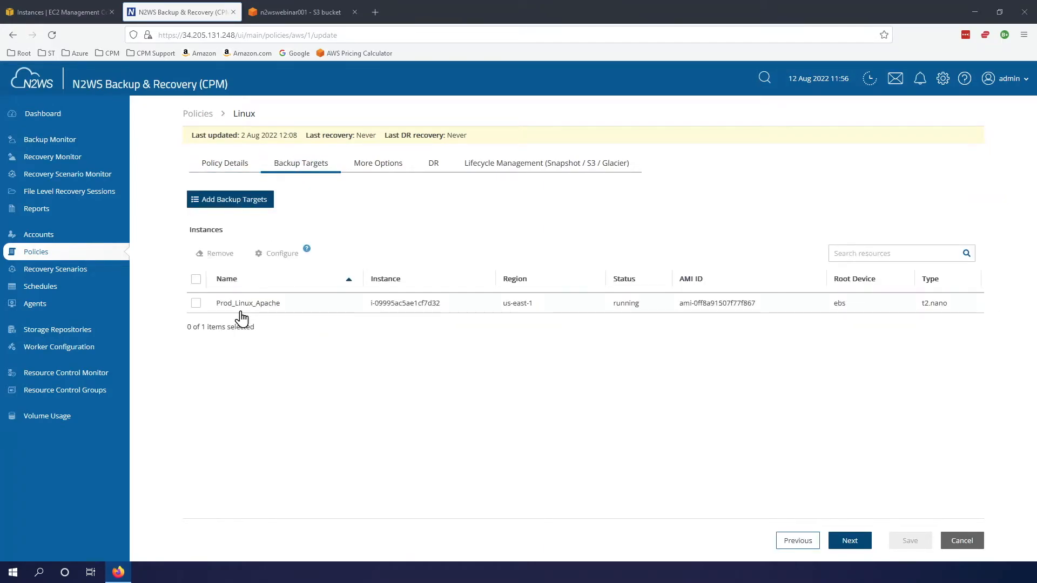
mouse_move(367, 331)
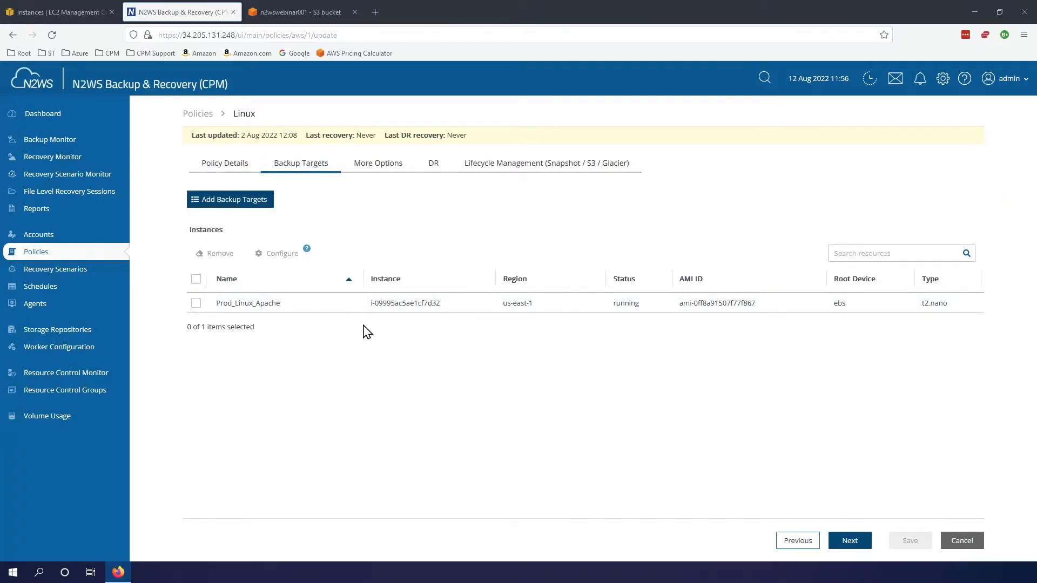
click(432, 163)
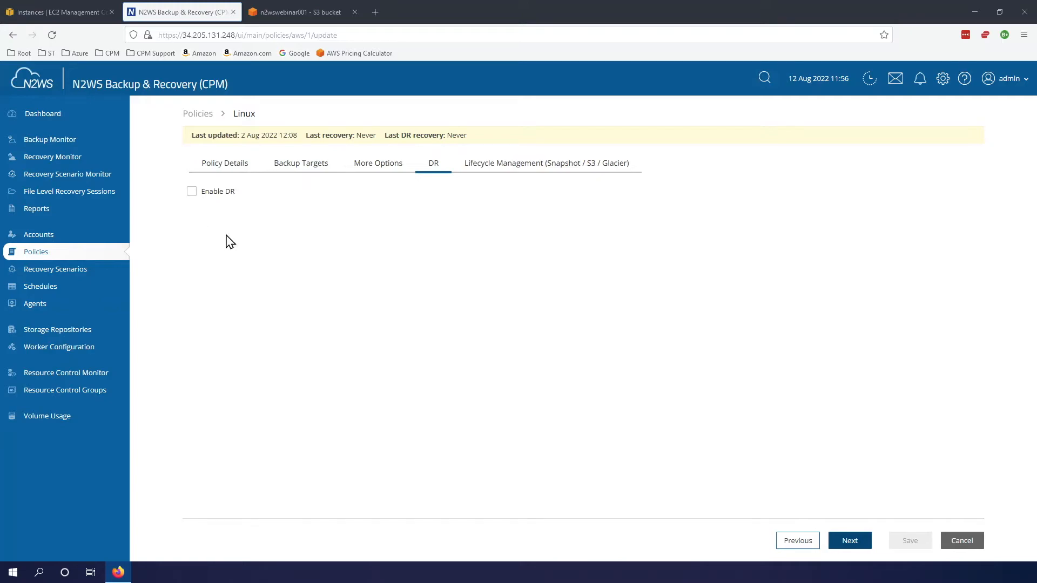
Step: Show the Linux policy's Lifecycle Management (Snapshot / S3 / Glacier) settings
click(544, 163)
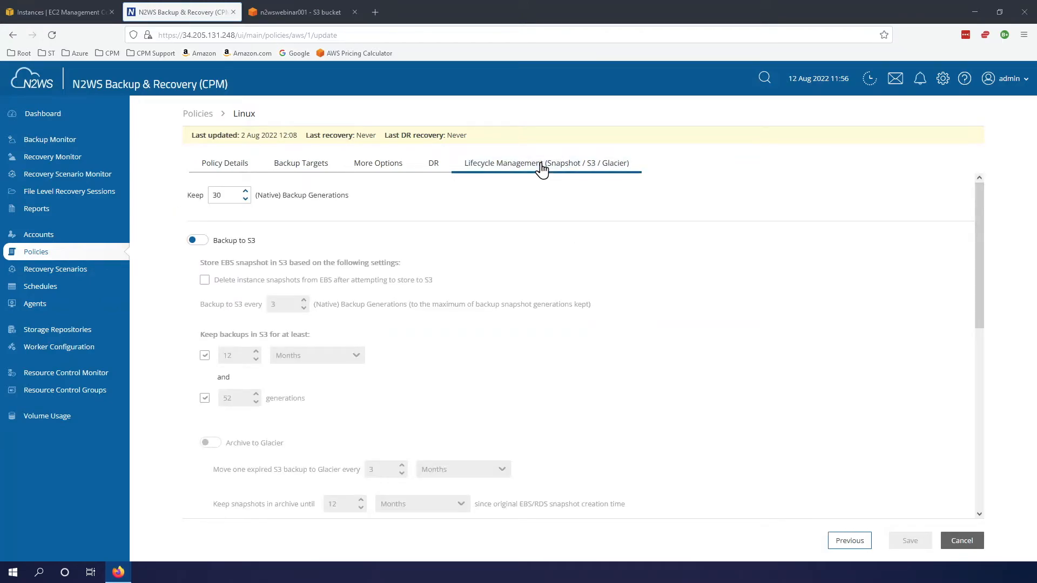
mouse_move(530, 192)
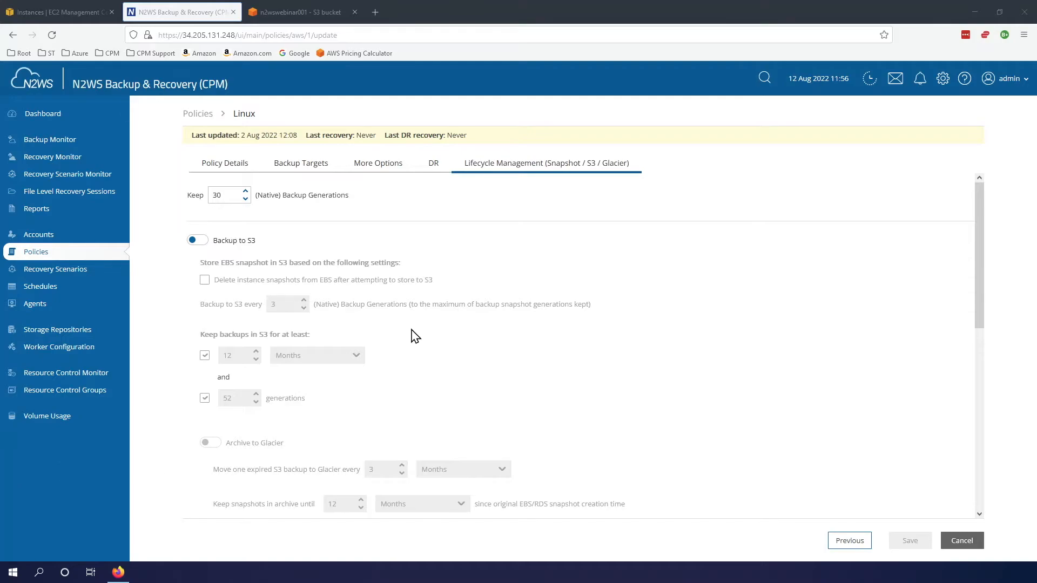
click(225, 164)
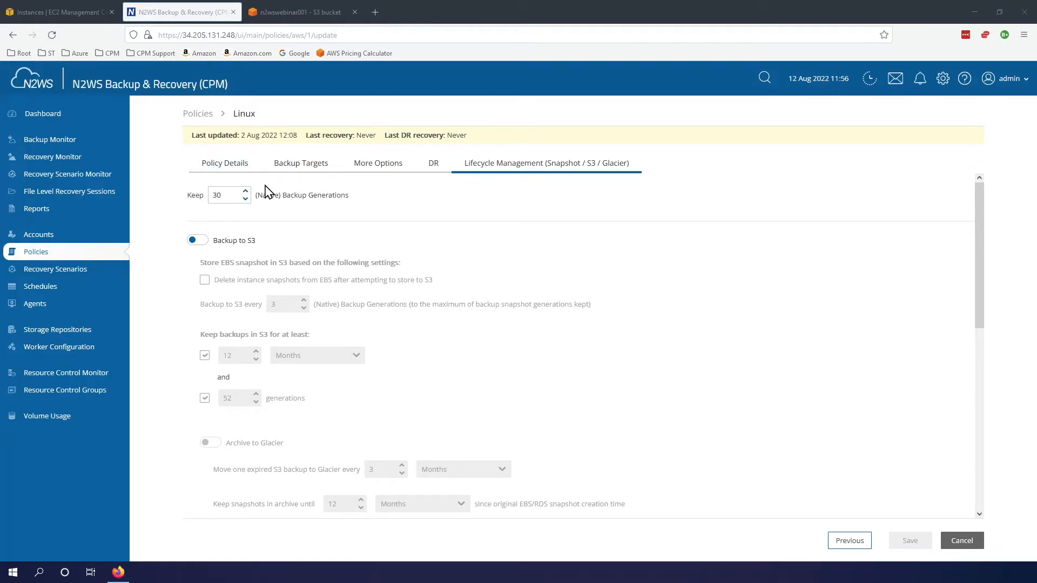
mouse_move(278, 214)
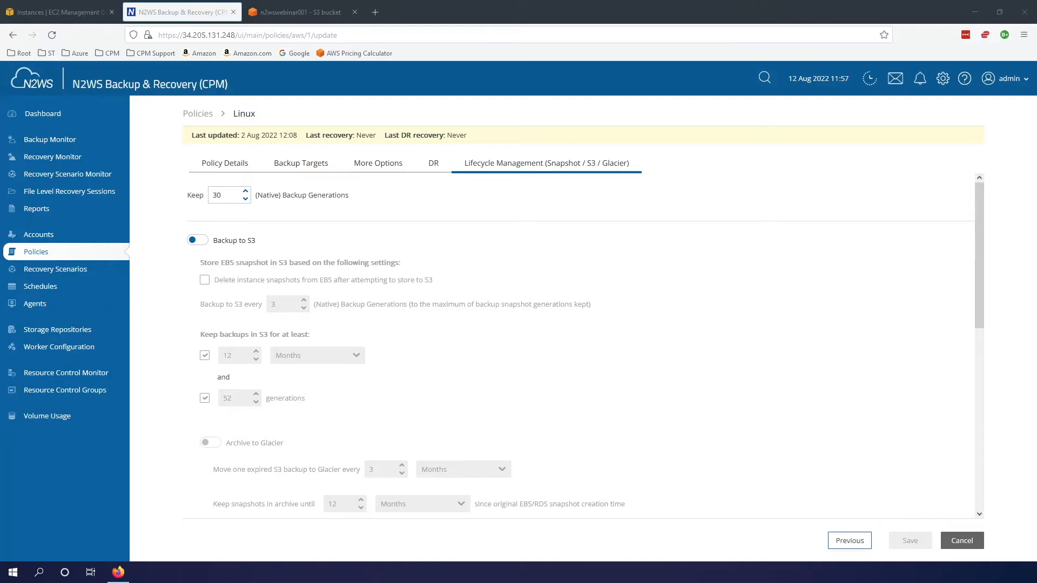
mouse_move(272, 219)
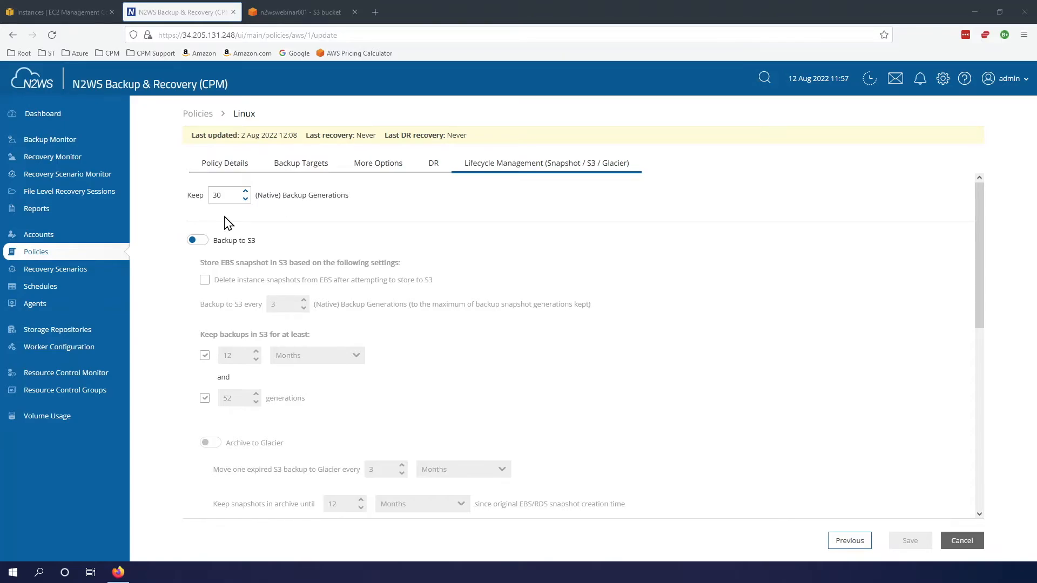
mouse_move(233, 221)
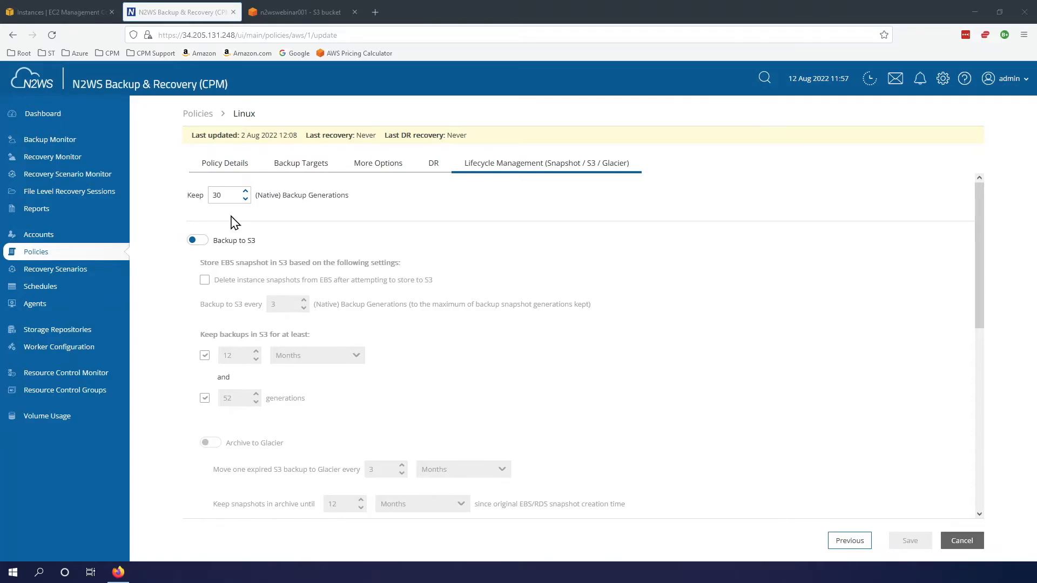
Step: Keep 14 native generations and enable Backup to S3 every 7 generations
text(21)
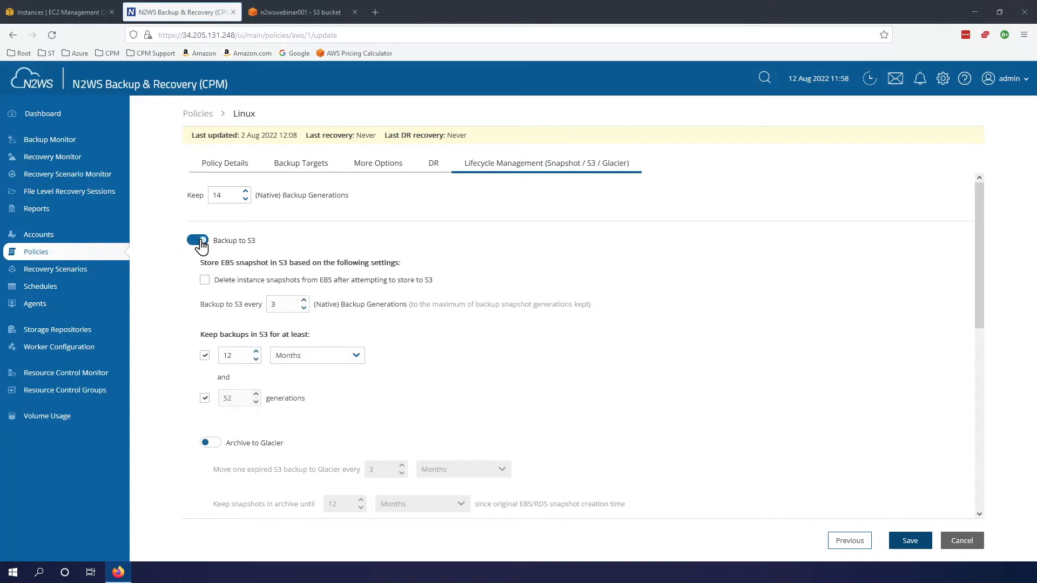
click(197, 240)
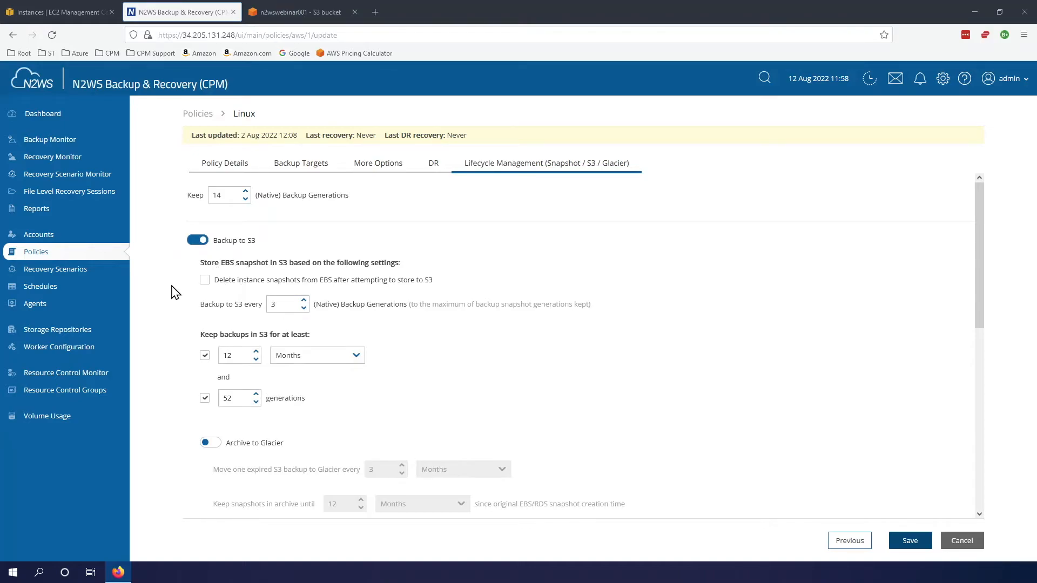
mouse_move(231, 289)
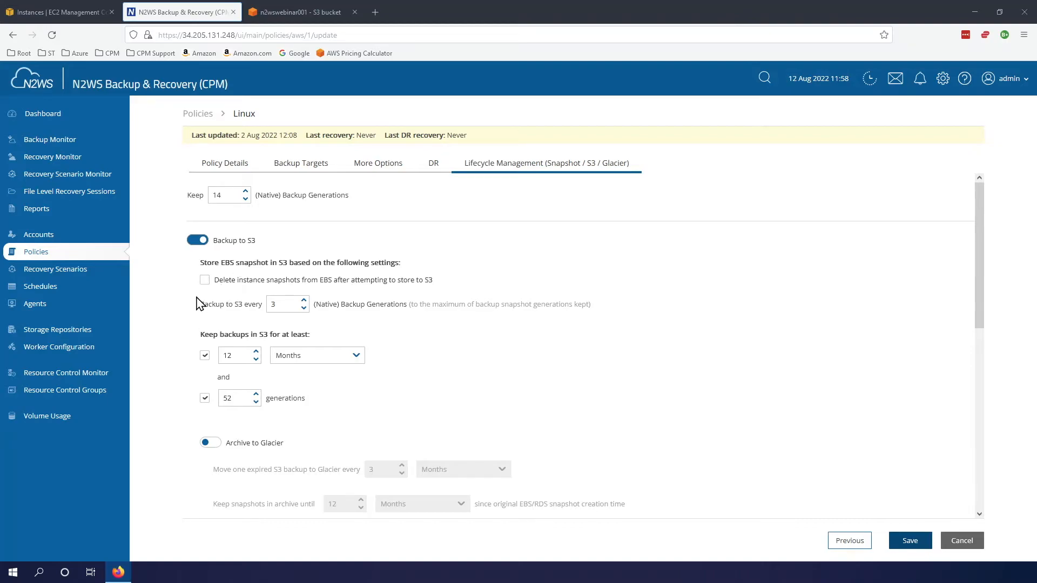
mouse_move(234, 298)
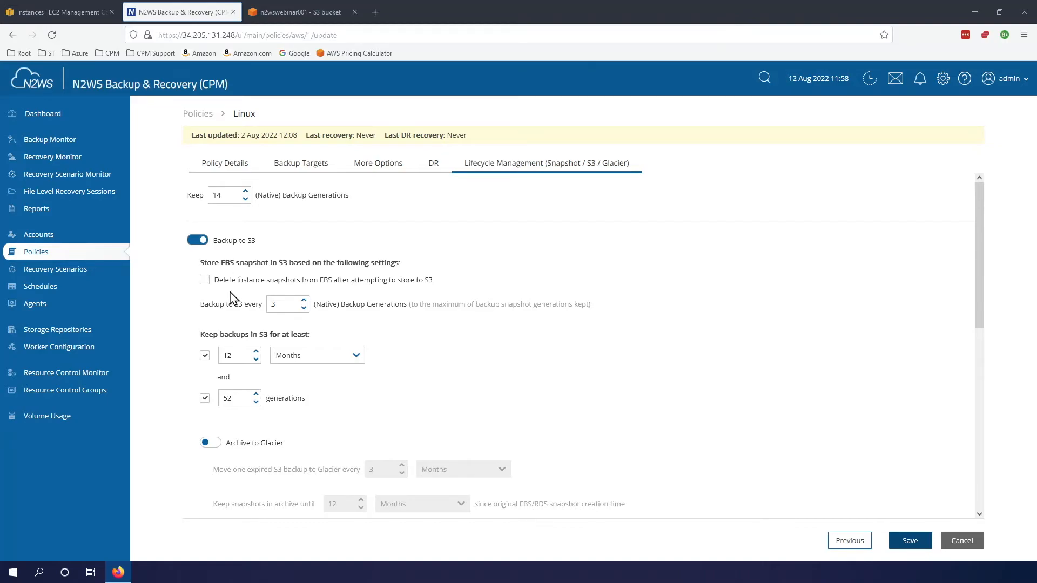
mouse_move(255, 321)
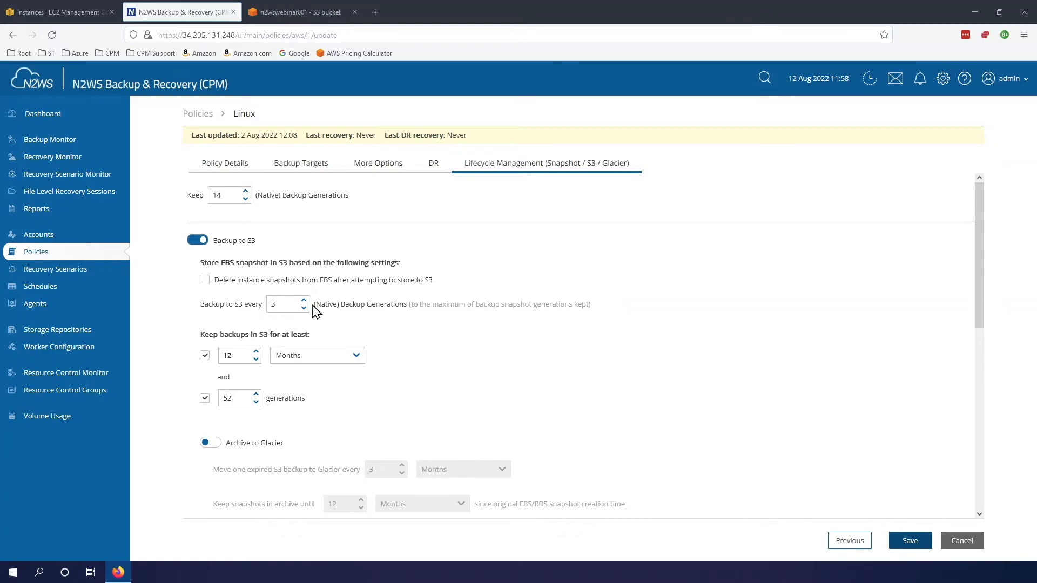
click(304, 300)
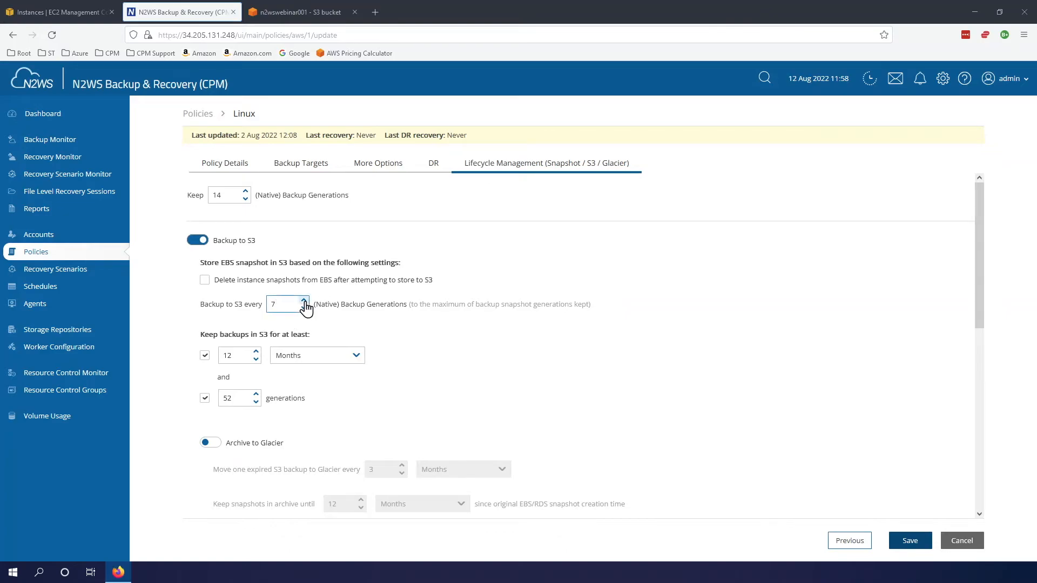
click(283, 304)
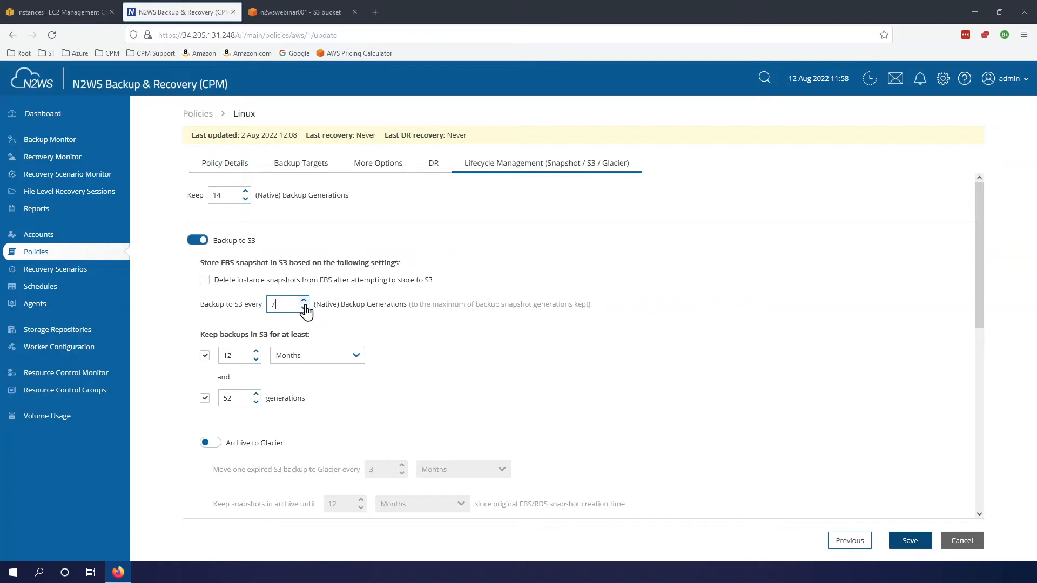
mouse_move(277, 283)
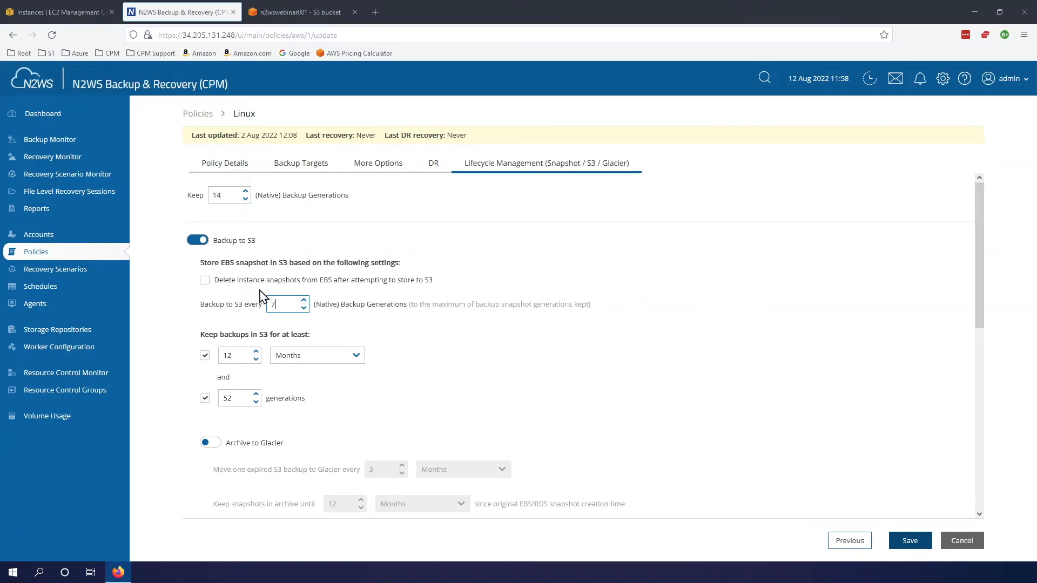
mouse_move(208, 381)
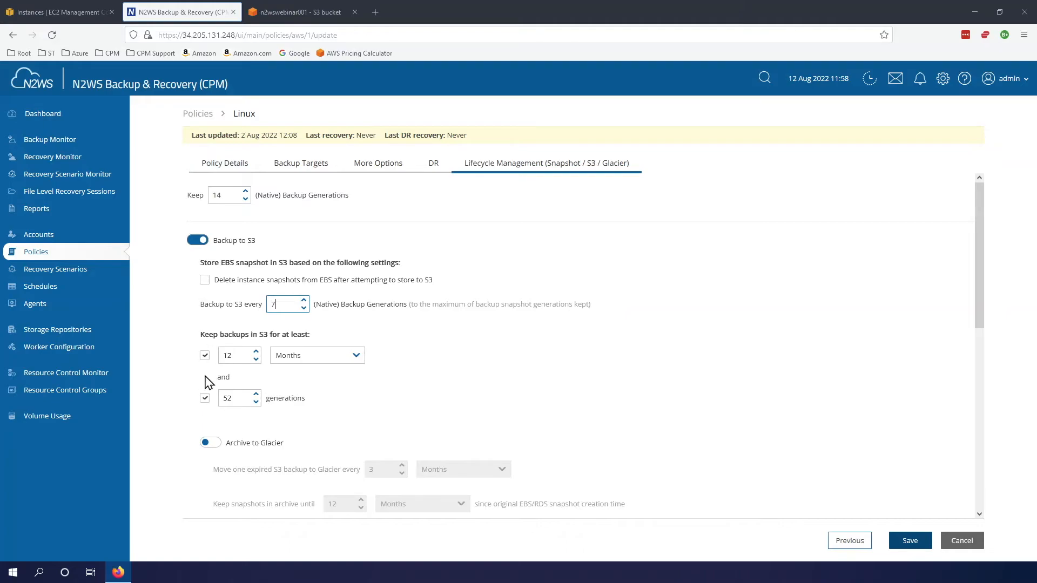
Step: Drop the minimum generations requirement and retain S3 copies for at least 1 month
click(205, 398)
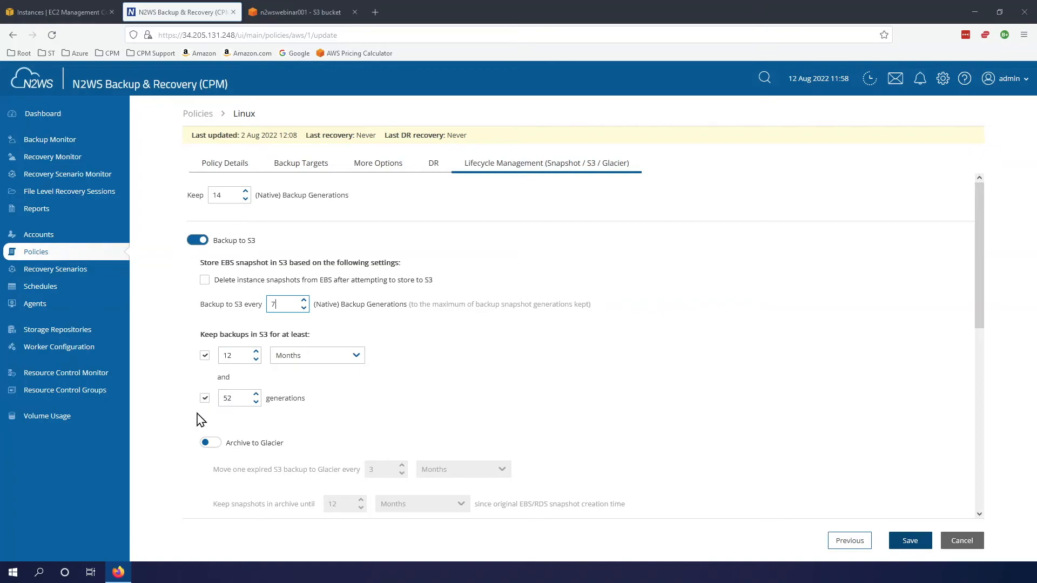
mouse_move(249, 351)
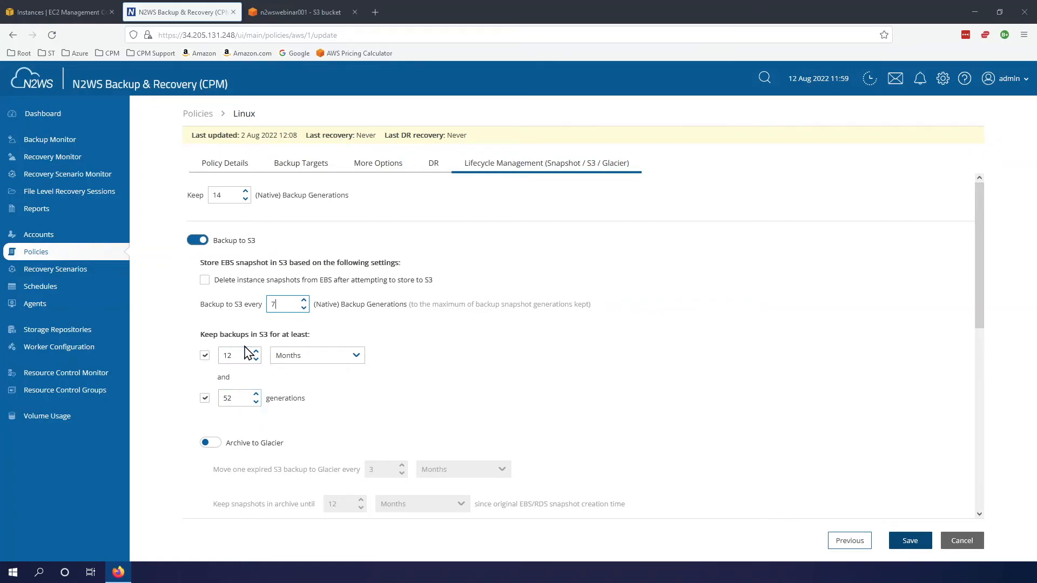
click(234, 397)
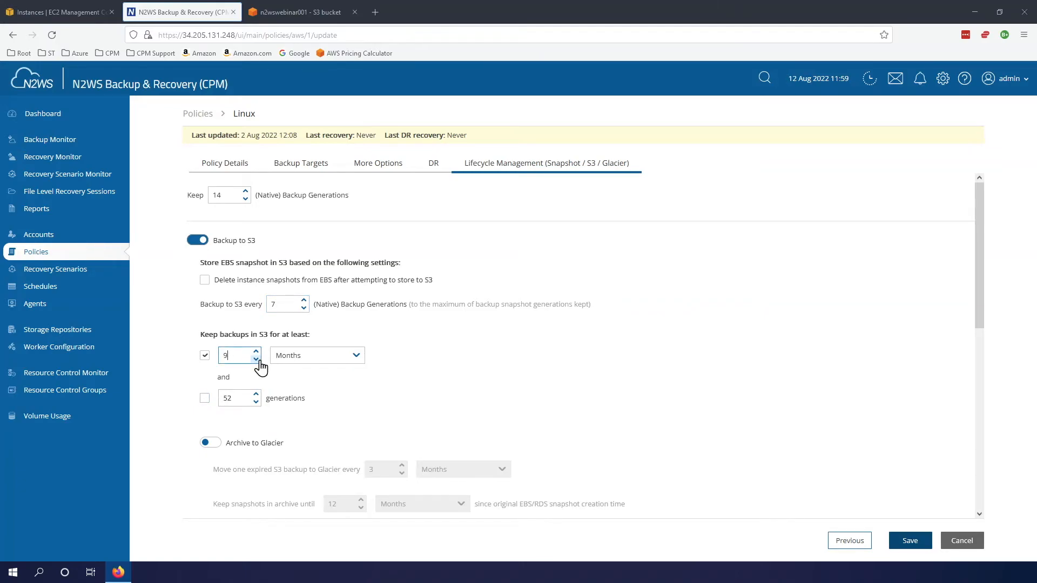
text(1)
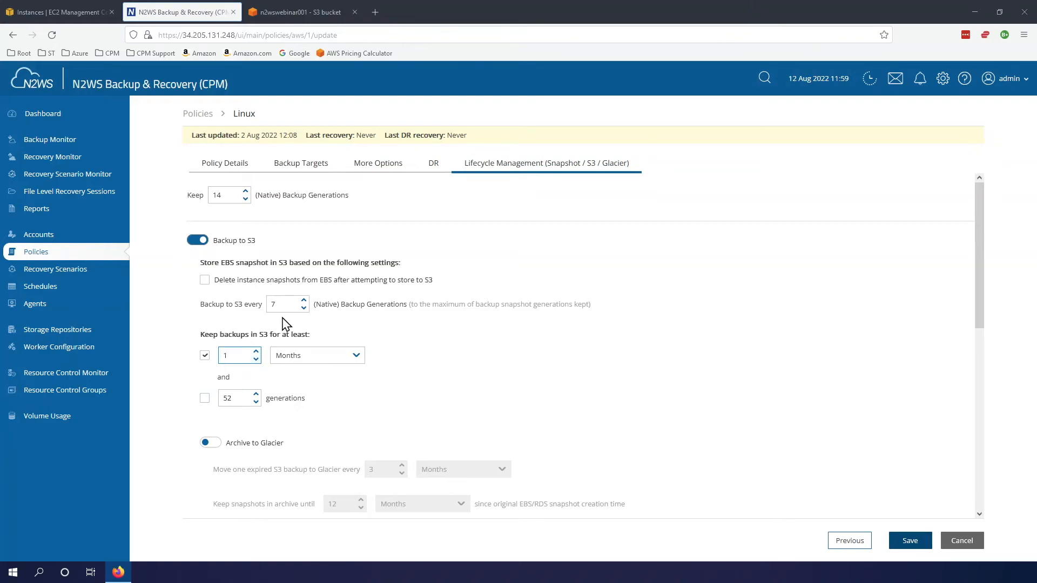
click(235, 356)
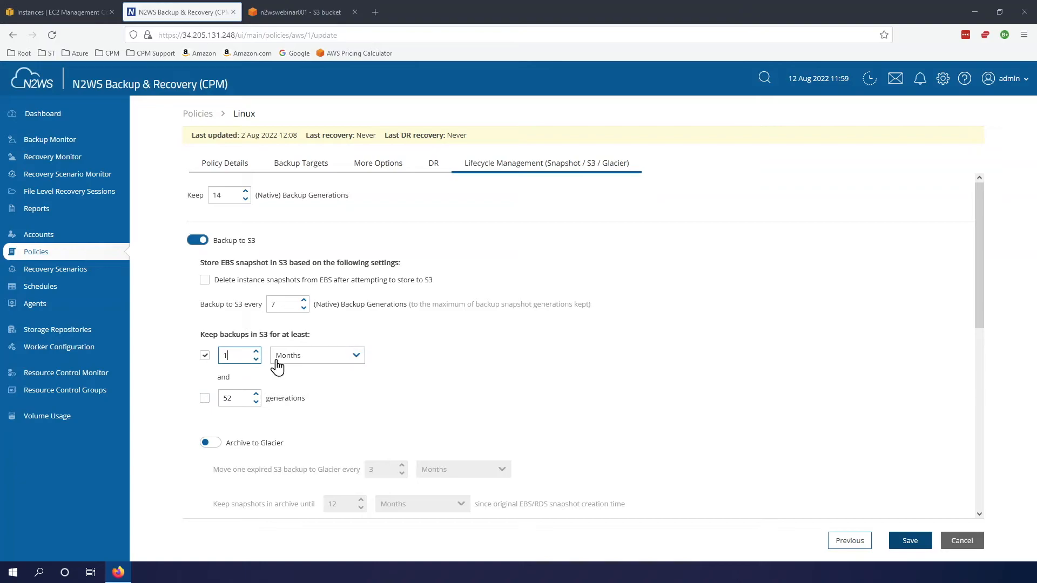
scroll(down, 3)
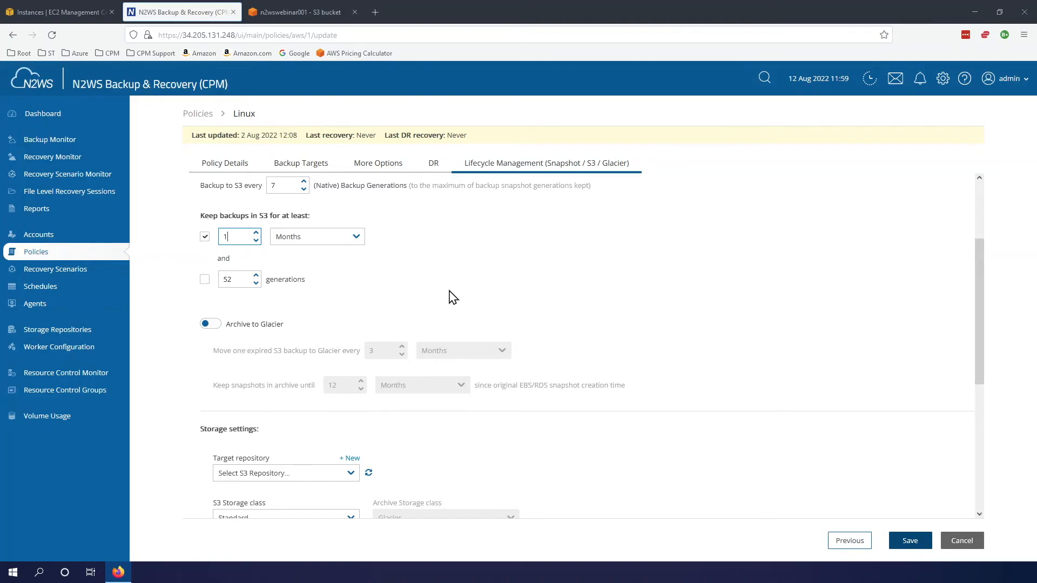
mouse_move(277, 356)
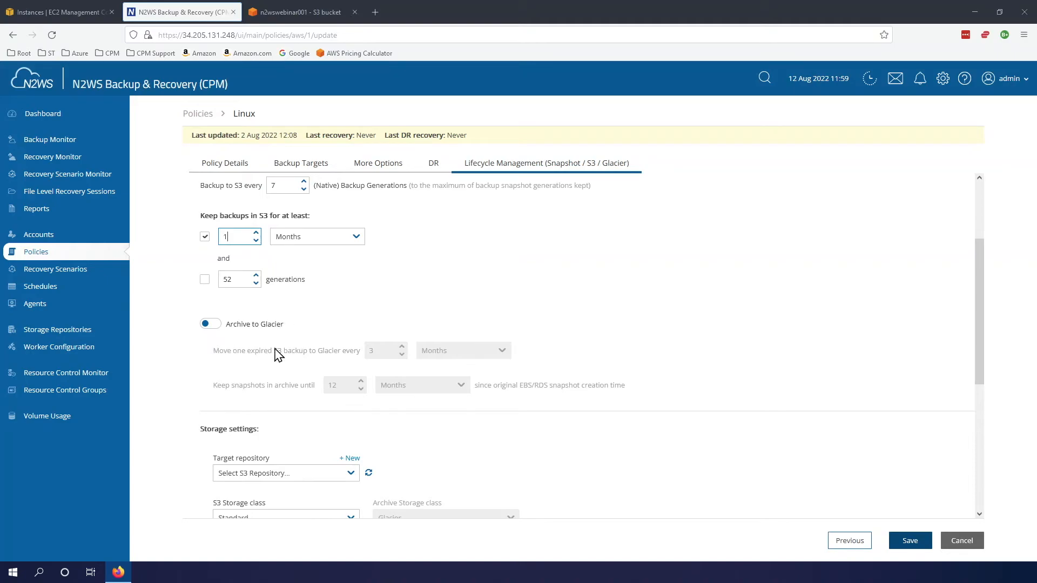
scroll(down, 3)
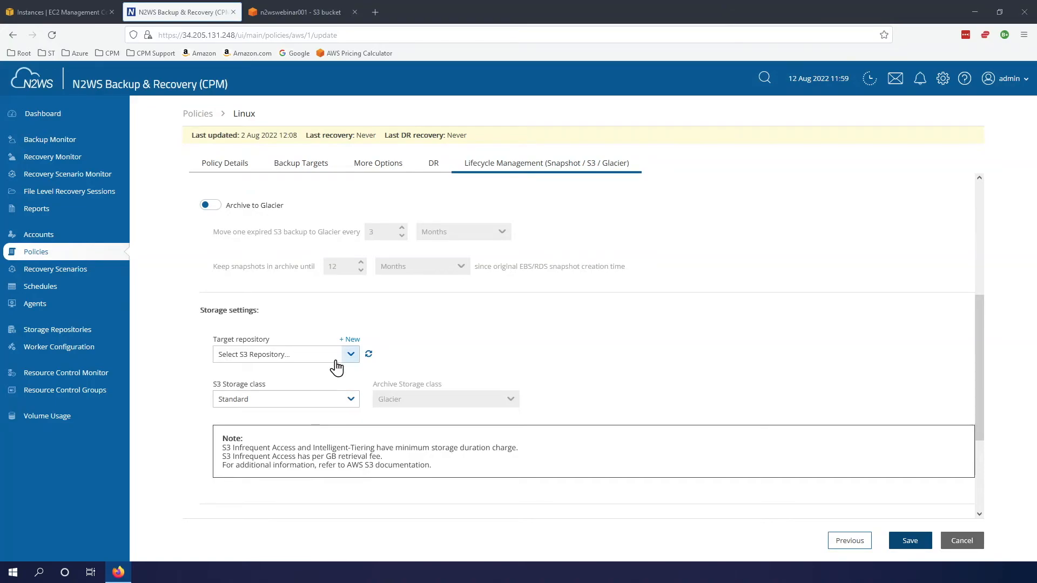
Step: Make n2wswebinar001 the target S3 repository for the policy's backups
click(350, 354)
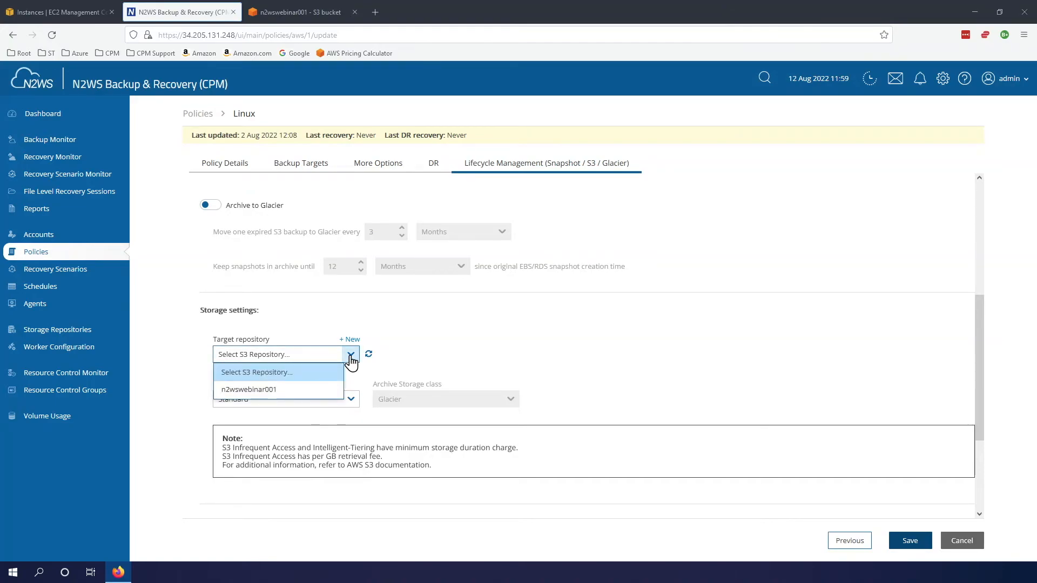
mouse_move(248, 390)
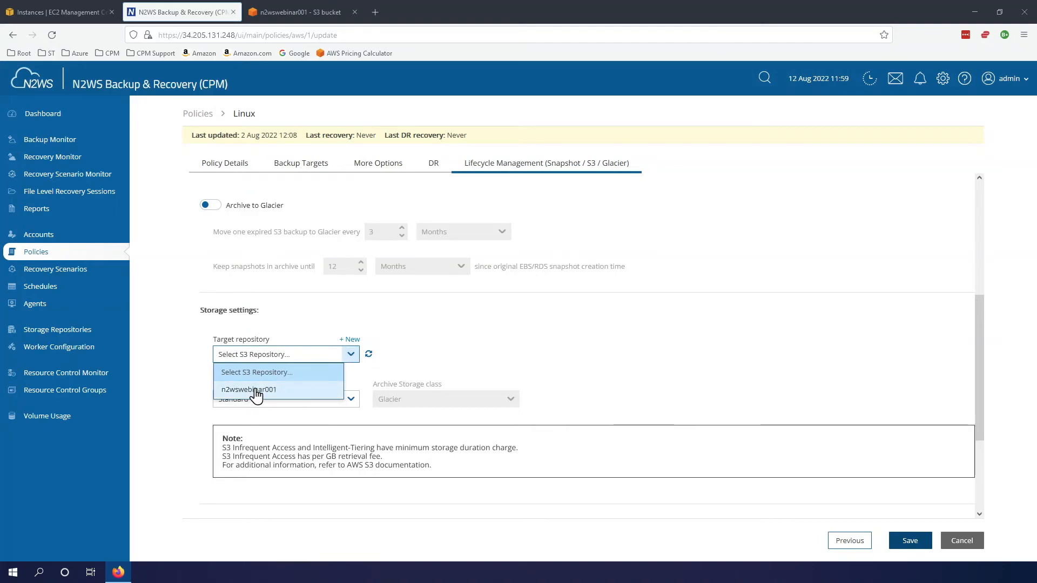
click(249, 390)
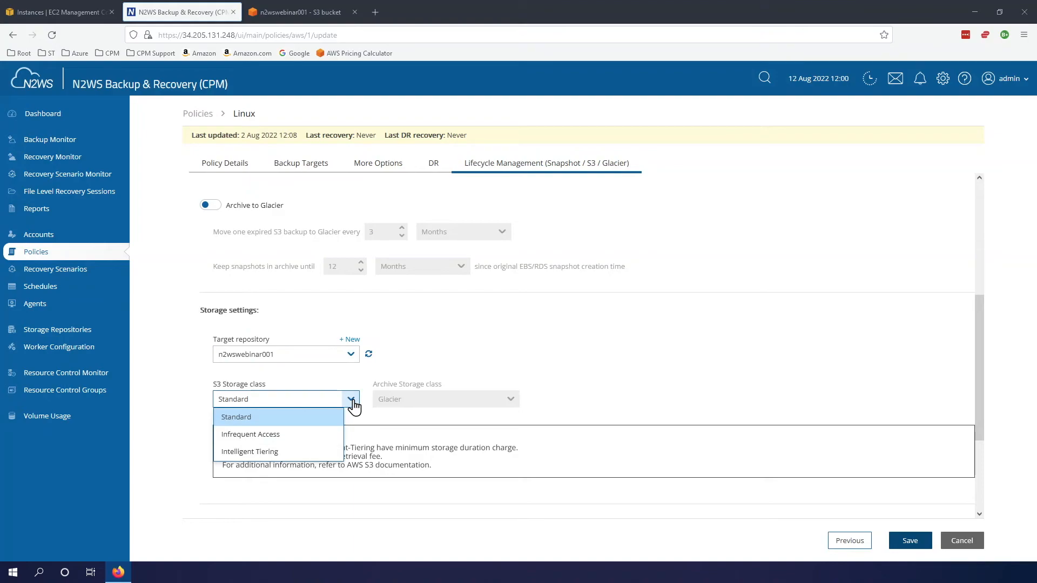
mouse_move(274, 423)
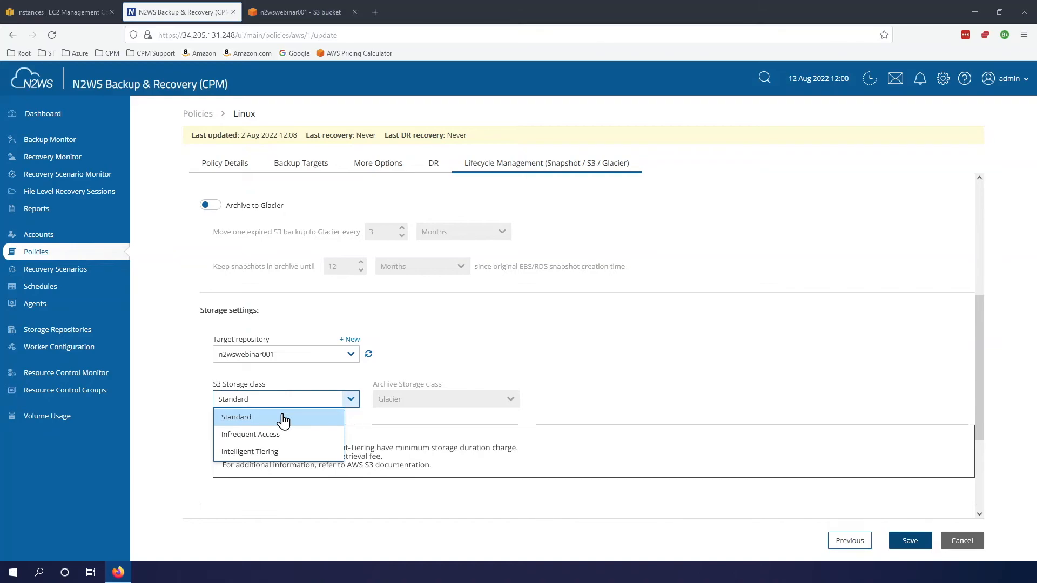
mouse_move(264, 428)
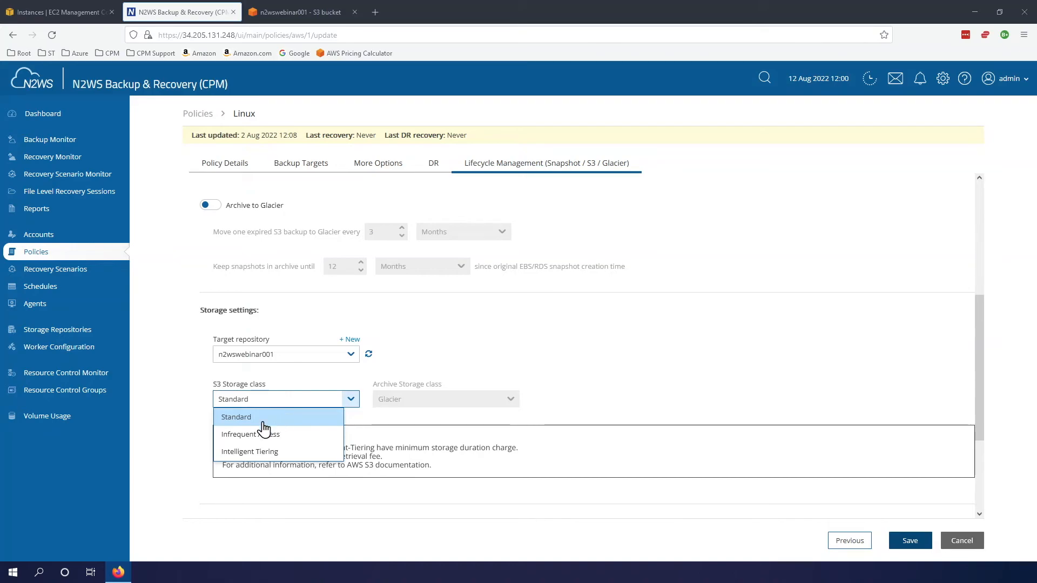
mouse_move(278, 434)
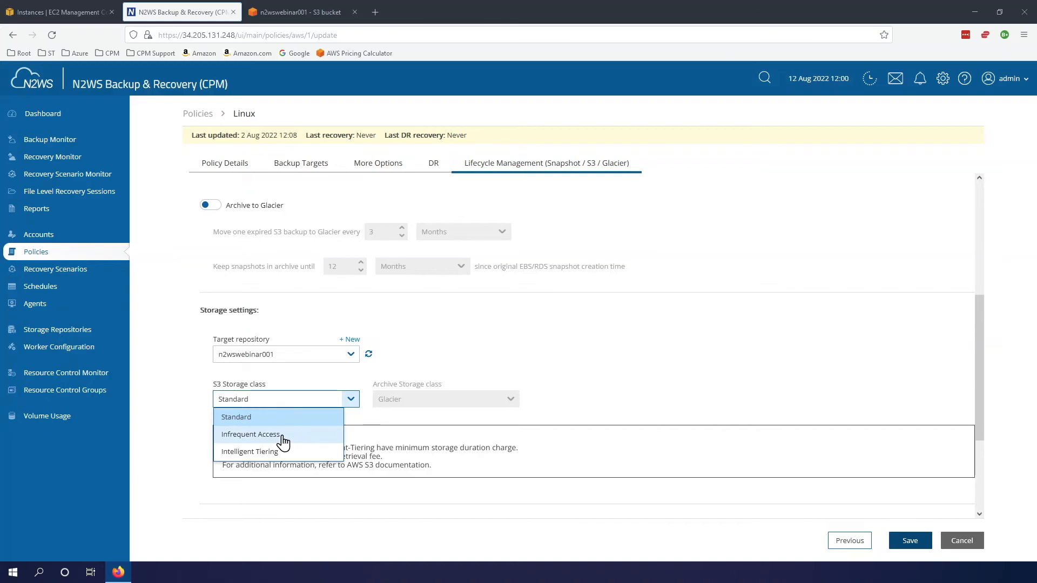
mouse_move(287, 442)
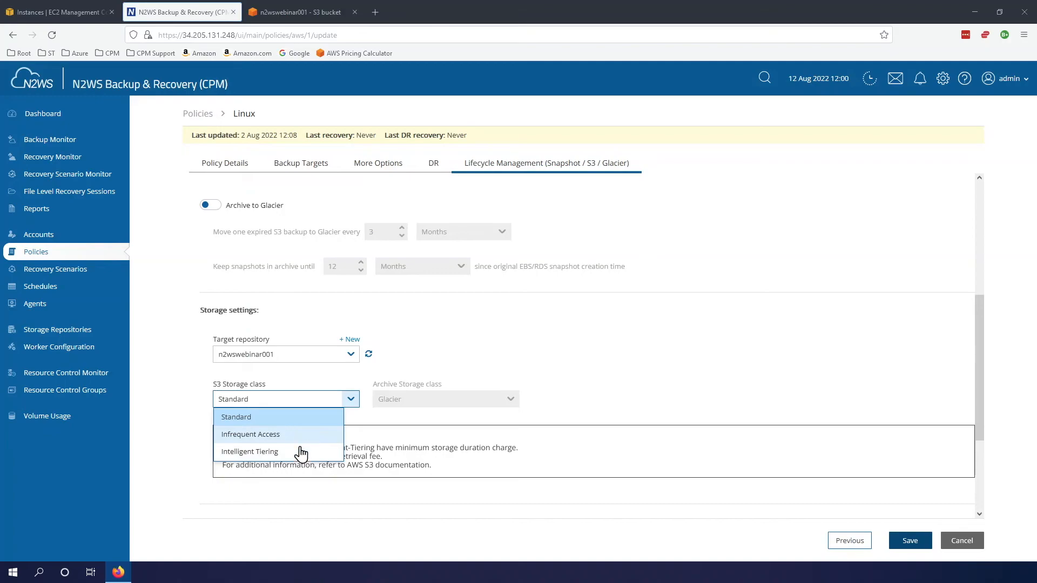
mouse_move(290, 457)
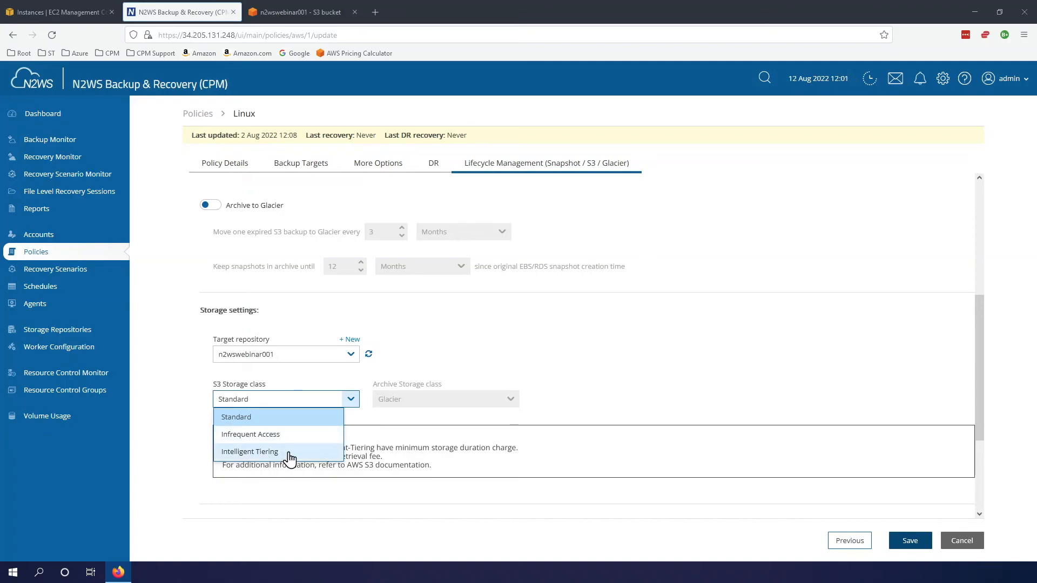
mouse_move(255, 440)
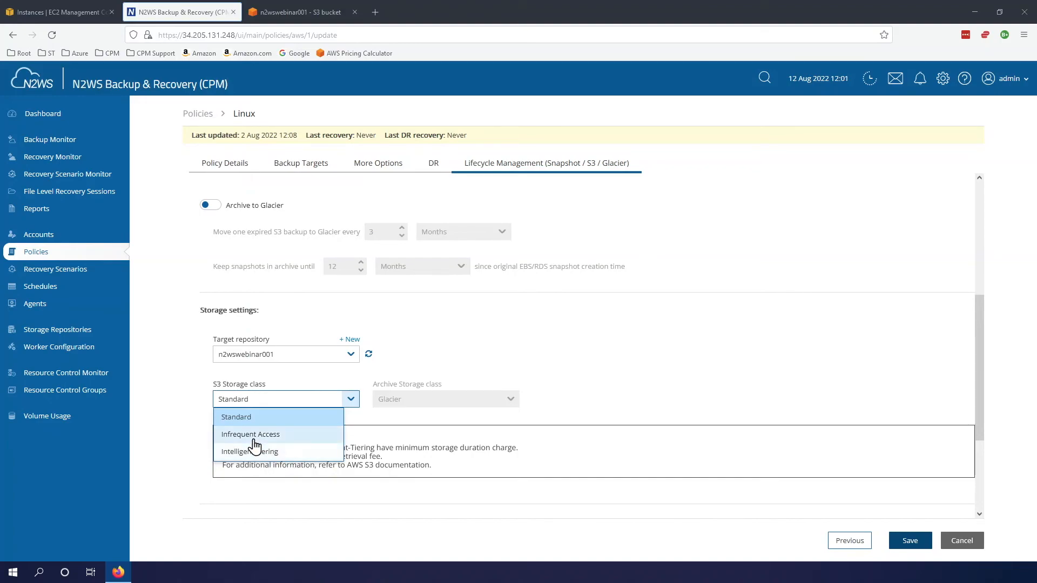
mouse_move(283, 455)
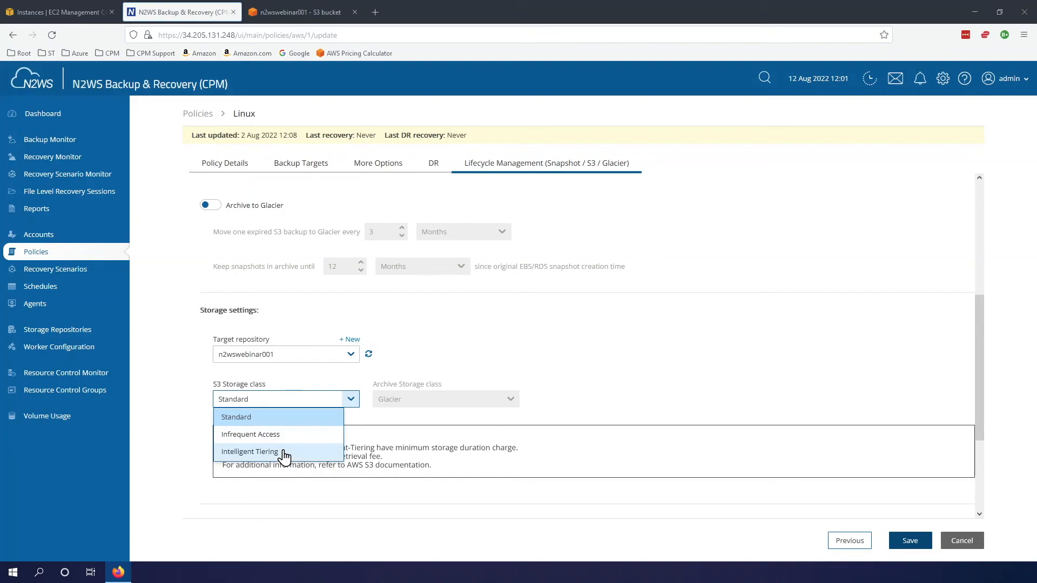
mouse_move(324, 456)
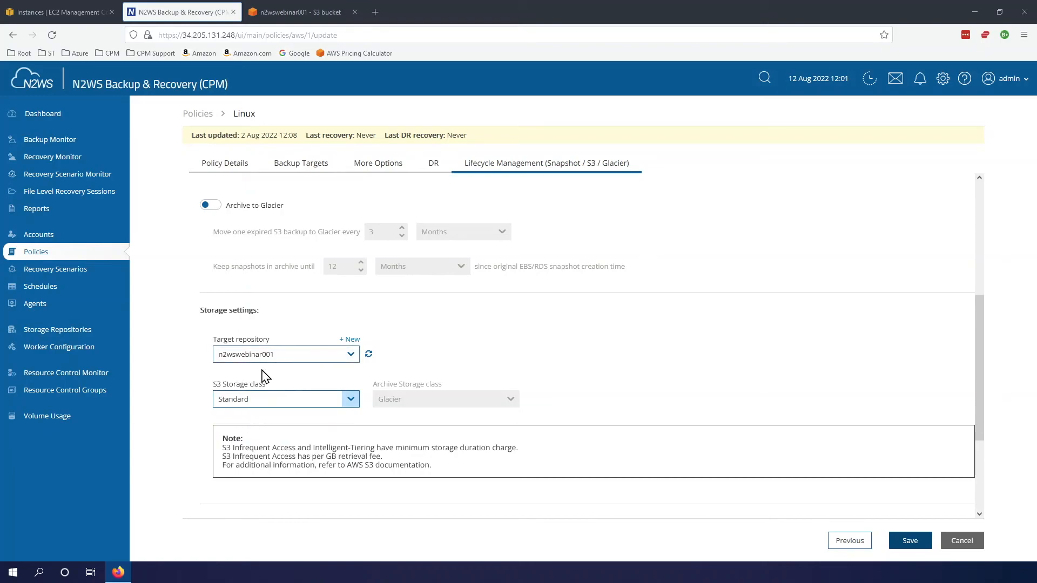
mouse_move(295, 374)
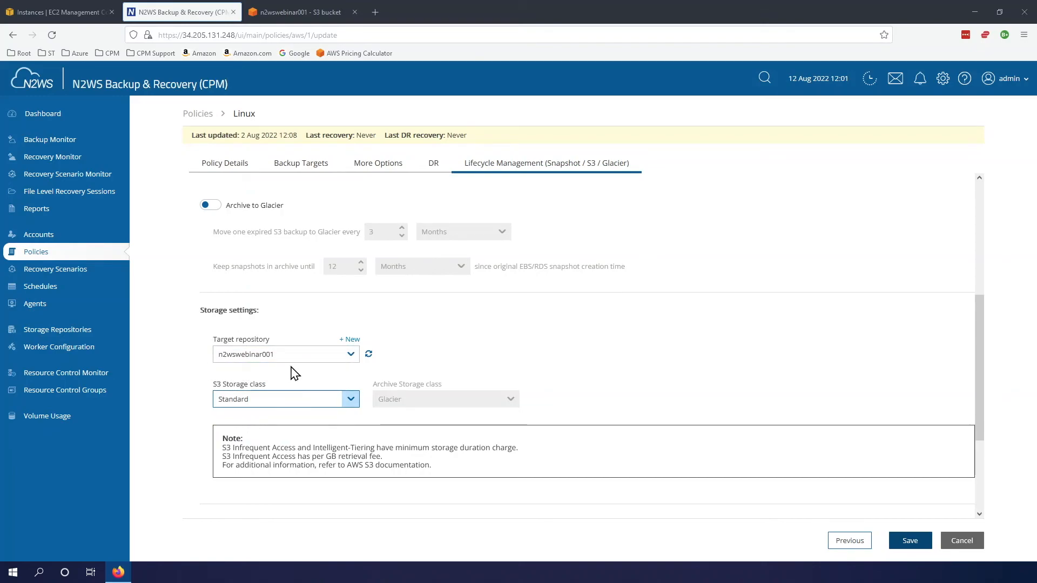
mouse_move(177, 395)
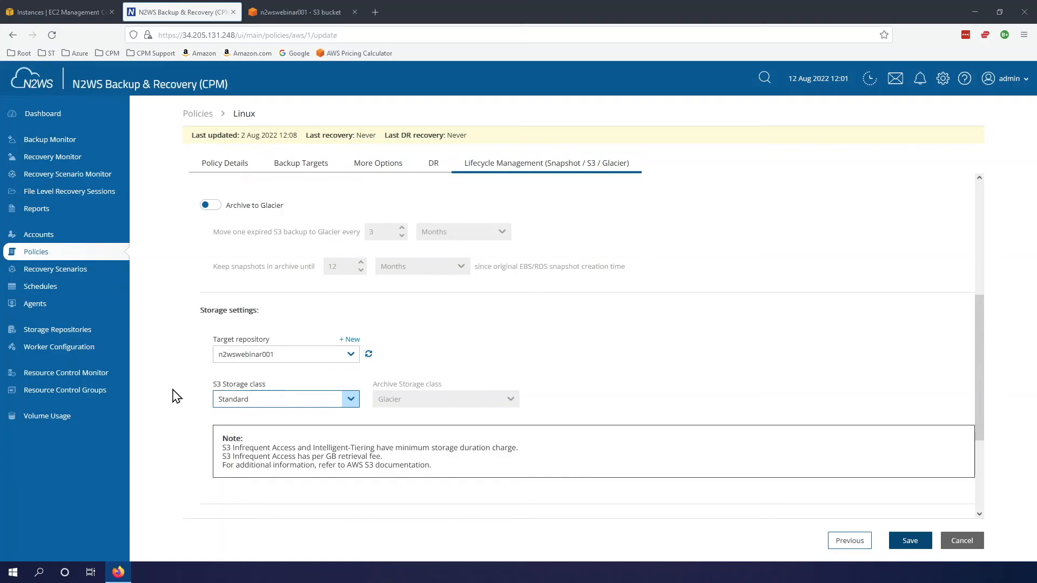
mouse_move(910, 540)
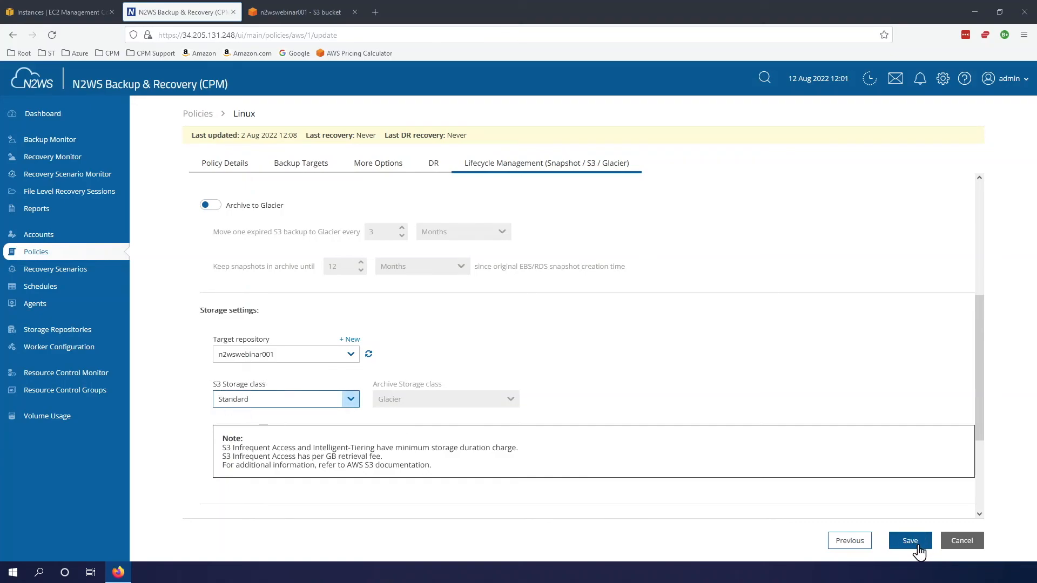
Step: Save the Linux policy and confirm Run ASAP to start its backup immediately
click(910, 541)
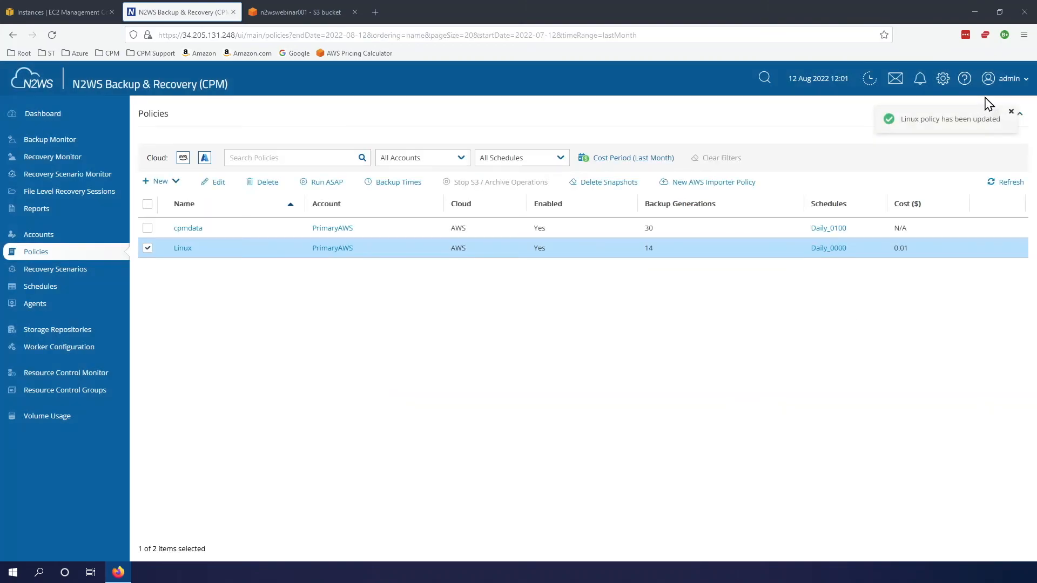
click(1012, 111)
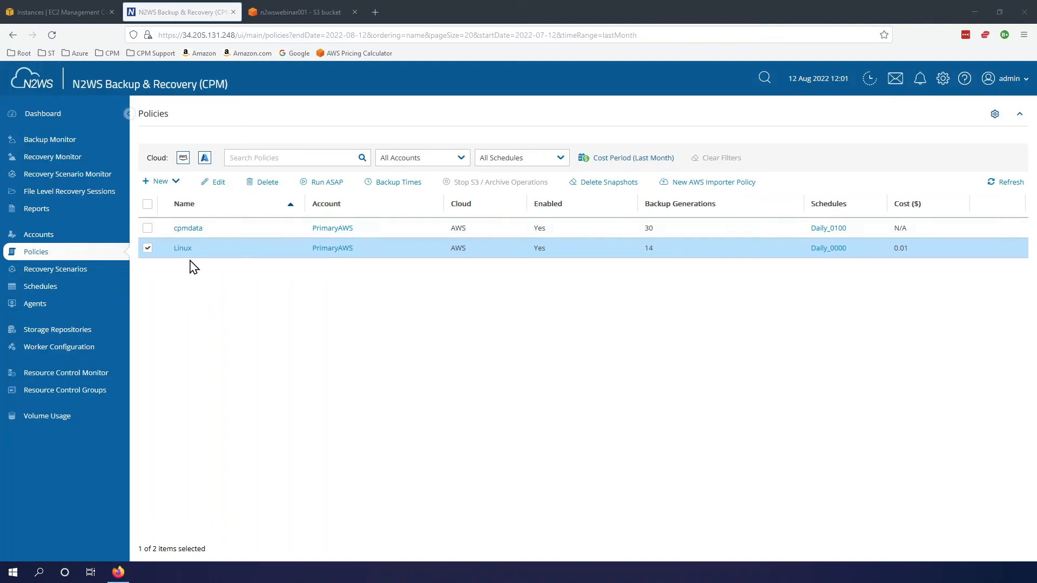
mouse_move(172, 285)
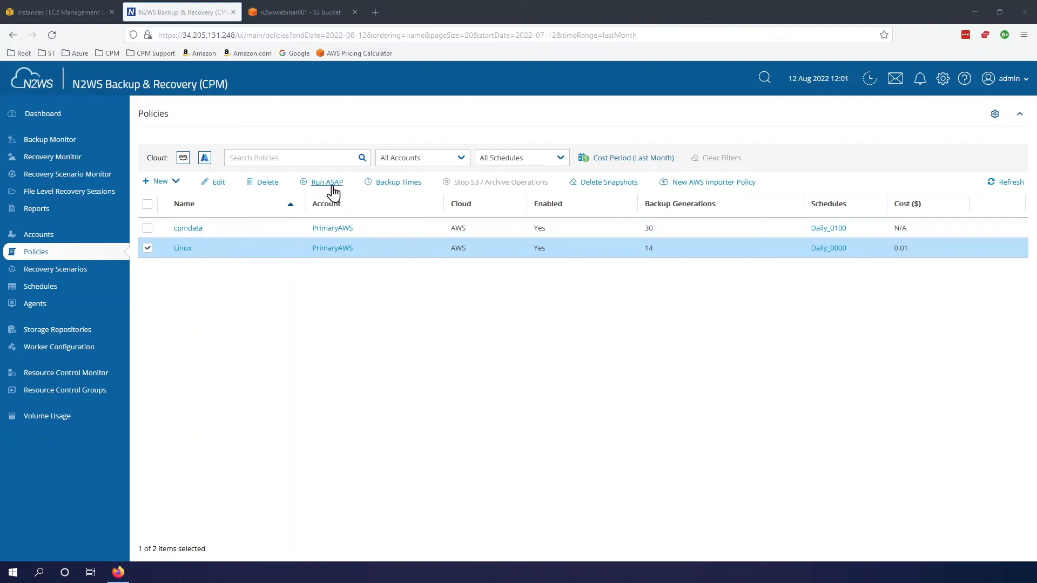
click(326, 182)
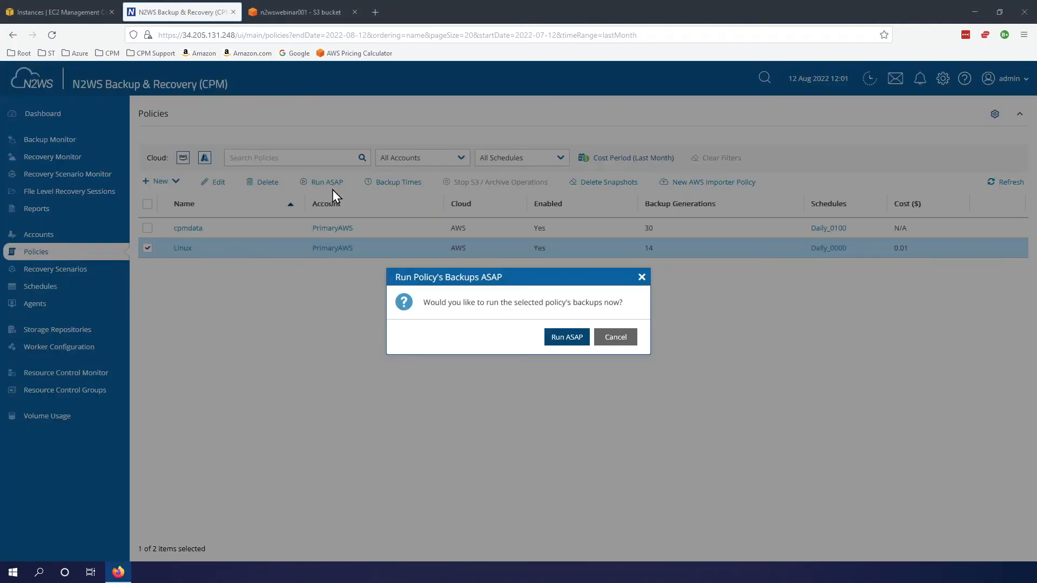
click(565, 338)
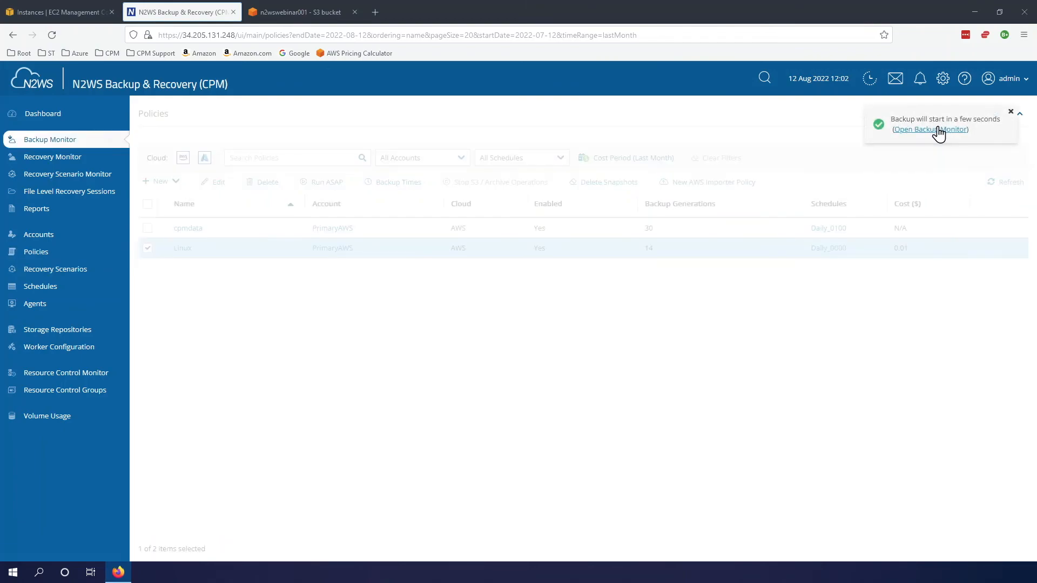
Step: Watch the Backup Monitor until the 12:01 Linux backup shows Successful and Stored in S3, then select it
click(930, 129)
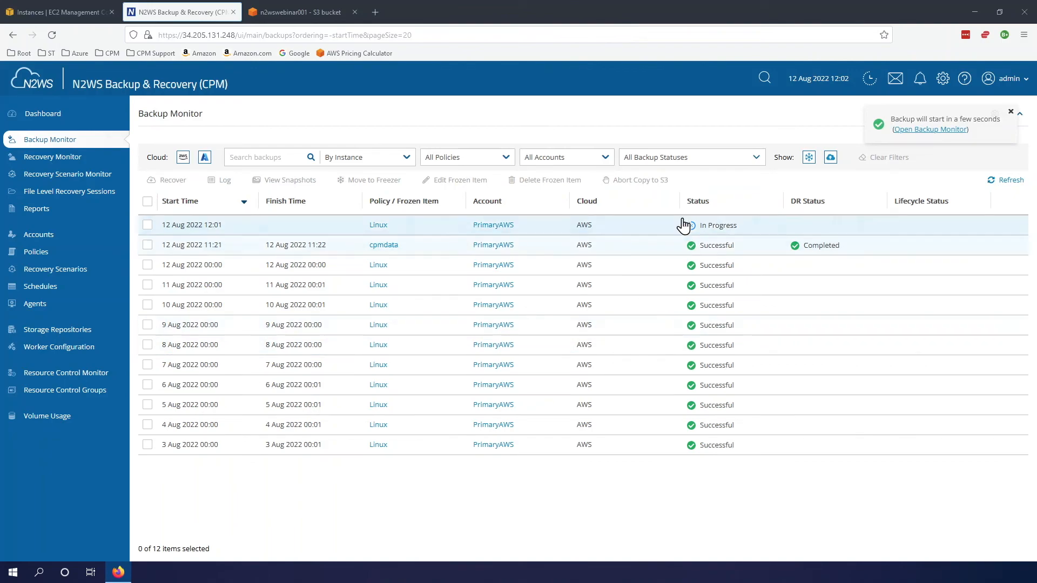
mouse_move(302, 227)
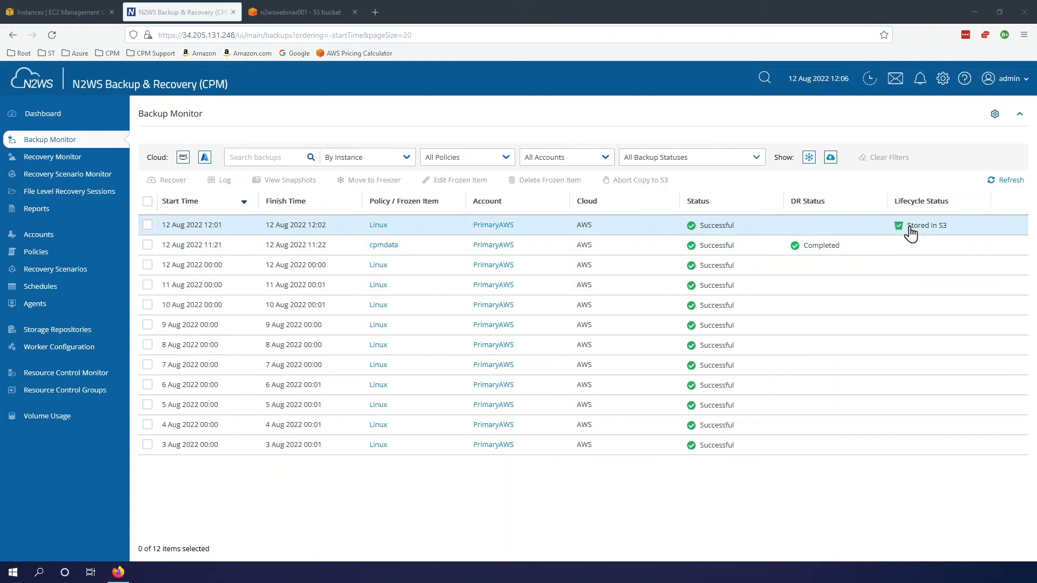
mouse_move(918, 233)
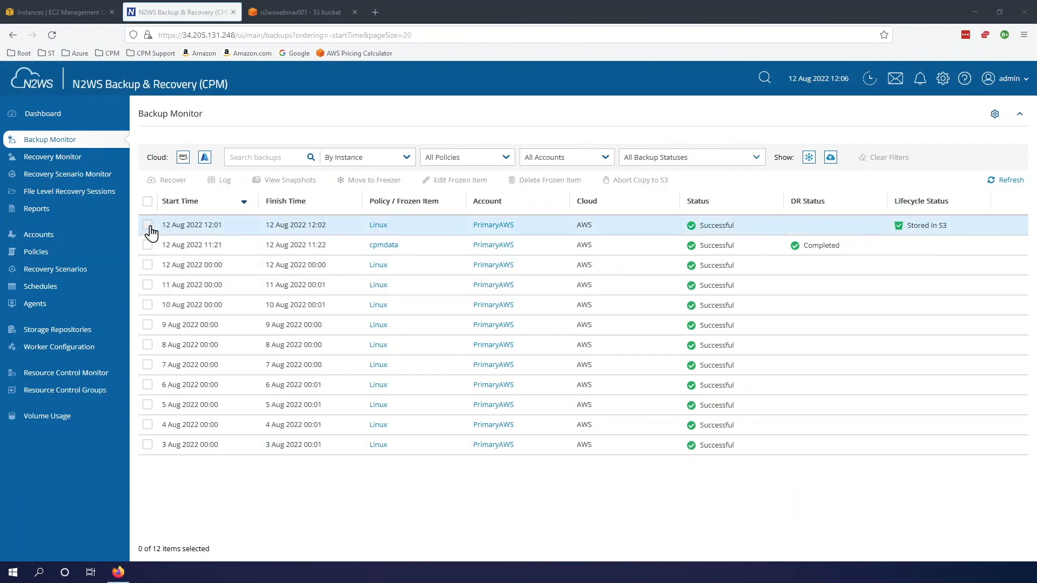
click(148, 225)
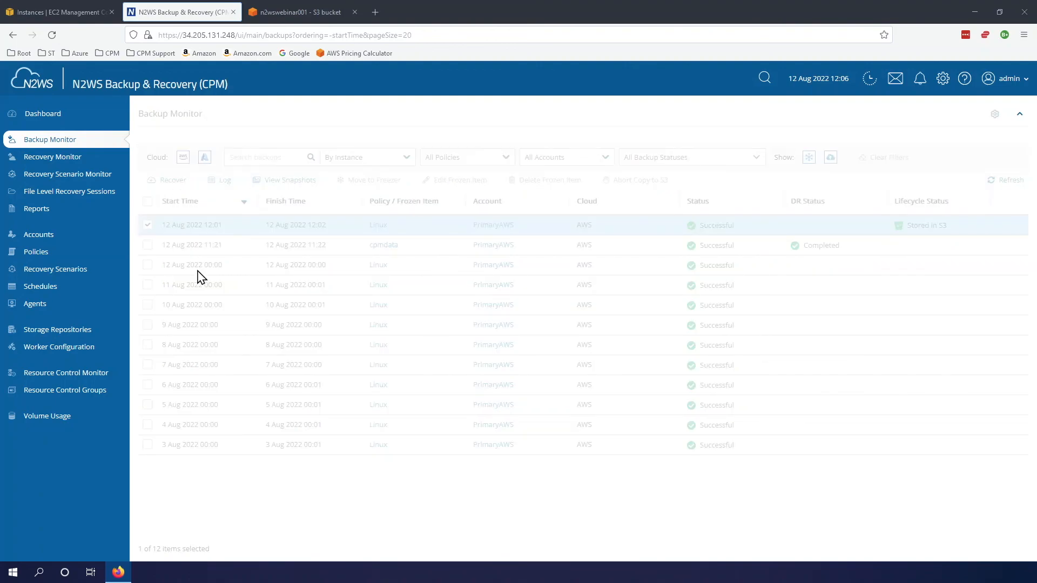
Step: Start Recover and set Restore From to the n2wswebinar001 S3 repository, reviewing available regions
click(172, 181)
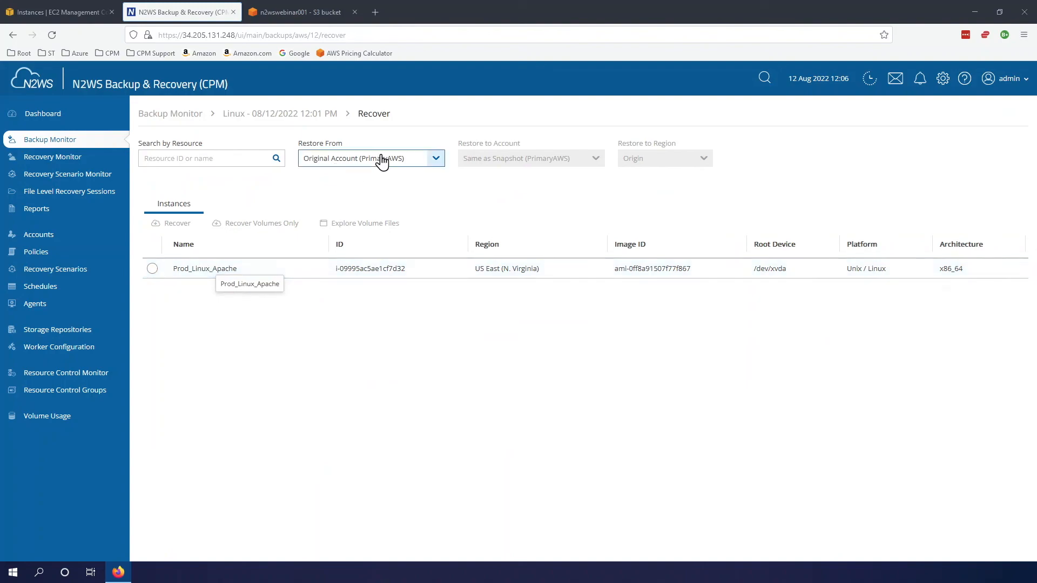
mouse_move(361, 177)
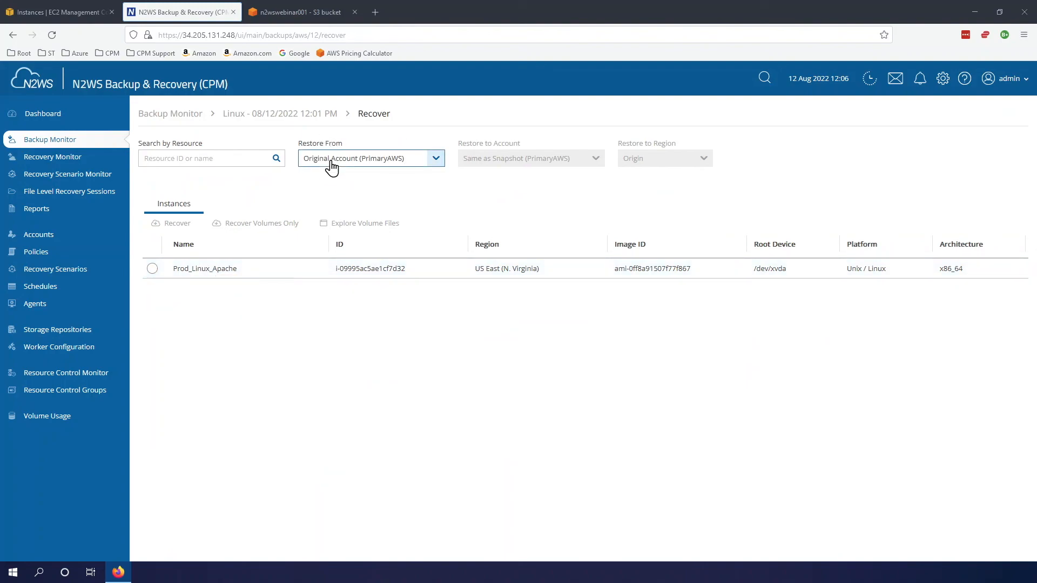
mouse_move(358, 164)
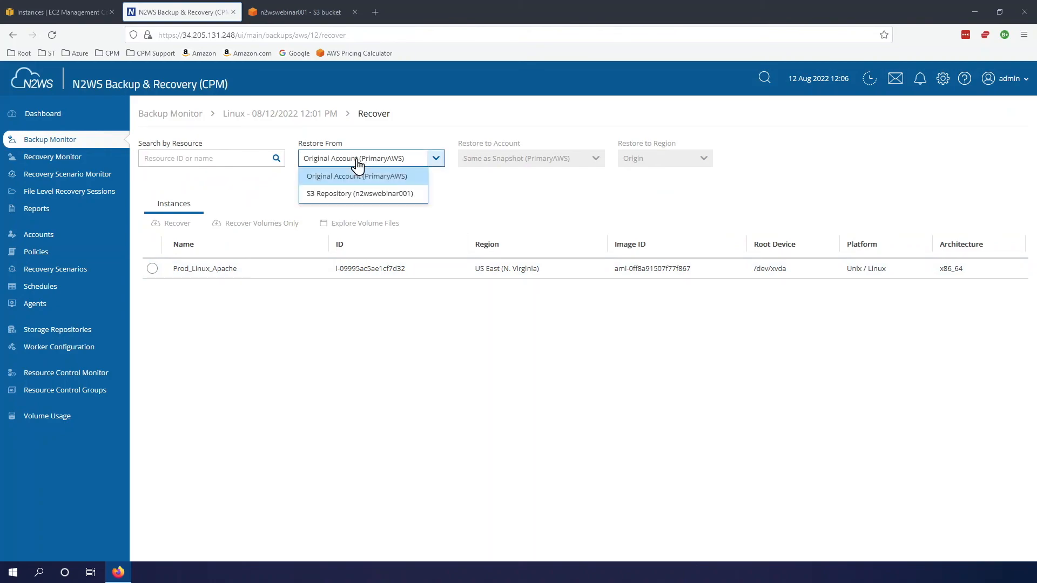
mouse_move(349, 193)
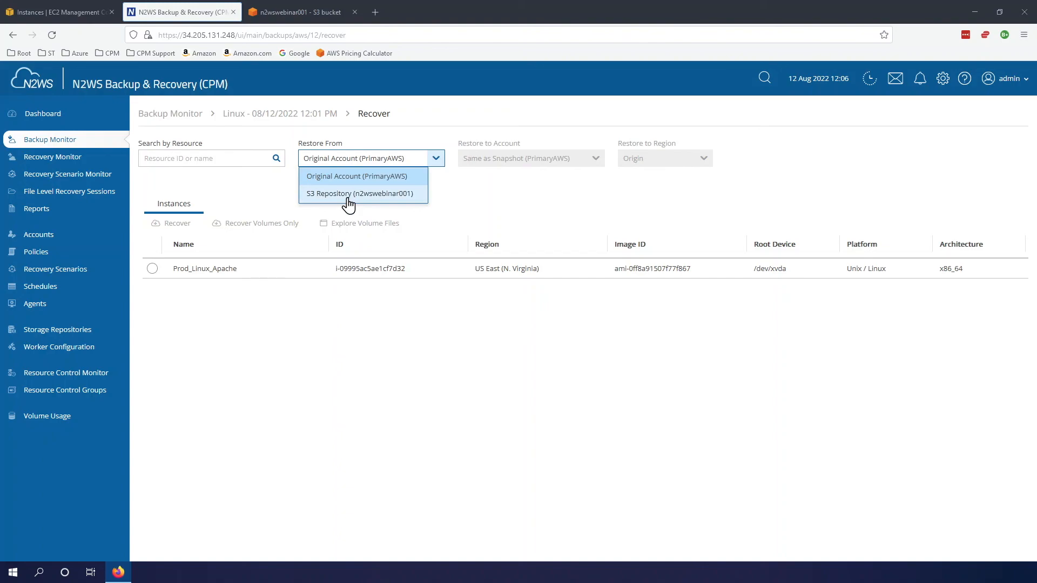
click(359, 193)
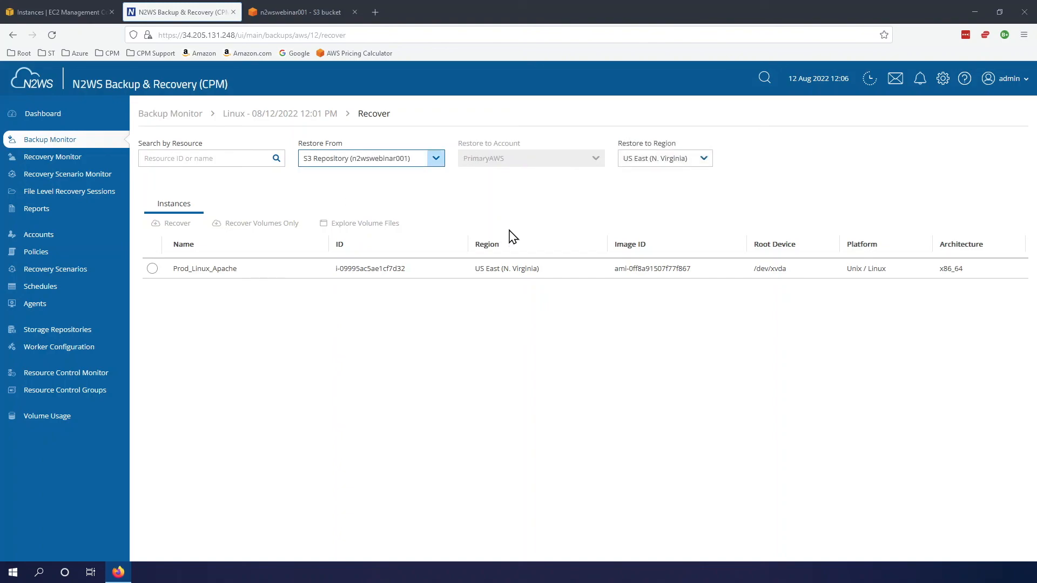
click(664, 157)
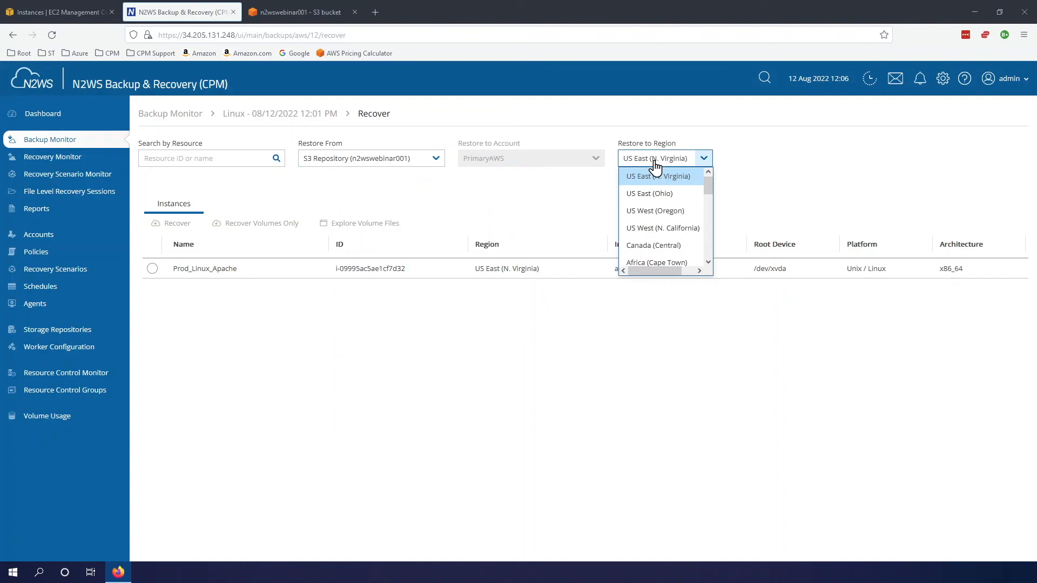
scroll(down, 3)
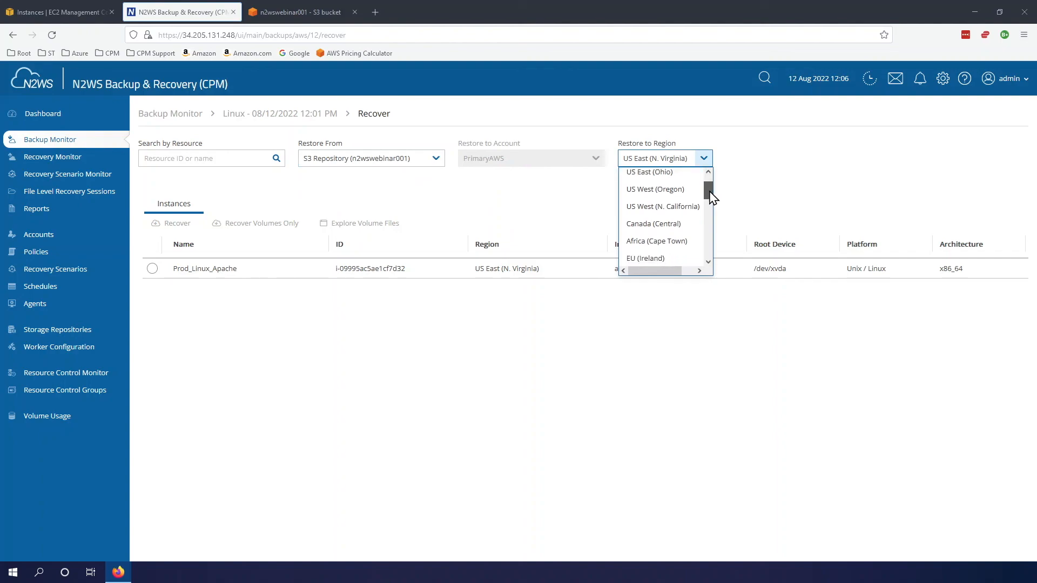
scroll(down, 3)
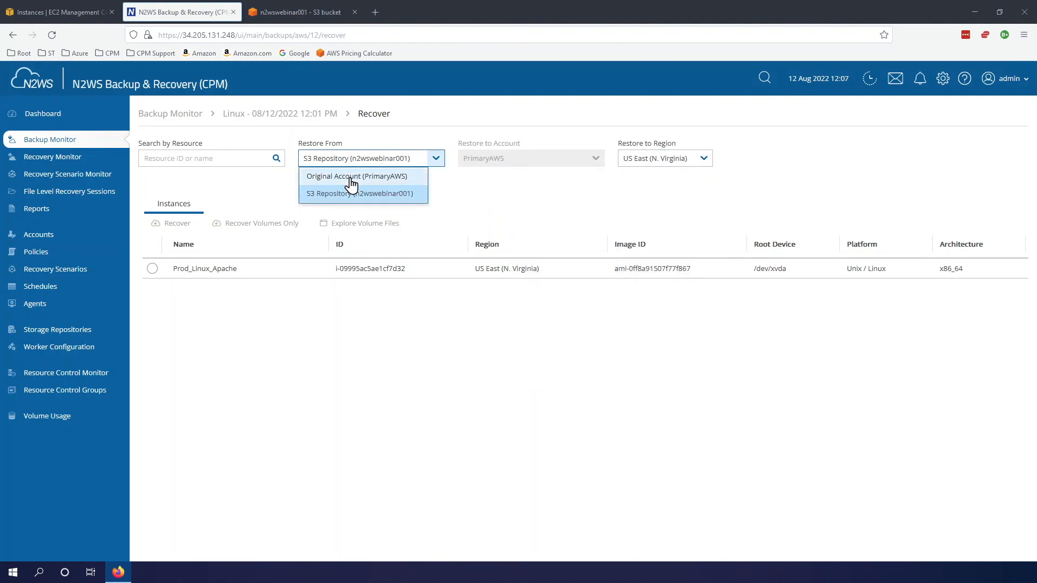
Step: Compare with the original account source and keep US East (N. Virginia) as the target region
click(357, 177)
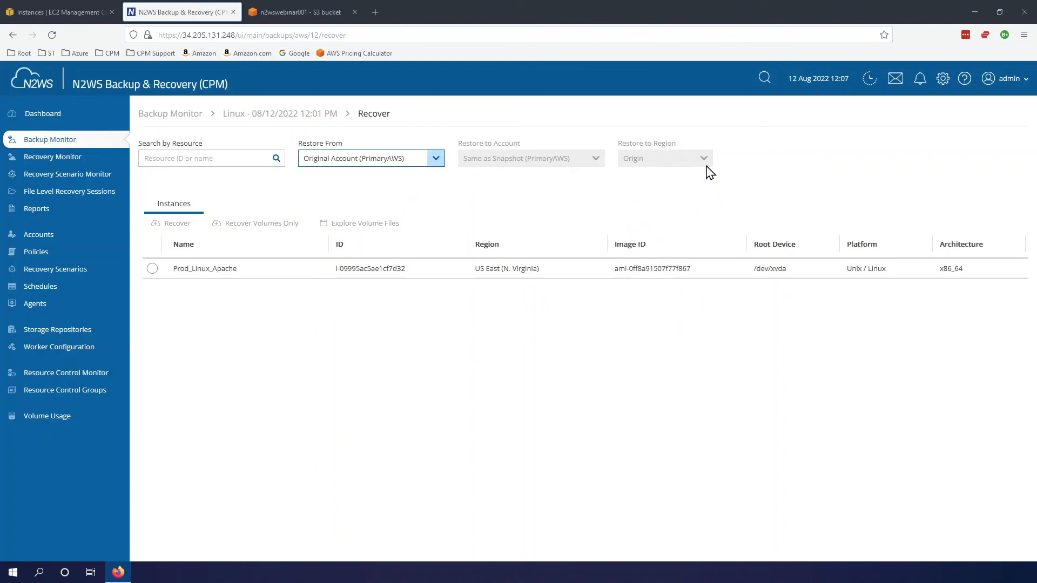
mouse_move(661, 156)
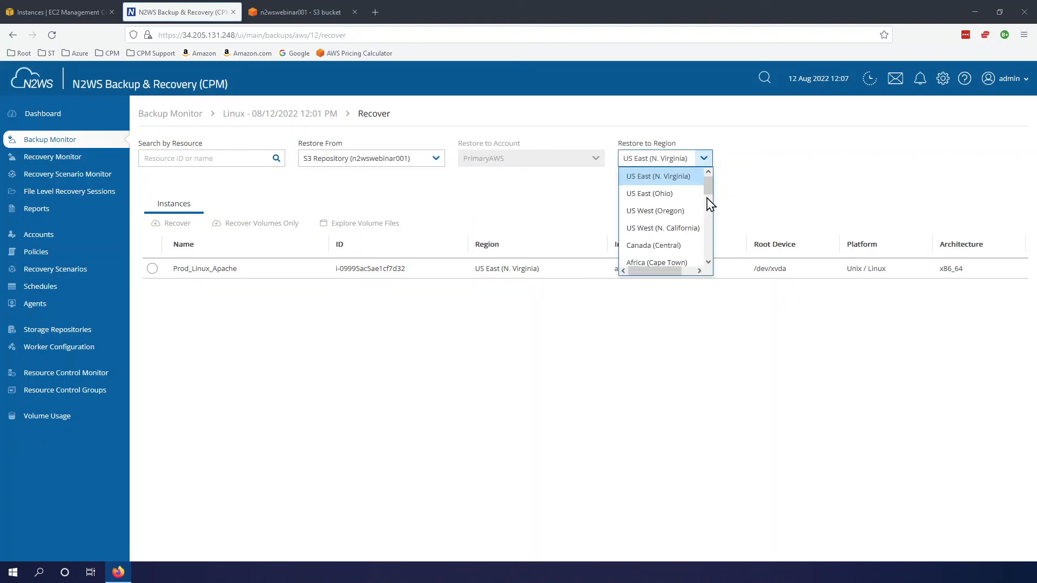
scroll(down, 3)
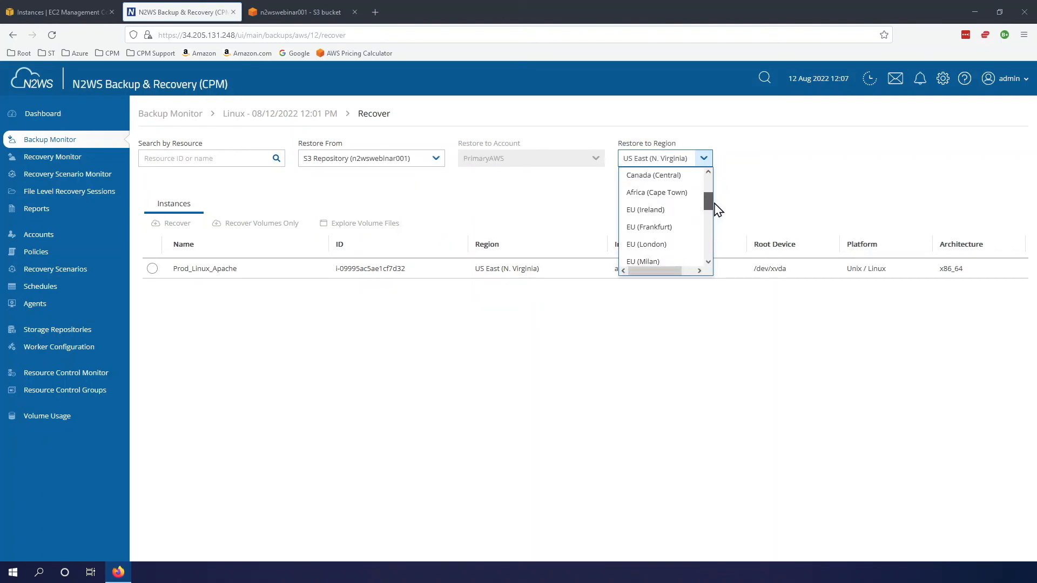
click(664, 157)
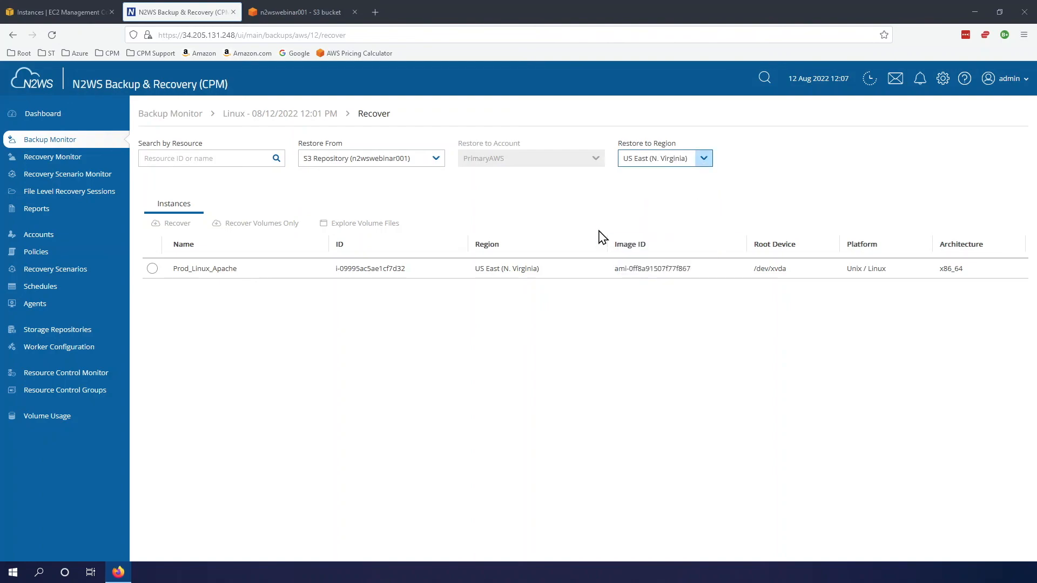